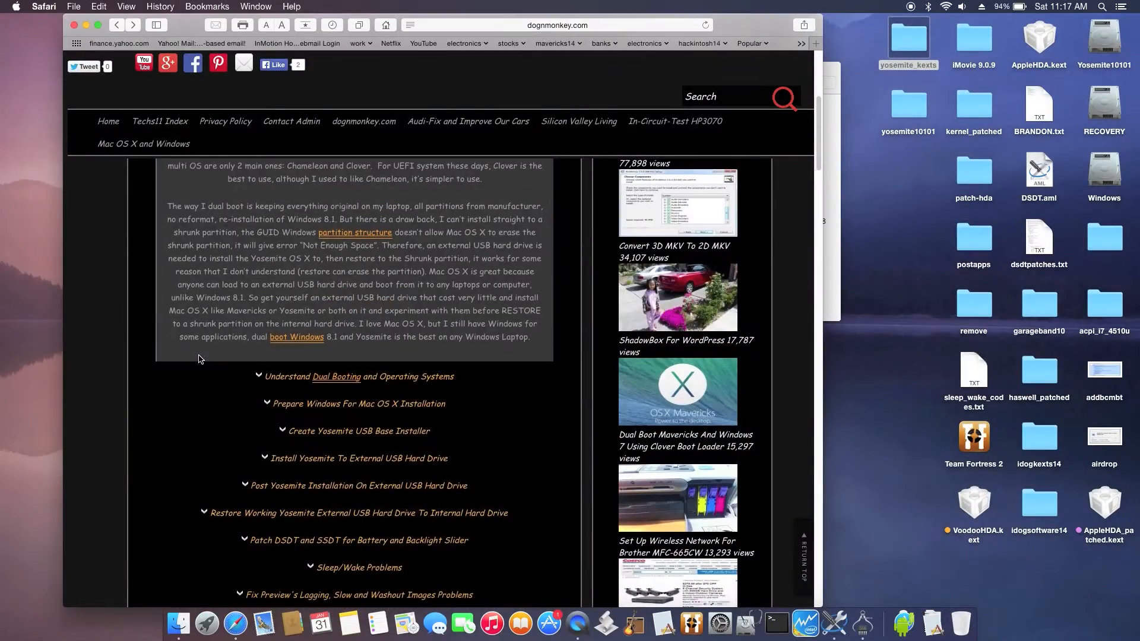
- Scroll the dognmonkey guide and open the eBay listing for the HP BCM943225HMB card
{"action": "scroll", "scroll_direction": "down", "scroll_amount": 3}
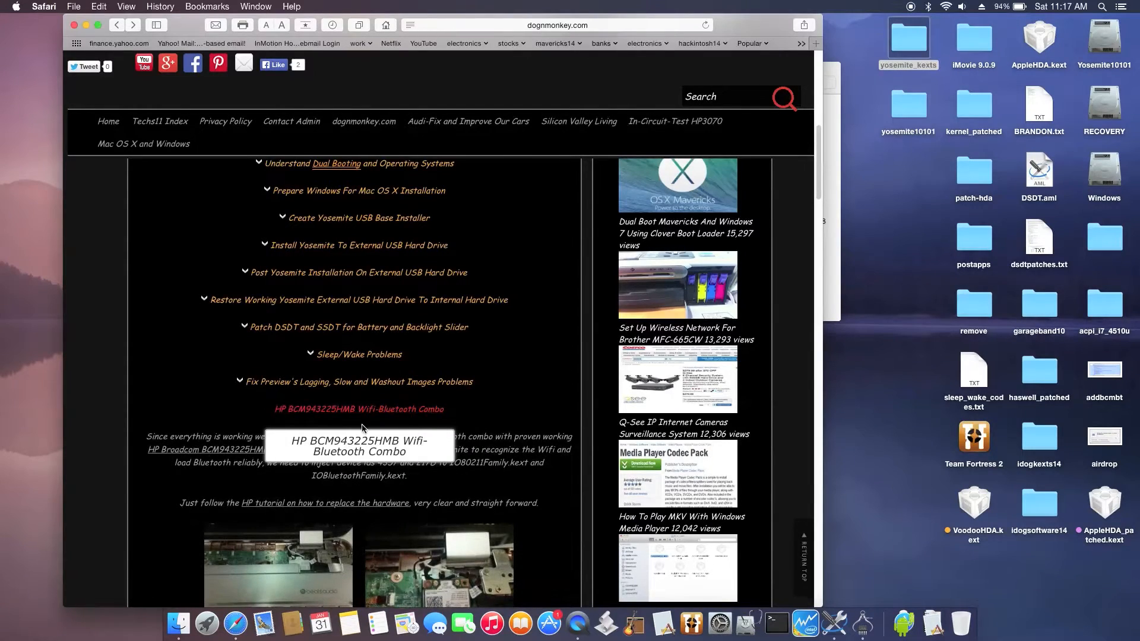
{"action": "scroll", "scroll_direction": "down", "scroll_amount": 3}
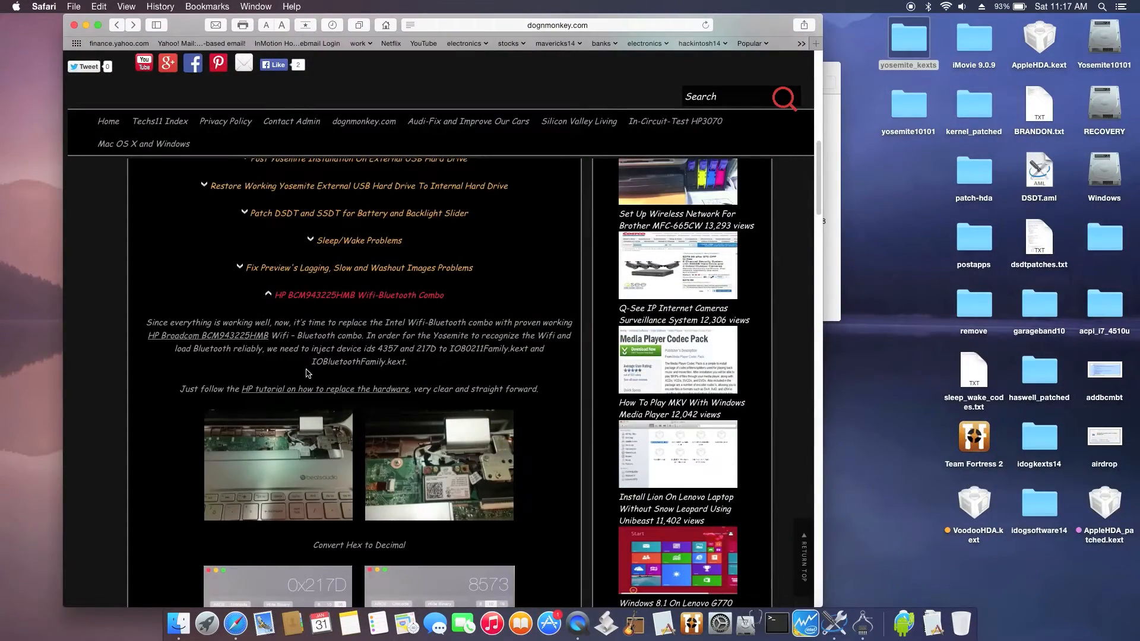
{"action": "mouse_move", "coordinate": [251, 335]}
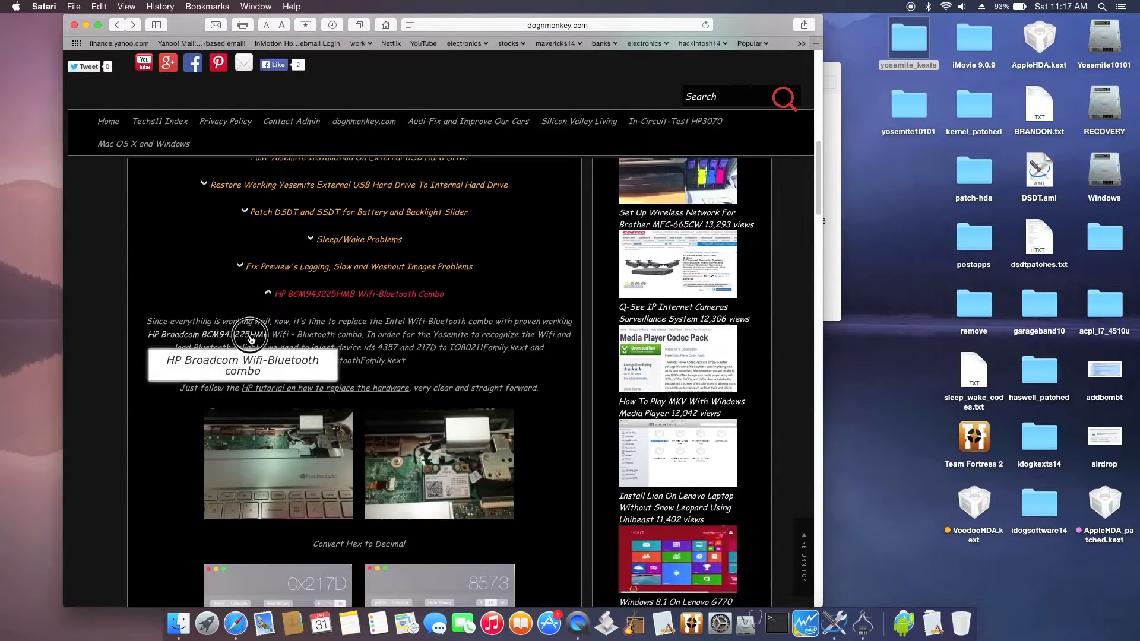
{"action": "left_click", "coordinate": [211, 334]}
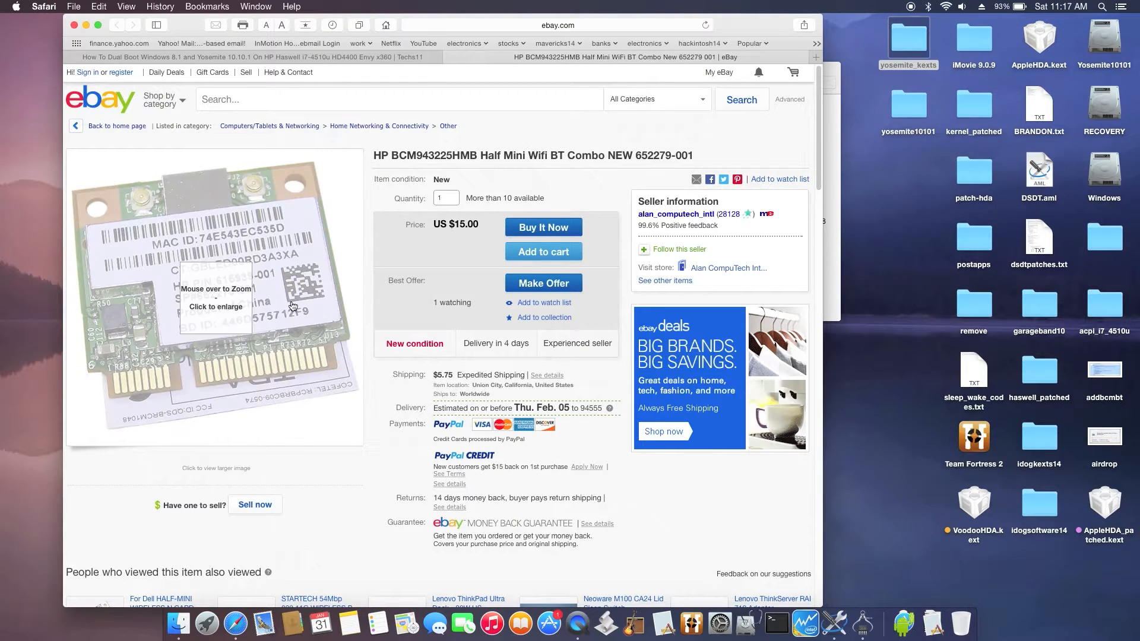
{"action": "mouse_move", "coordinate": [315, 488]}
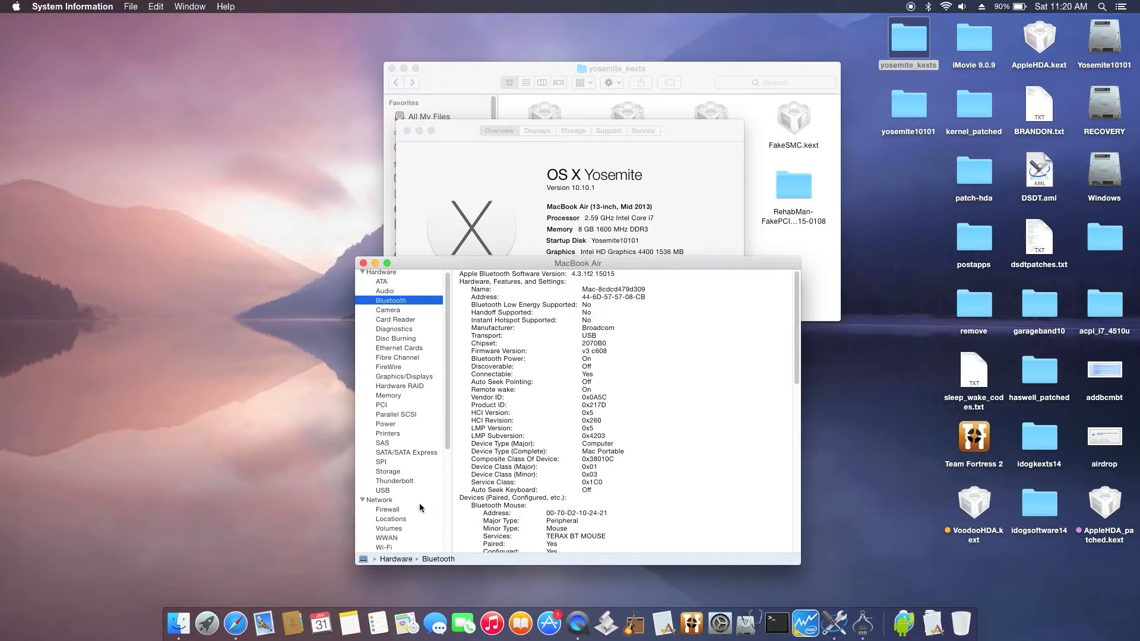
- Show the Wi-Fi report under Network in System Information
{"action": "left_click", "coordinate": [384, 547]}
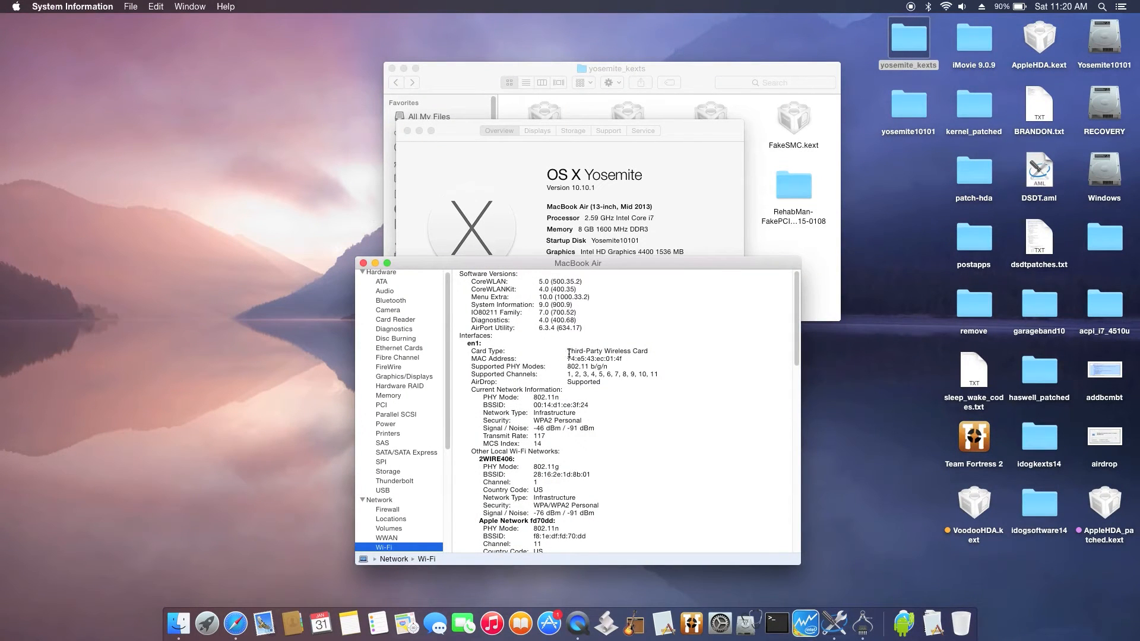
{"action": "mouse_move", "coordinate": [676, 482]}
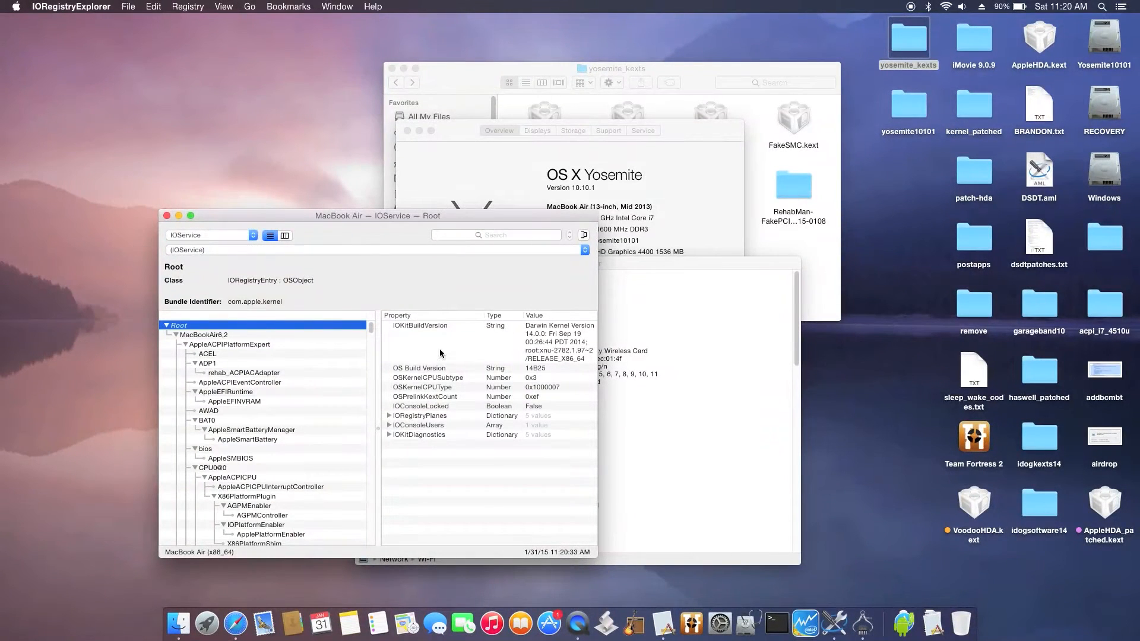
- Search the registry for en1 to find the pci14e4,4357 AirPort_Brcm4360 node, then close it
{"action": "left_click", "coordinate": [495, 234]}
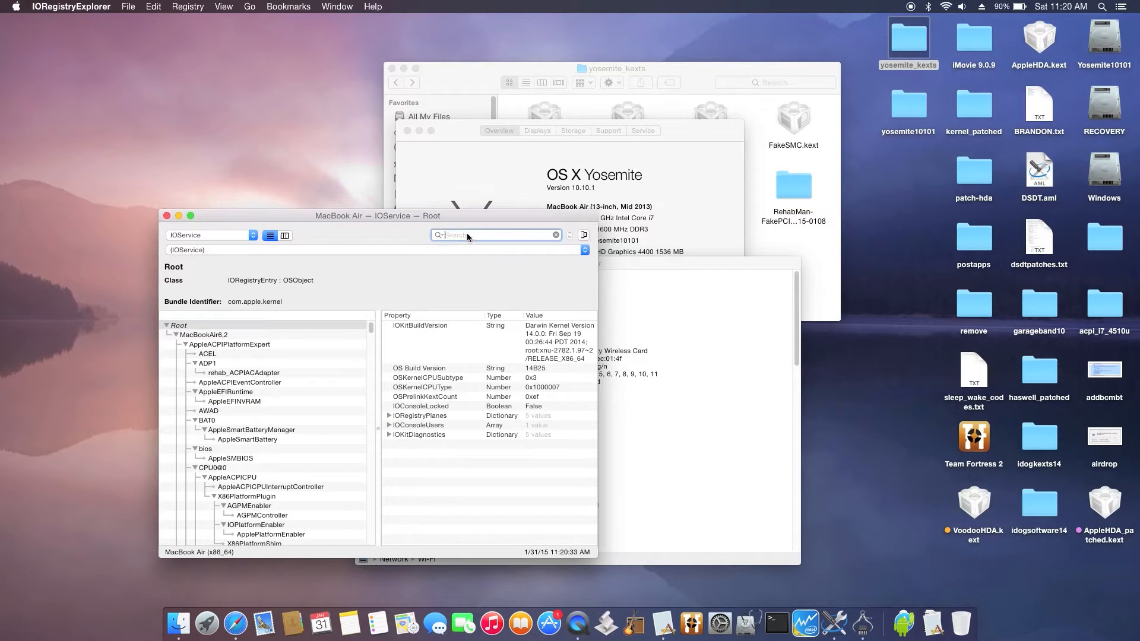
{"action": "type", "text": "en1"}
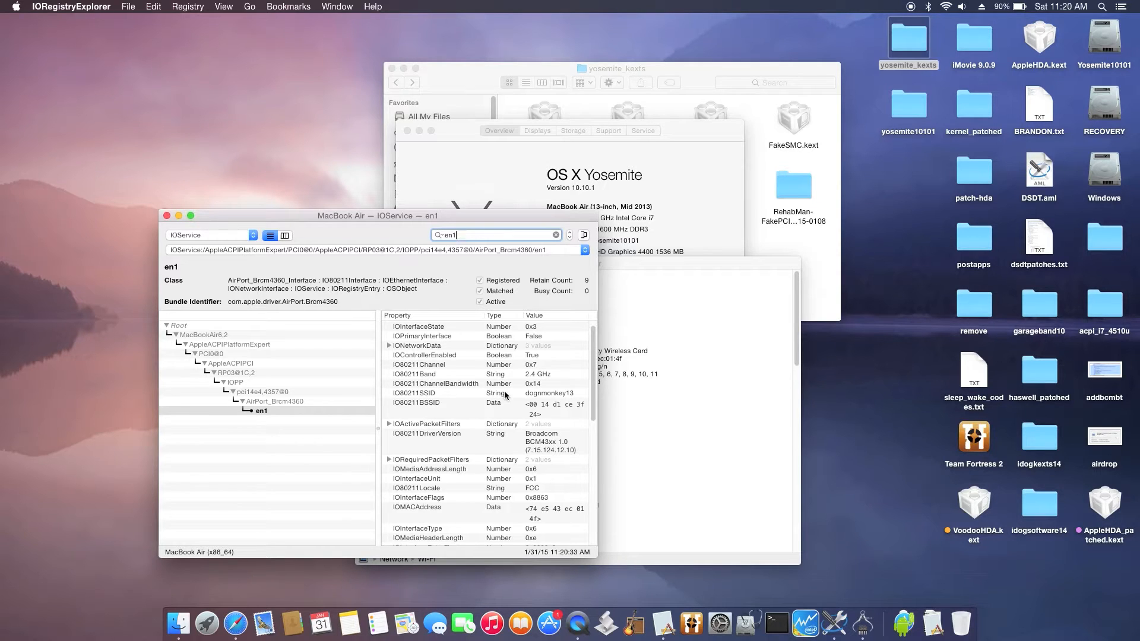
{"action": "mouse_move", "coordinate": [316, 418]}
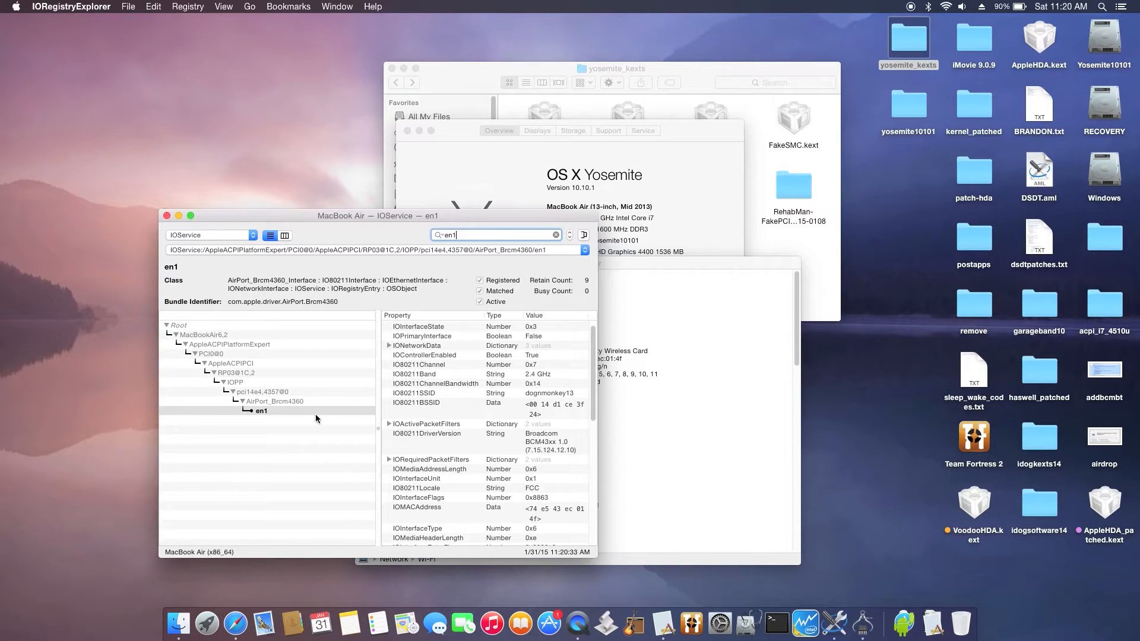
{"action": "mouse_move", "coordinate": [299, 408]}
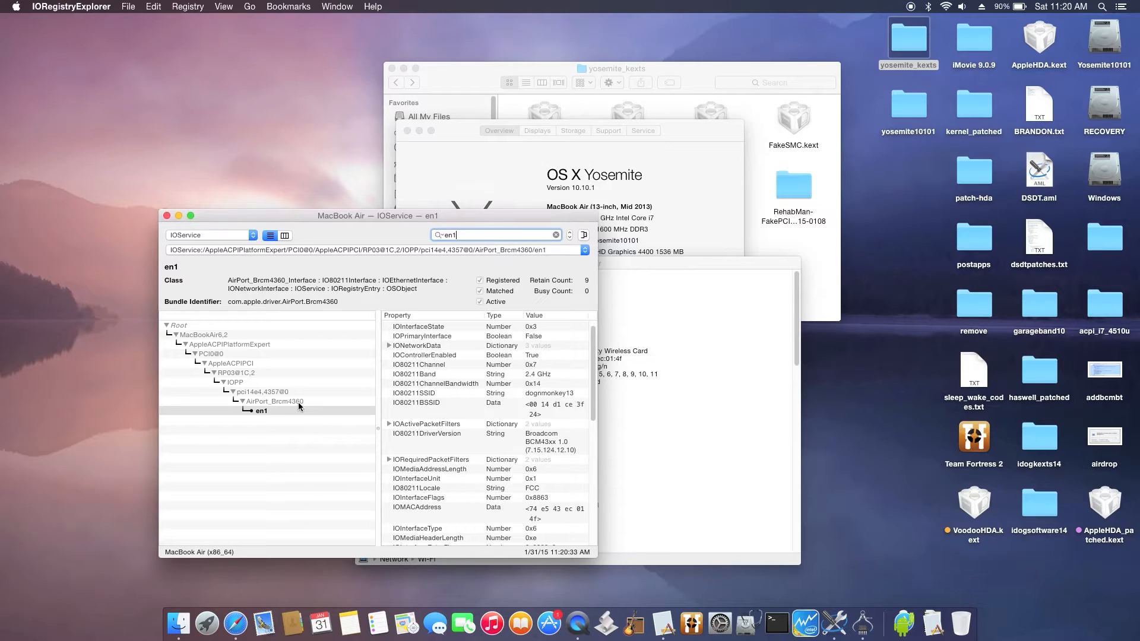
{"action": "mouse_move", "coordinate": [298, 407]}
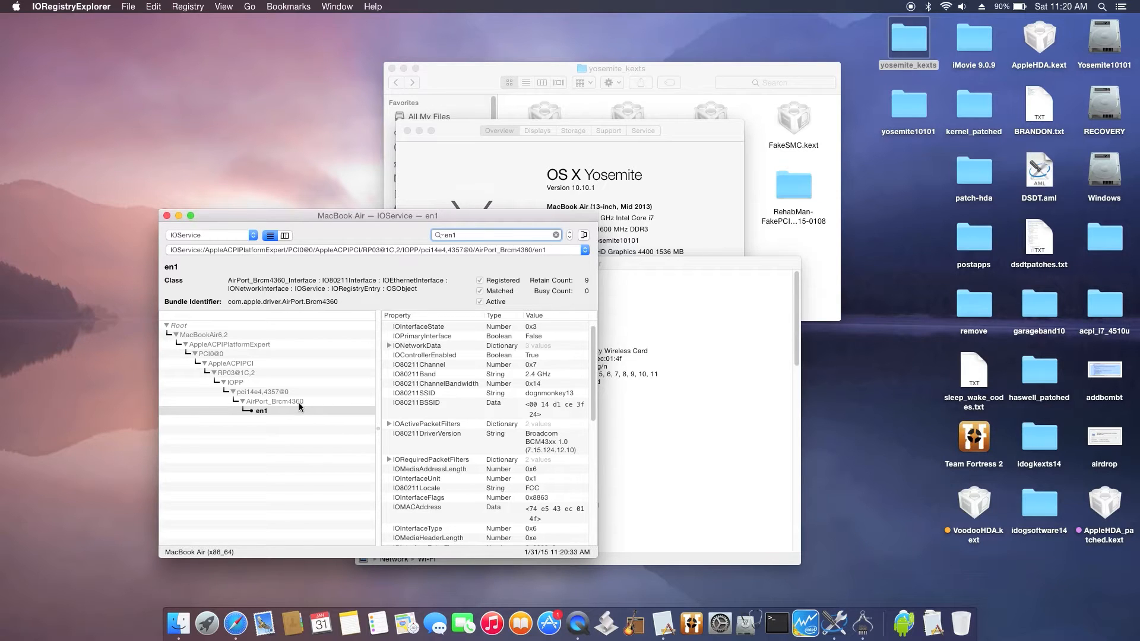
{"action": "mouse_move", "coordinate": [272, 401]}
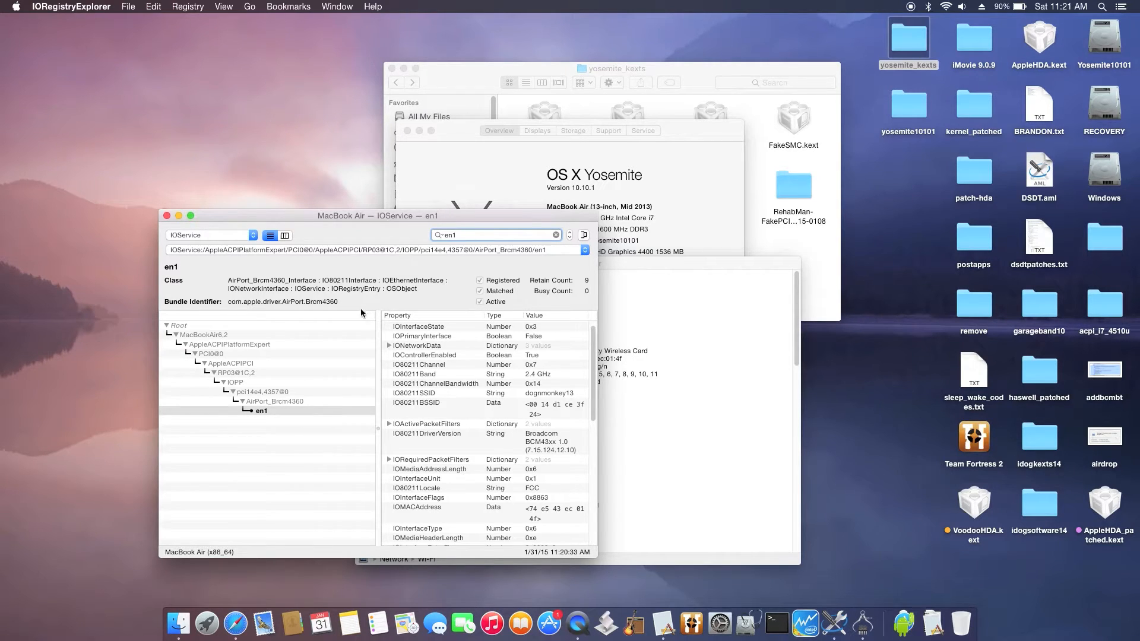
{"action": "mouse_move", "coordinate": [166, 216]}
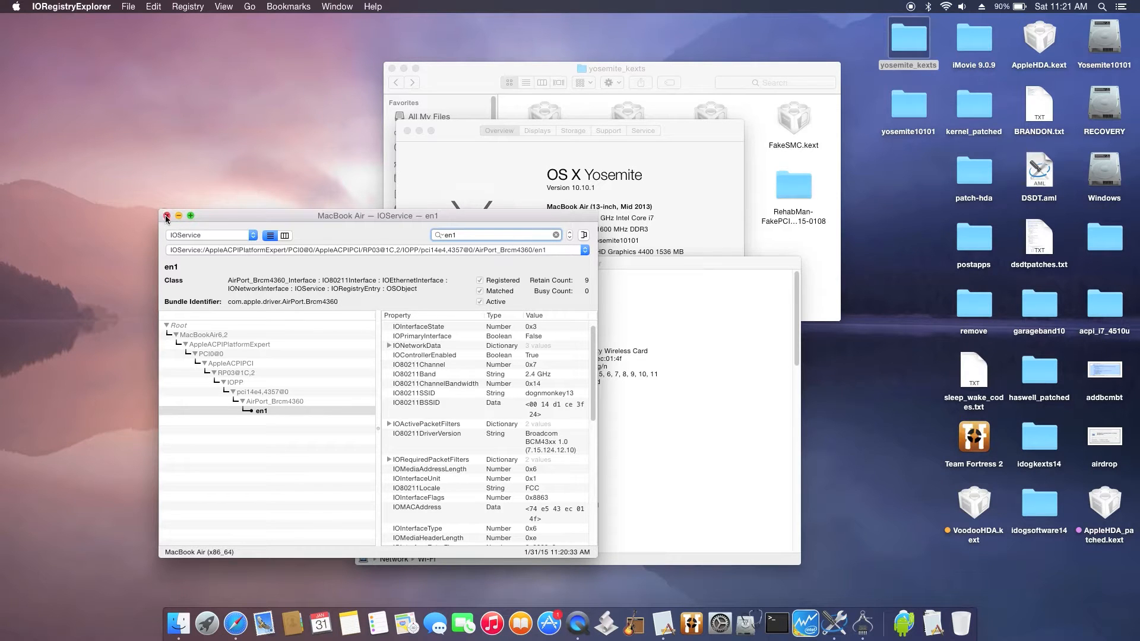
{"action": "left_click", "coordinate": [167, 216]}
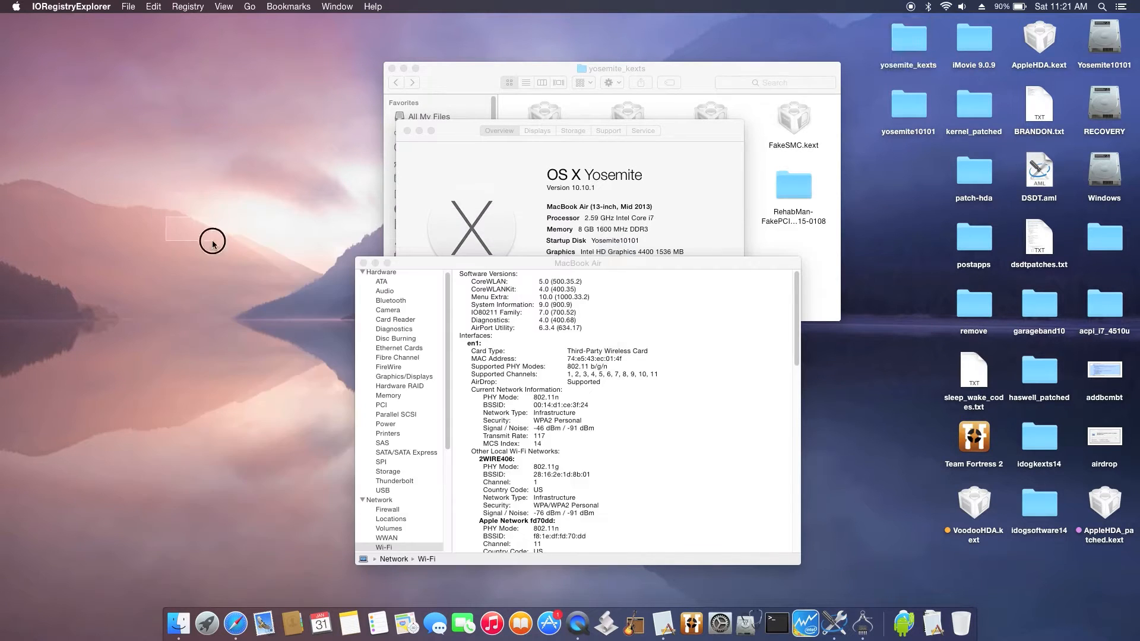
- Browse Yosemite10101 to System/Library/Extensions and scroll toward IO80211Family.kext
{"action": "double_click", "coordinate": [1104, 39]}
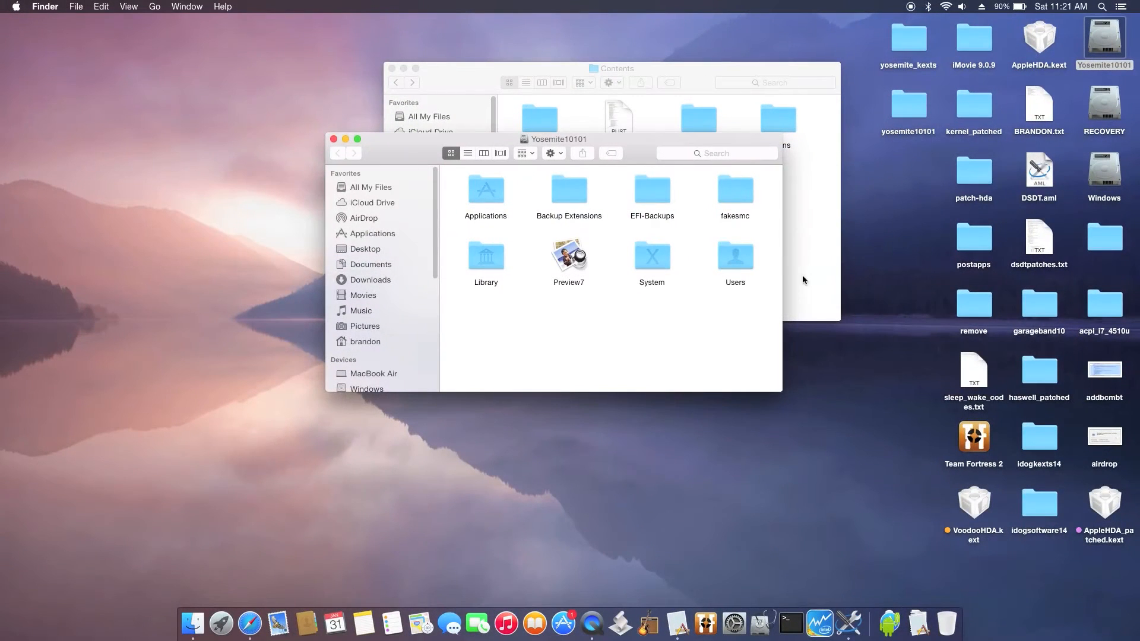
{"action": "double_click", "coordinate": [651, 257]}
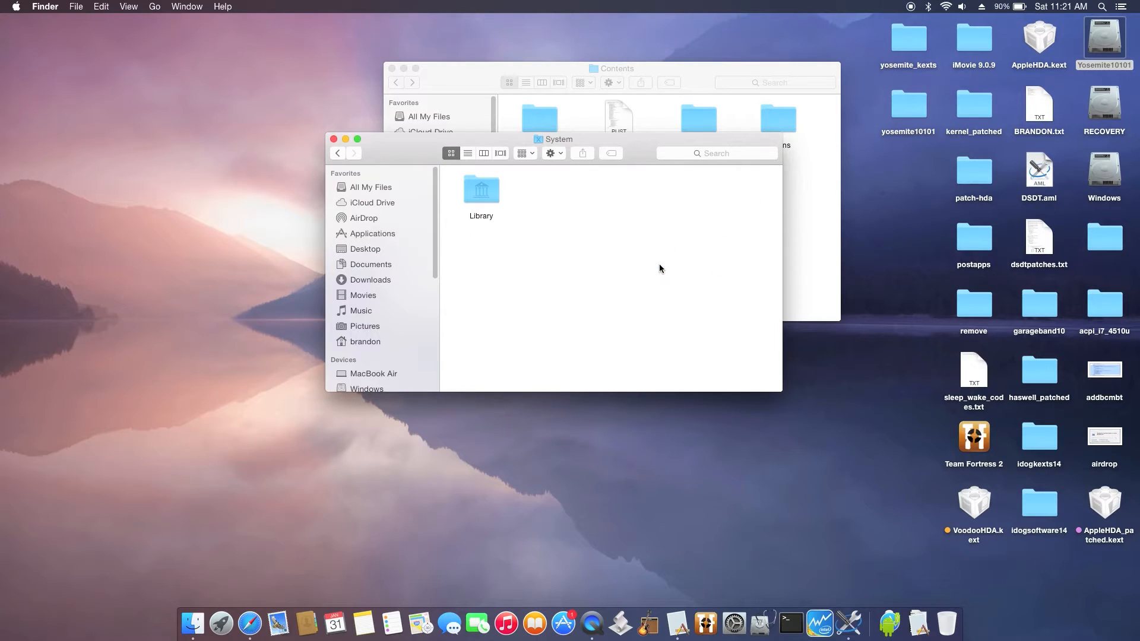
{"action": "double_click", "coordinate": [481, 189]}
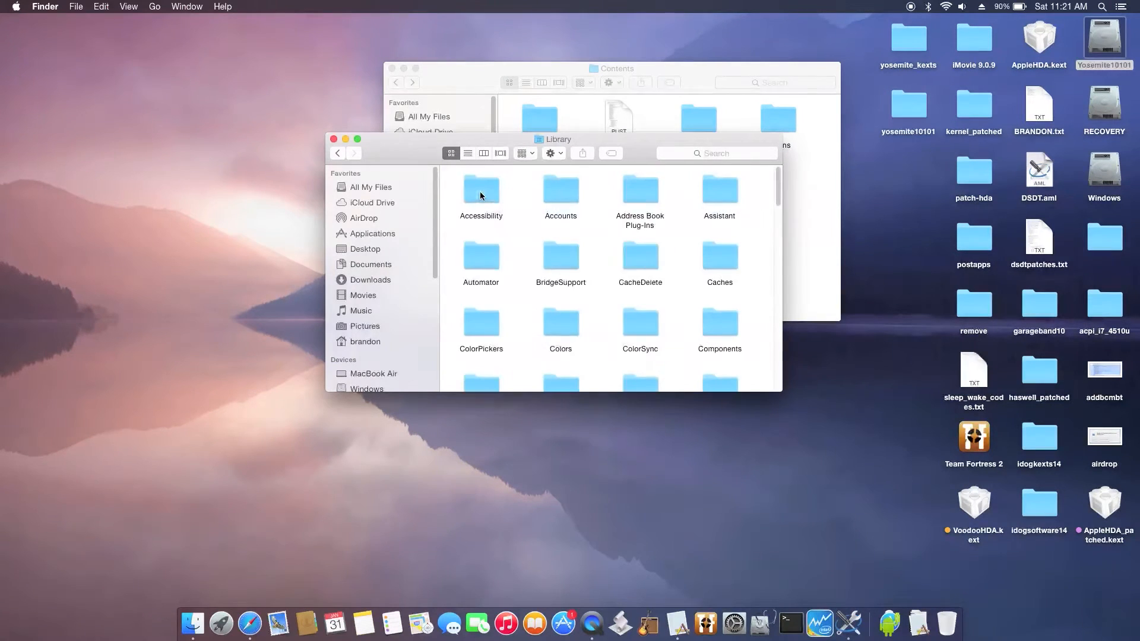
{"action": "scroll", "scroll_direction": "down", "scroll_amount": 3}
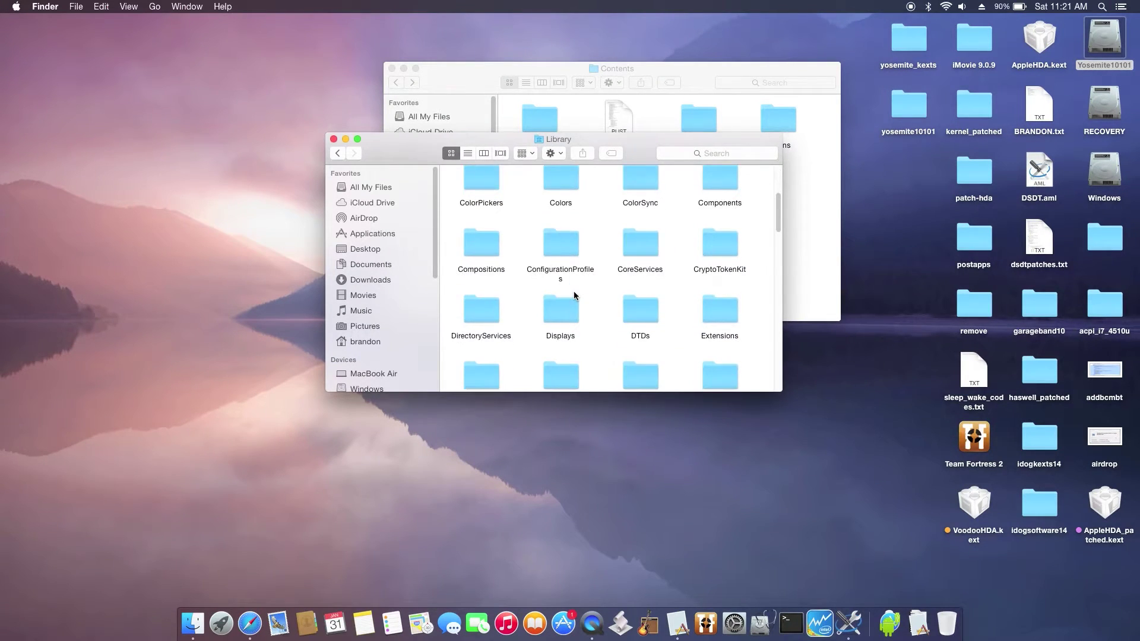
{"action": "scroll", "scroll_direction": "down", "scroll_amount": 3}
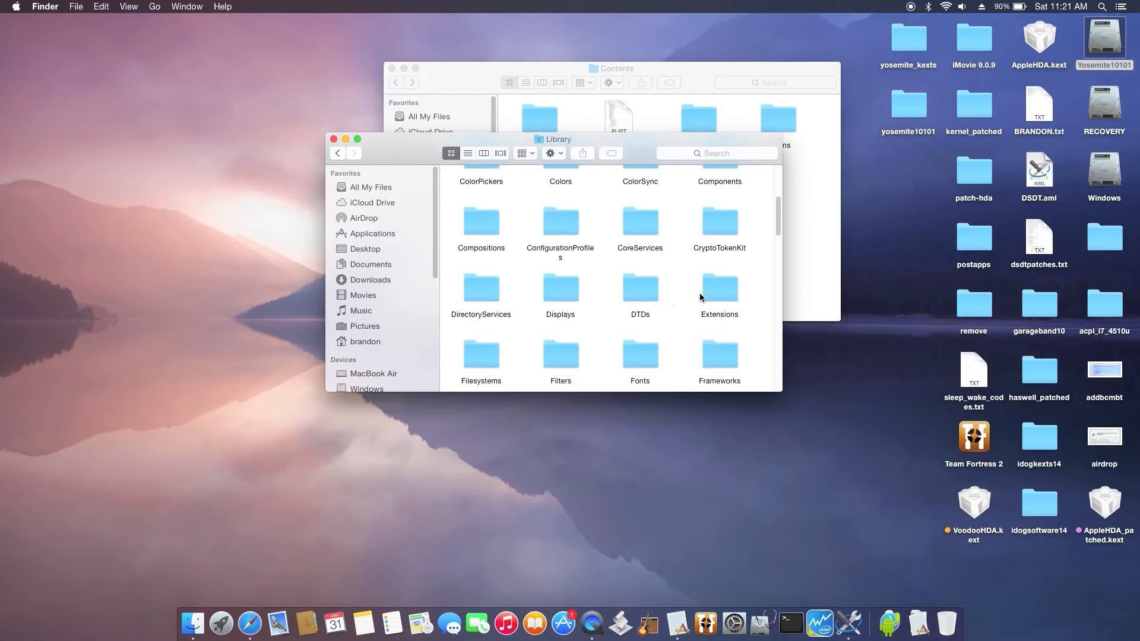
{"action": "double_click", "coordinate": [719, 288]}
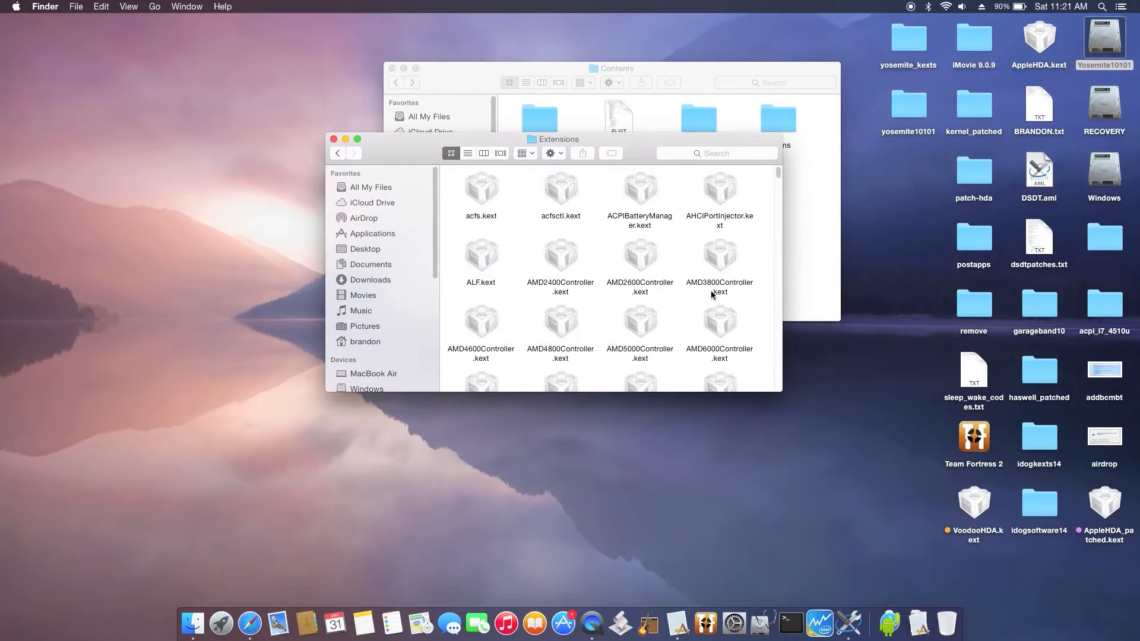
{"action": "scroll", "scroll_direction": "down", "scroll_amount": 3}
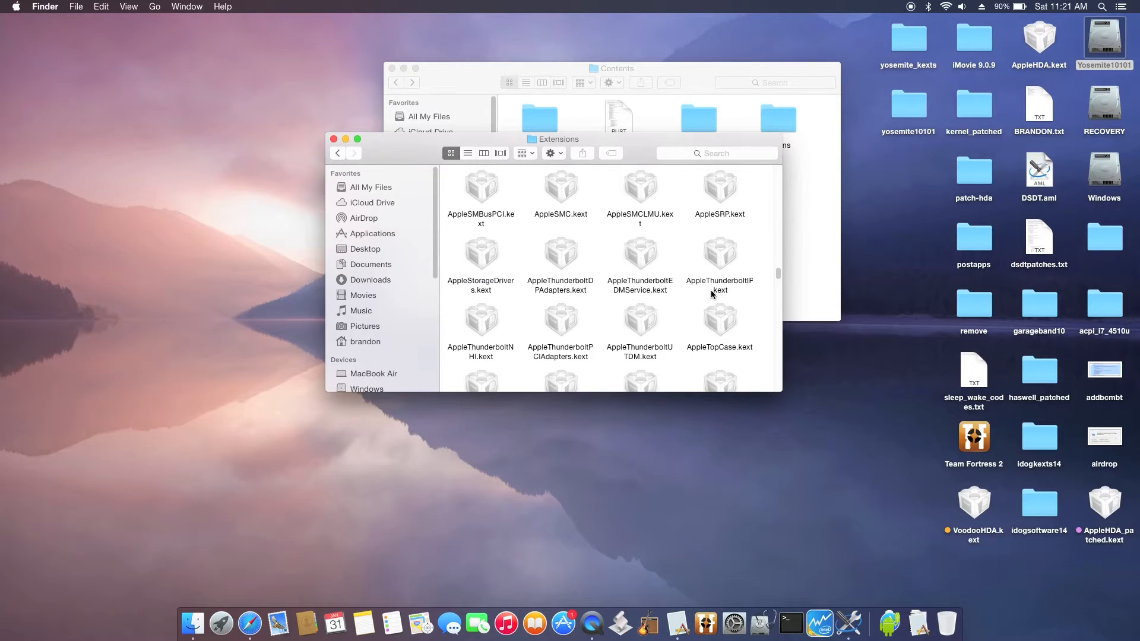
{"action": "scroll", "scroll_direction": "down", "scroll_amount": 3}
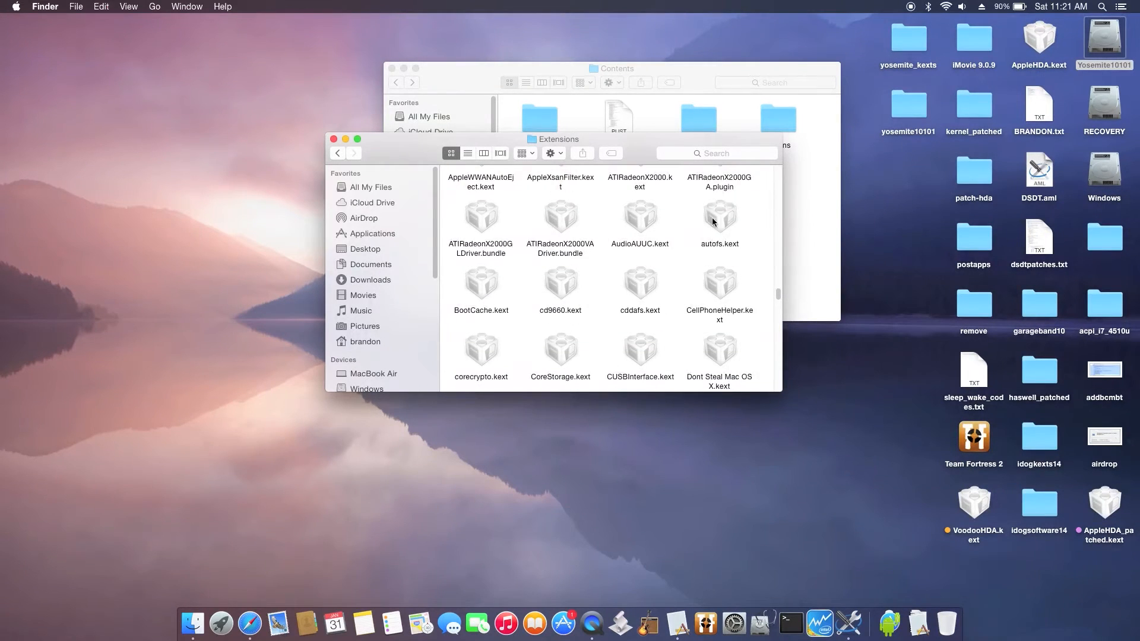
{"action": "scroll", "scroll_direction": "down", "scroll_amount": 3}
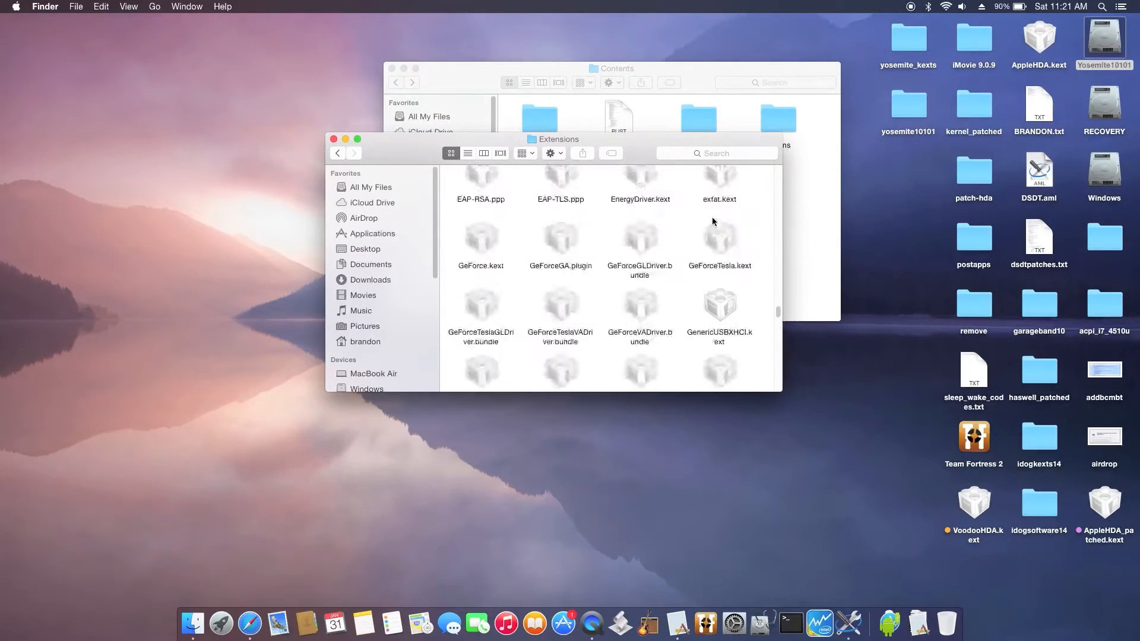
{"action": "scroll", "scroll_direction": "down", "scroll_amount": 3}
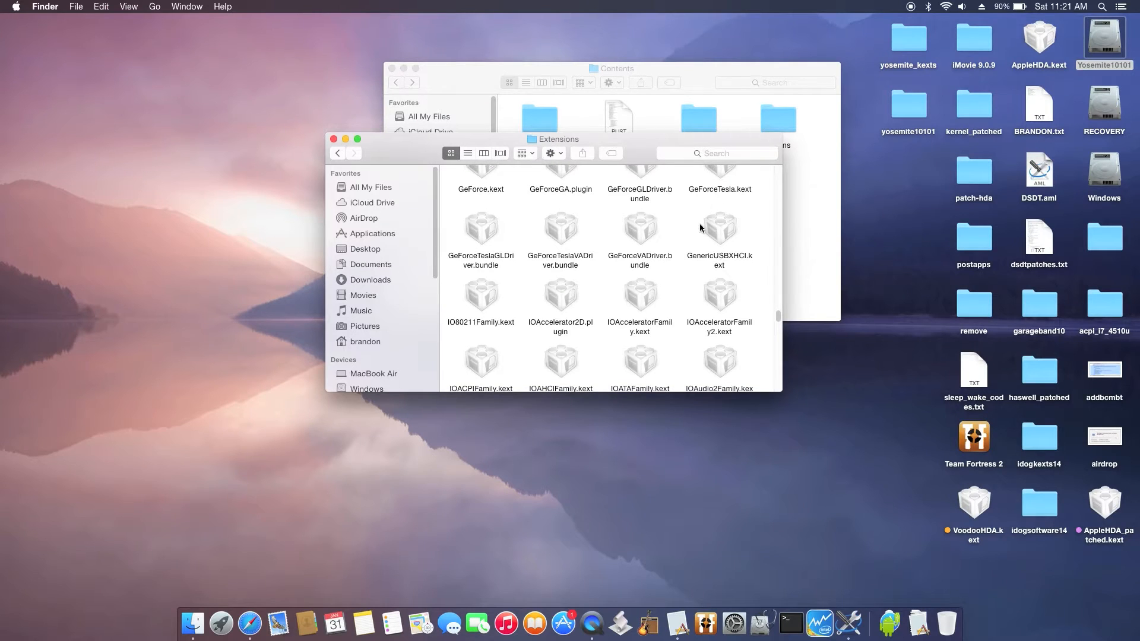
{"action": "mouse_move", "coordinate": [484, 301]}
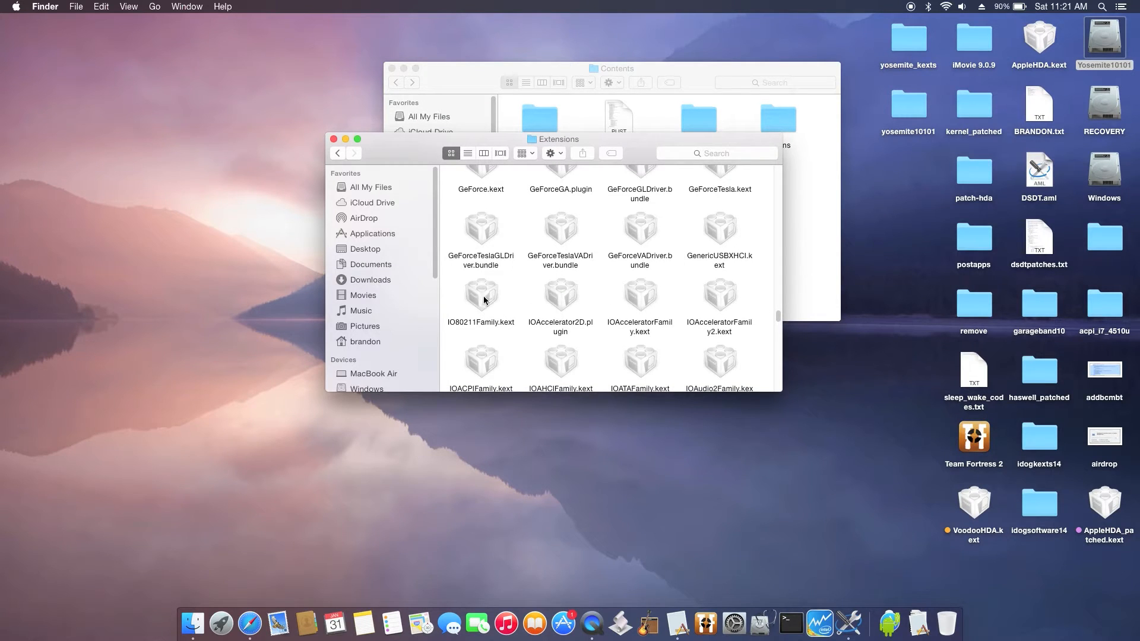
- Drag IO80211Family.kext and IOBluetoothFamily.kext from Extensions onto the desktop
{"action": "left_click", "coordinate": [480, 294]}
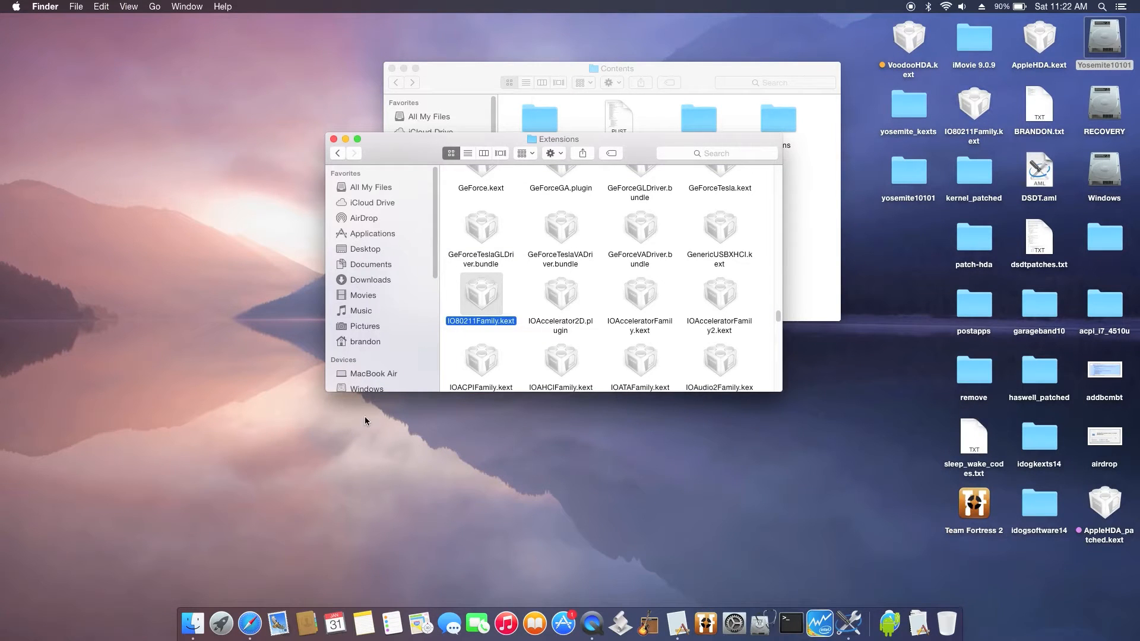
{"action": "scroll", "scroll_direction": "down", "scroll_amount": 3}
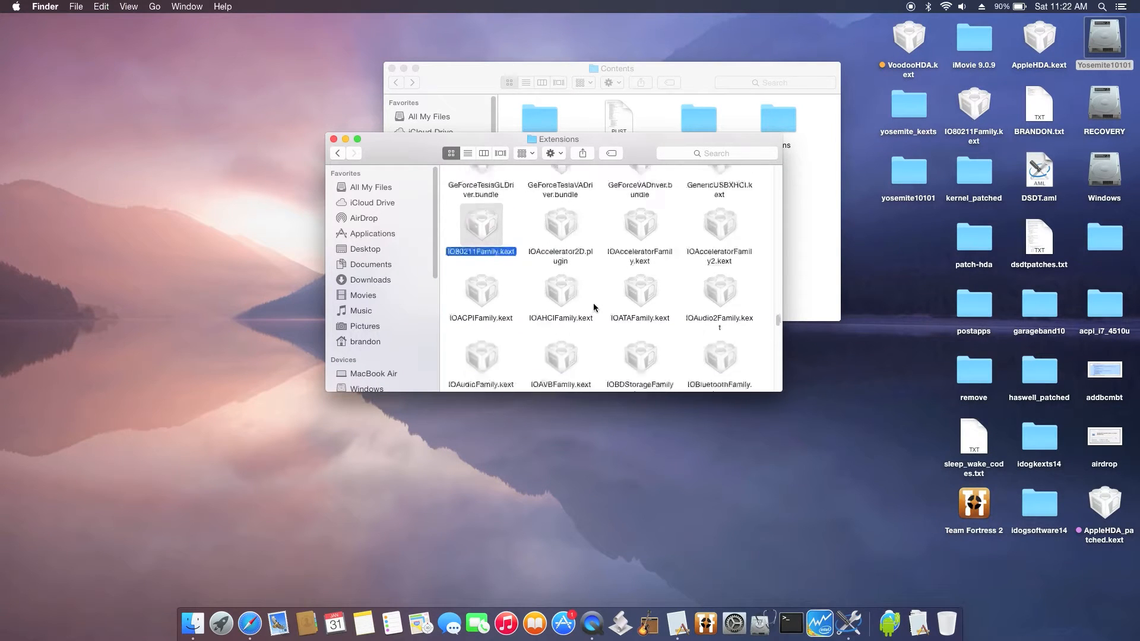
{"action": "scroll", "scroll_direction": "down", "scroll_amount": 3}
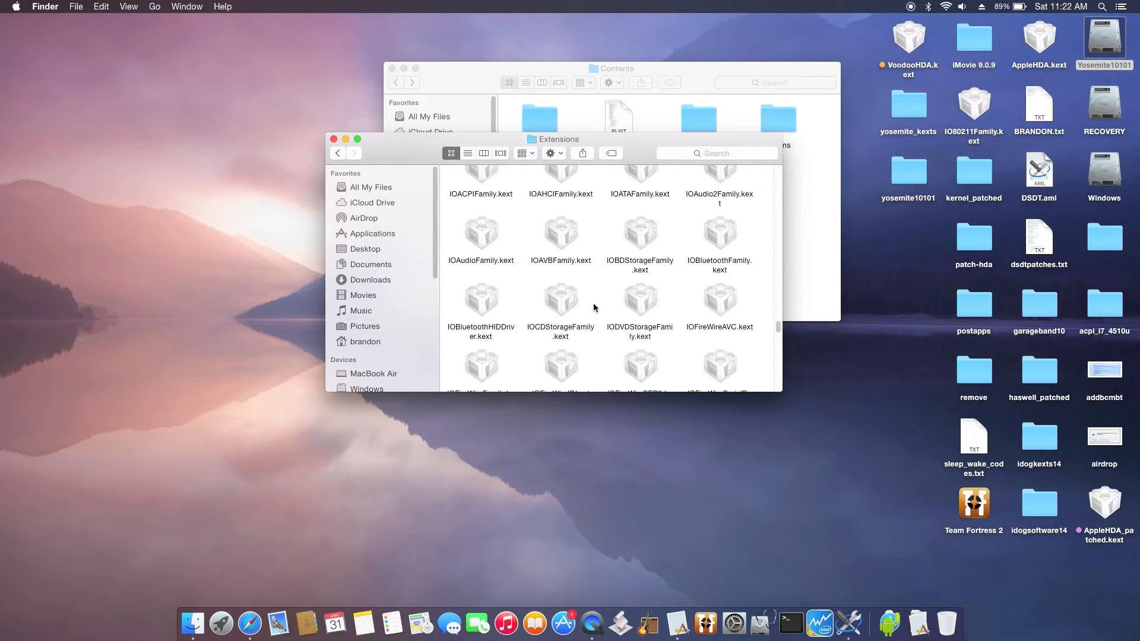
{"action": "mouse_move", "coordinate": [678, 269]}
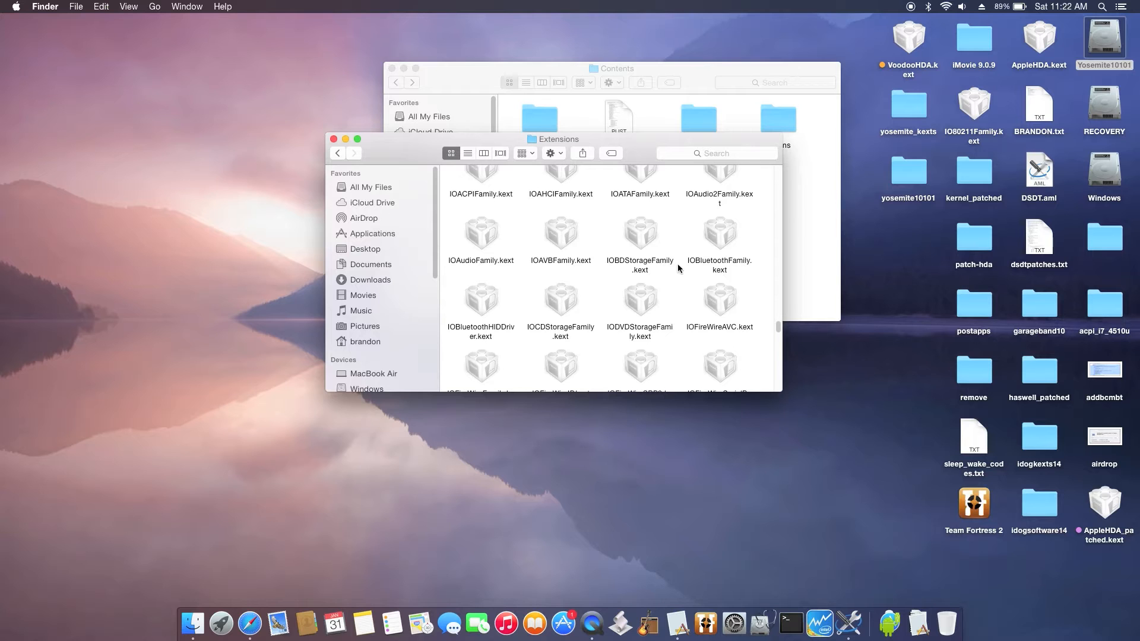
{"action": "left_click", "coordinate": [720, 234]}
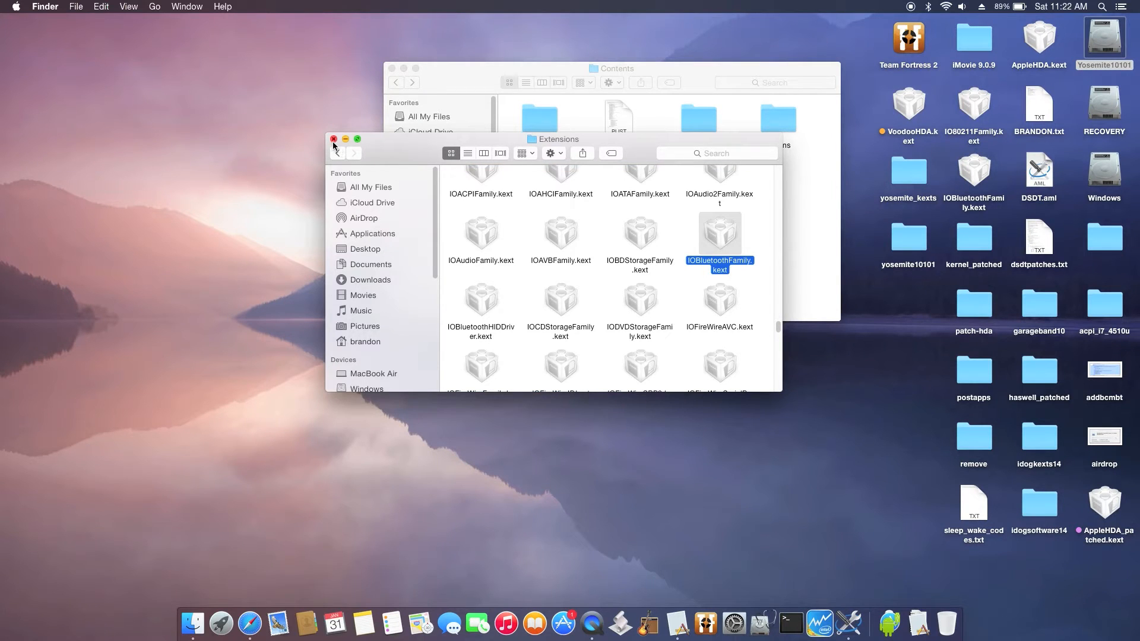
- Close Extensions and browse into IO80211Family.kext's package Contents and PlugIns folders
{"action": "left_click", "coordinate": [334, 139]}
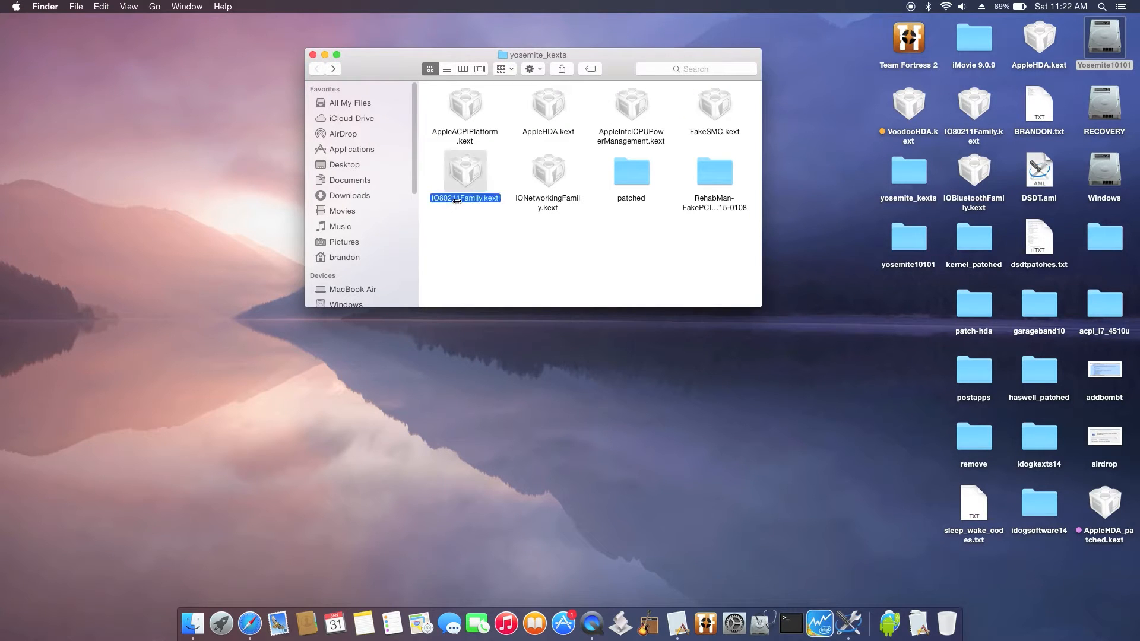
{"action": "right_click", "coordinate": [464, 171]}
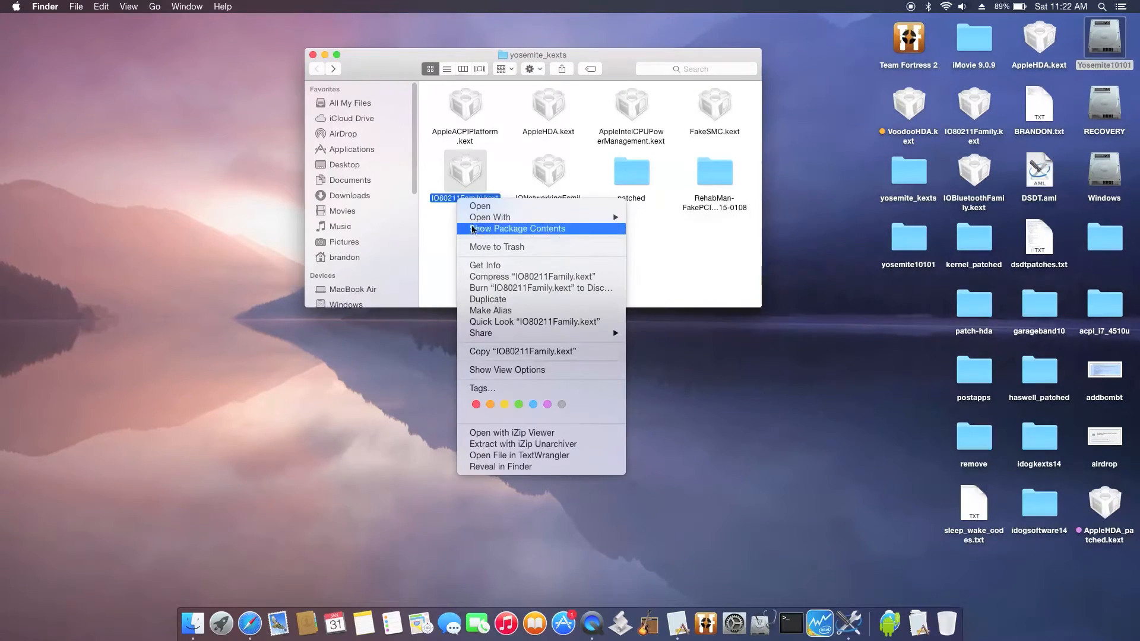
{"action": "left_click", "coordinate": [517, 228]}
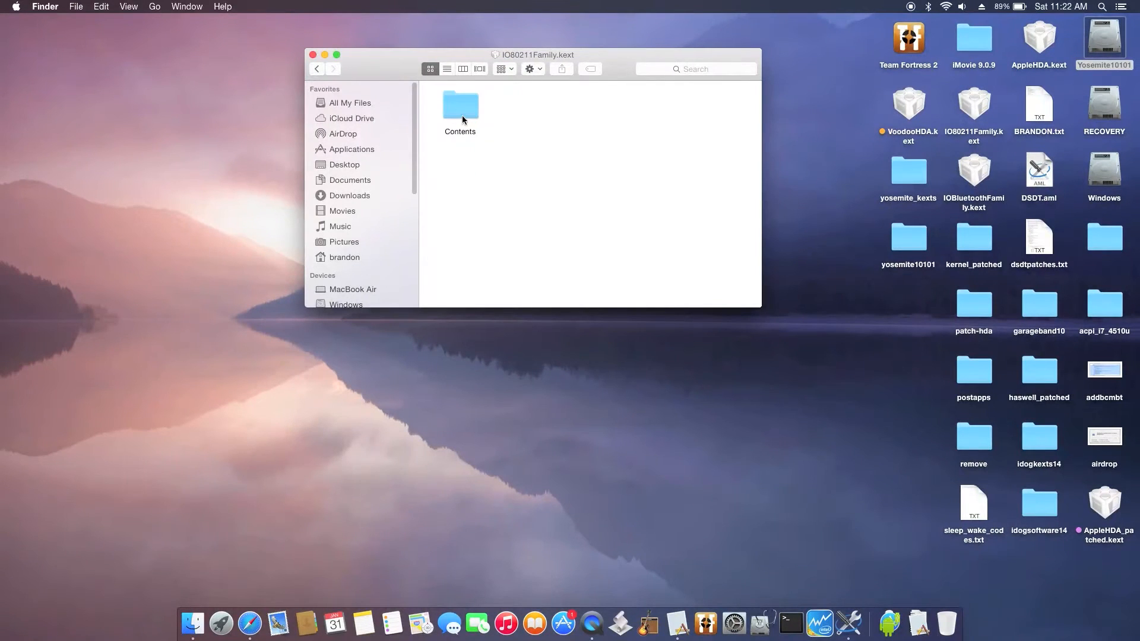
{"action": "double_click", "coordinate": [459, 106]}
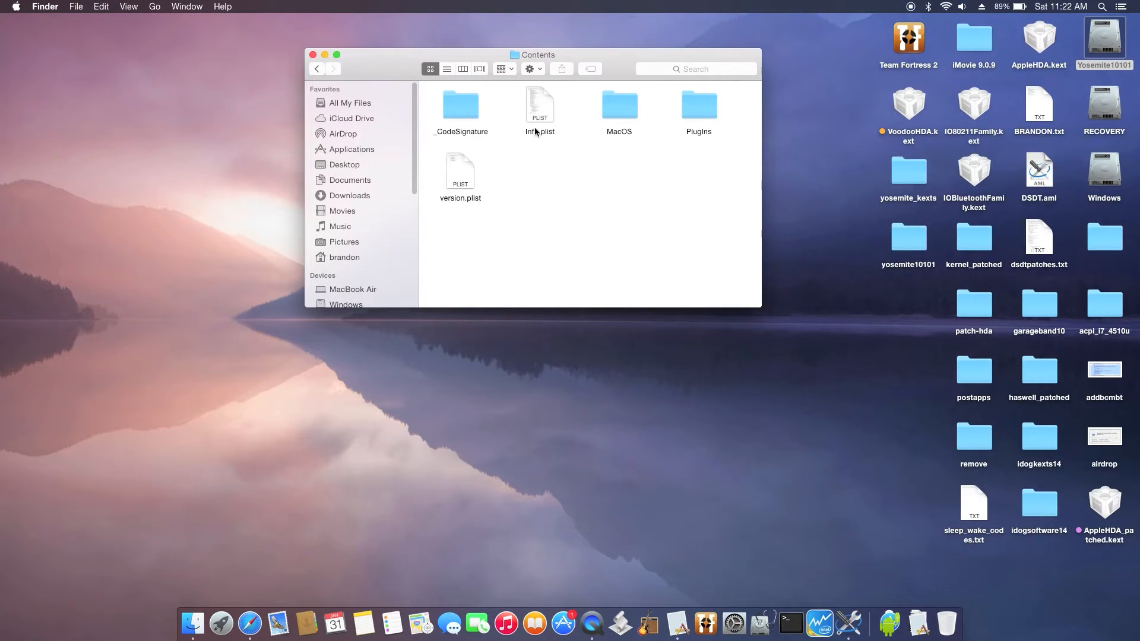
{"action": "double_click", "coordinate": [699, 104]}
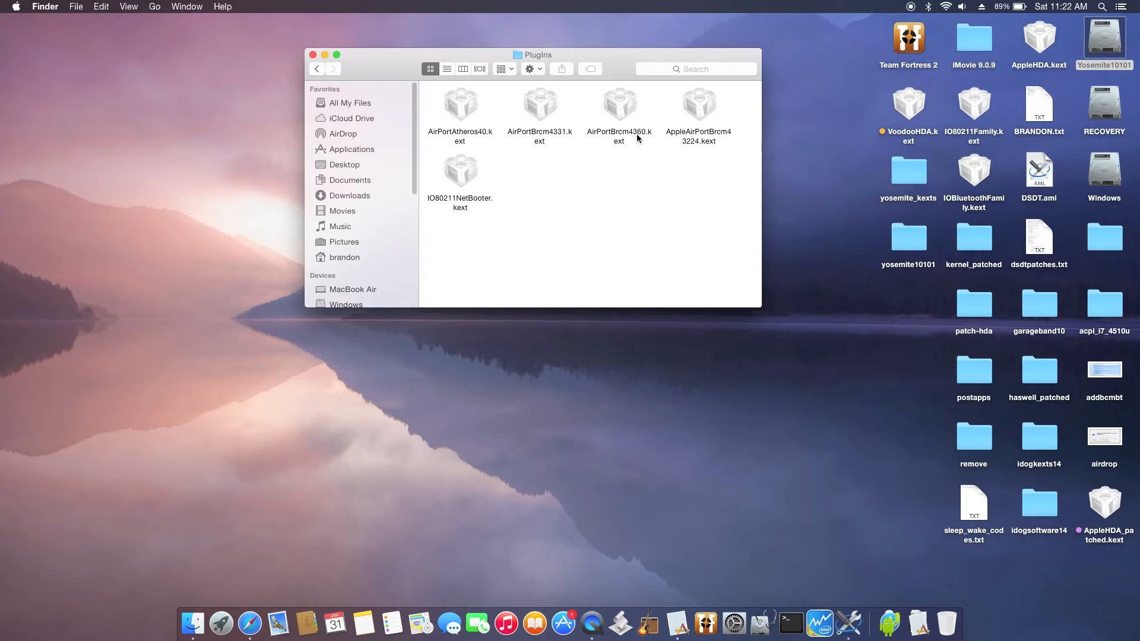
- Open AirPortBrcm4360.kext's package Contents folder and select its Info.plist
{"action": "left_click", "coordinate": [619, 101]}
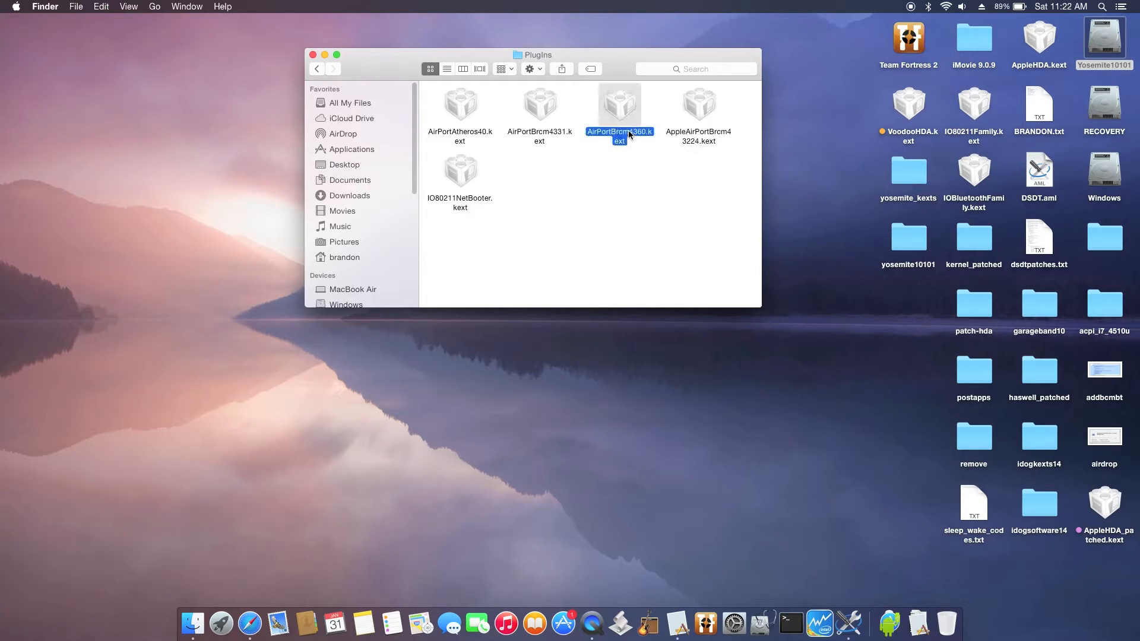
{"action": "right_click", "coordinate": [619, 109]}
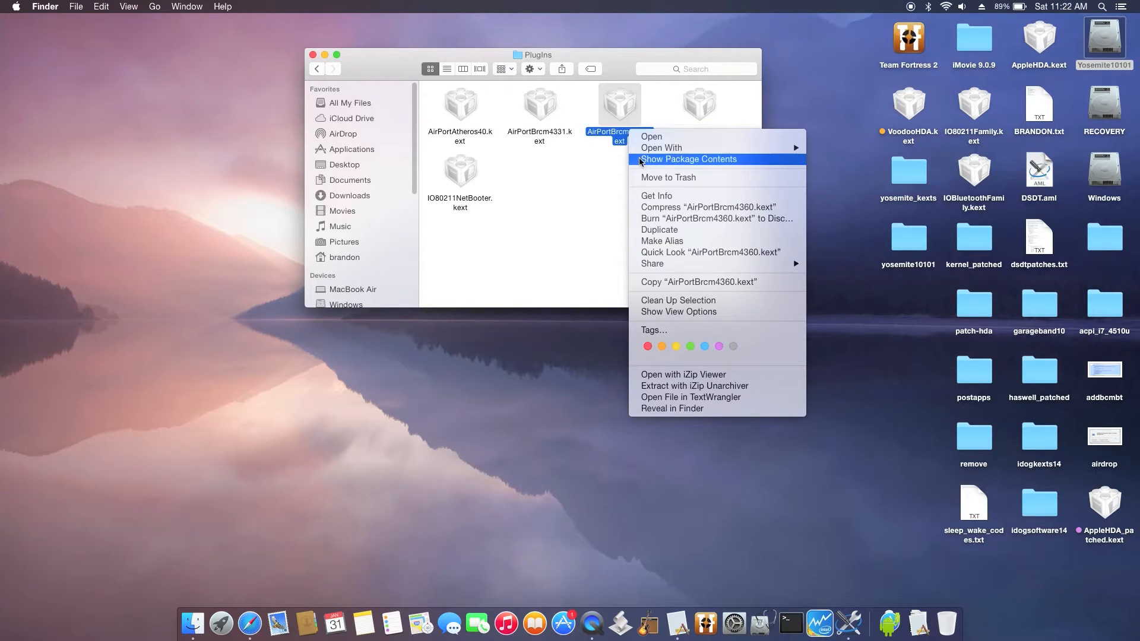
{"action": "left_click", "coordinate": [688, 159]}
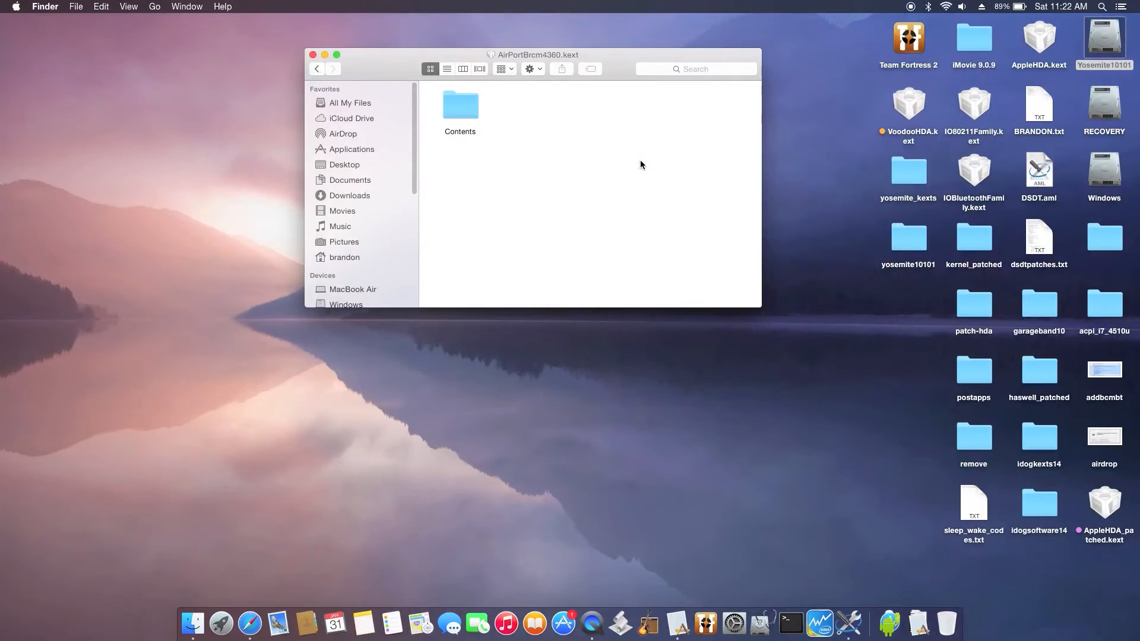
{"action": "double_click", "coordinate": [460, 105]}
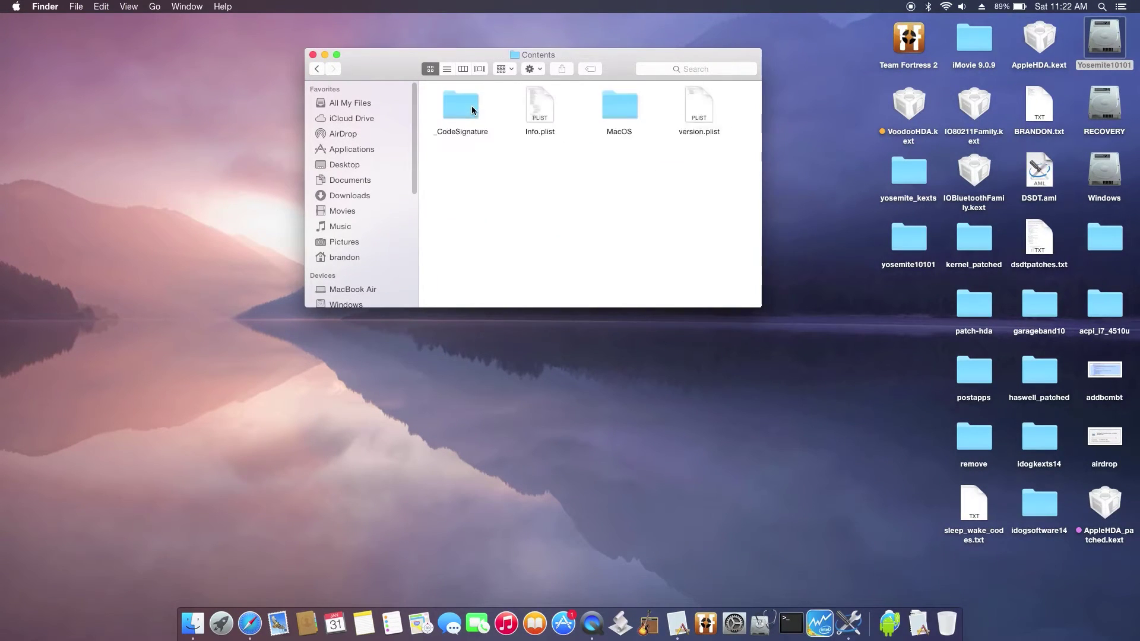
{"action": "left_click", "coordinate": [539, 106]}
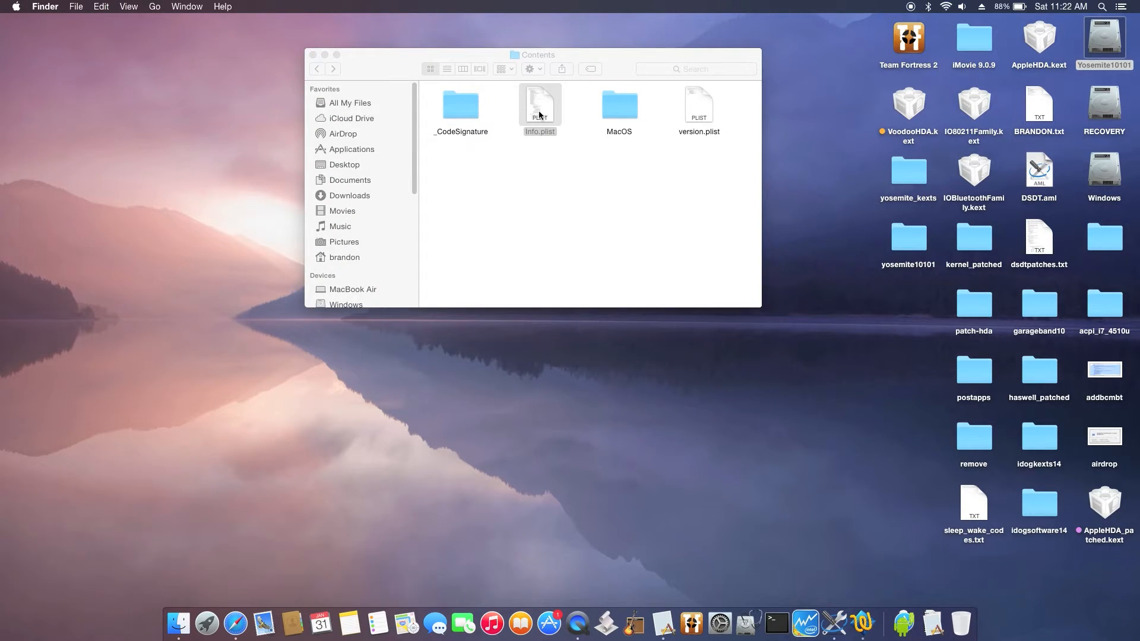
- Open the AirPortBrcm4360 Info.plist and add a new pci14e4 device-ID string below 43ba
{"action": "double_click", "coordinate": [540, 104]}
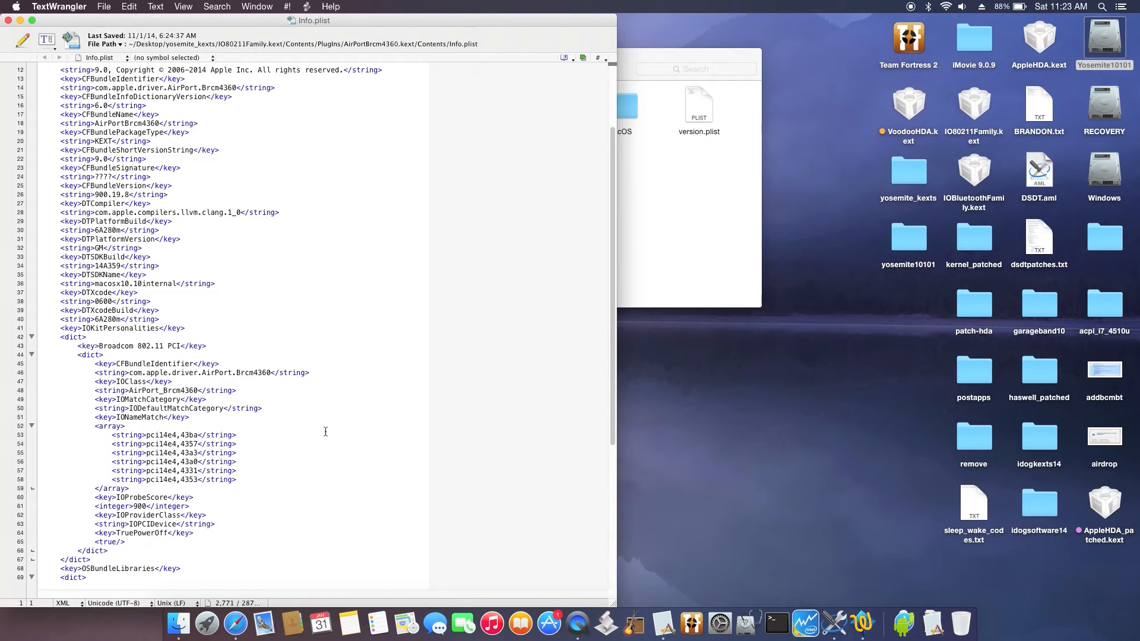
{"action": "mouse_move", "coordinate": [179, 443]}
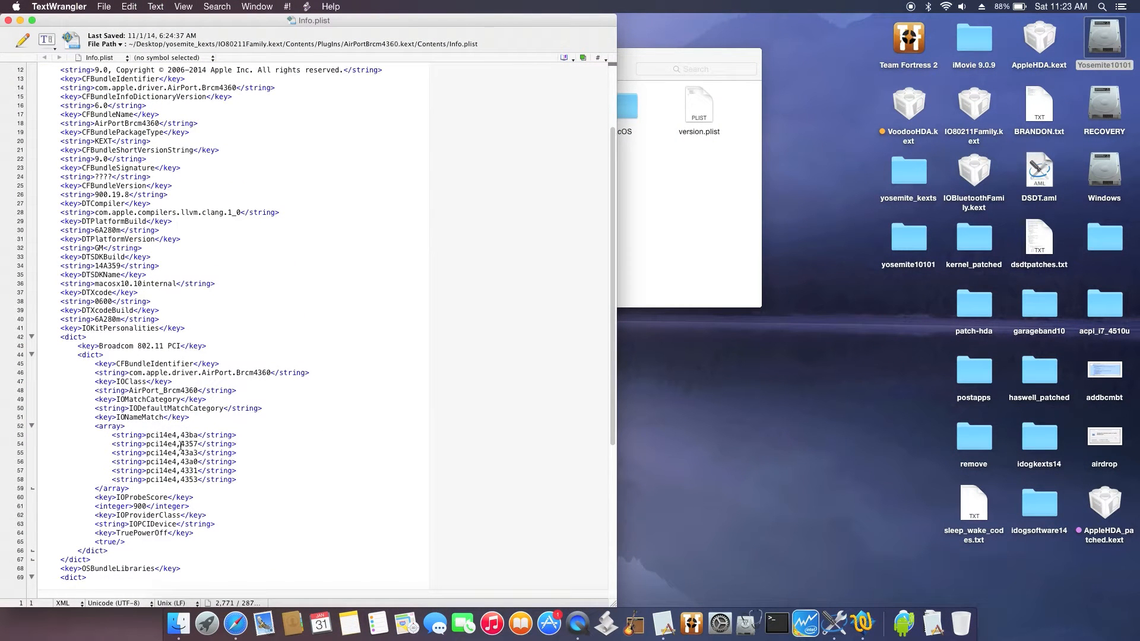
{"action": "left_click", "coordinate": [192, 444]}
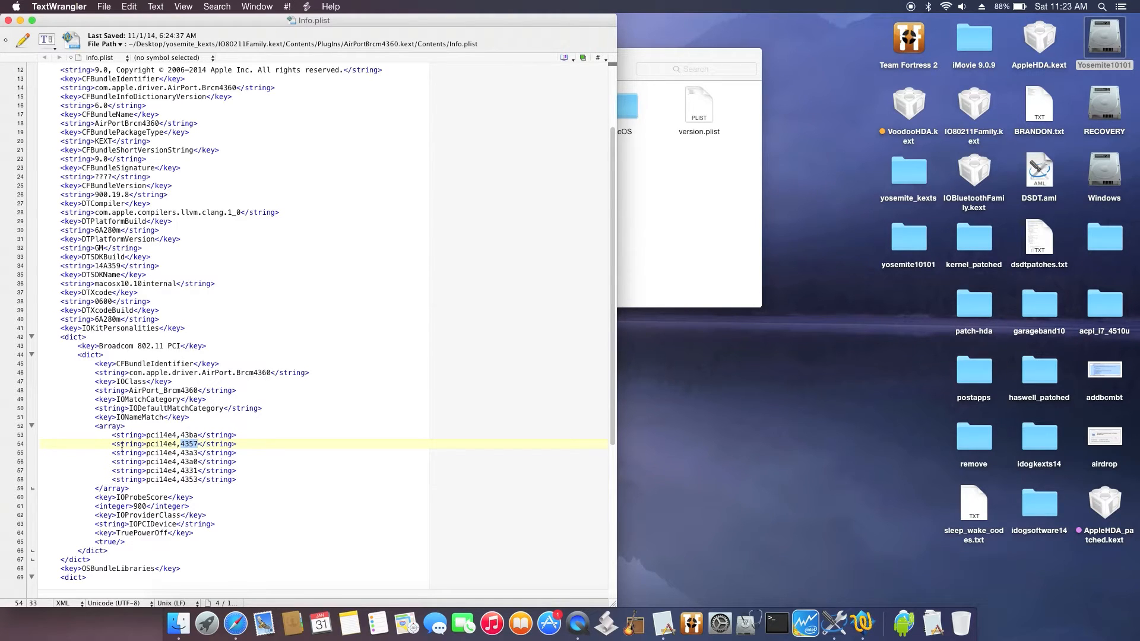
{"action": "left_click", "coordinate": [123, 435]}
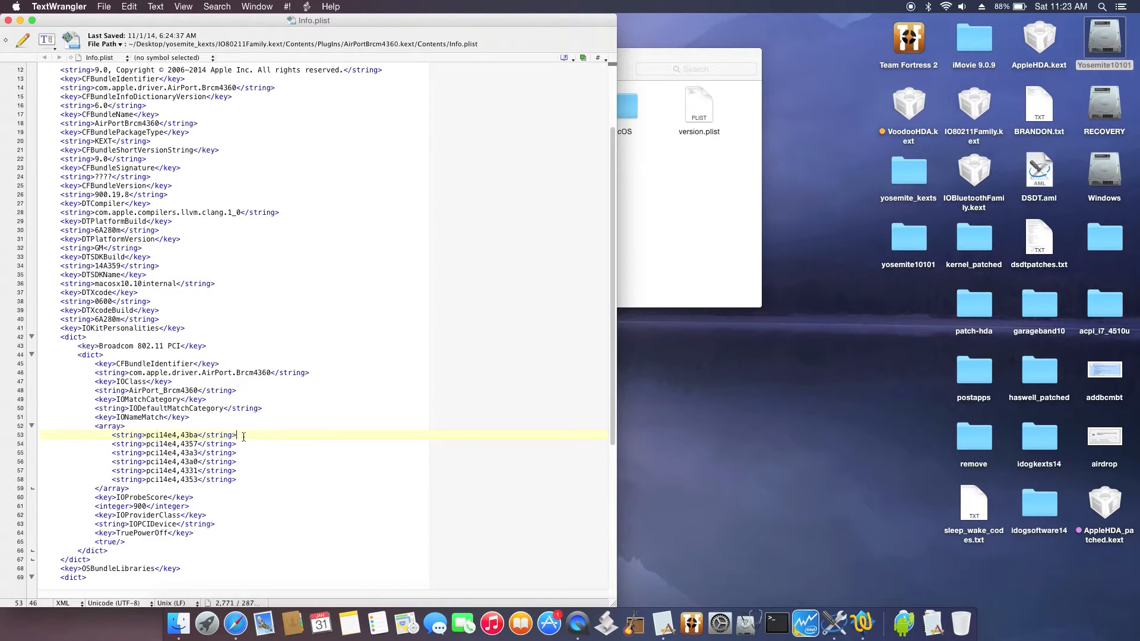
{"action": "key", "text": "Return"}
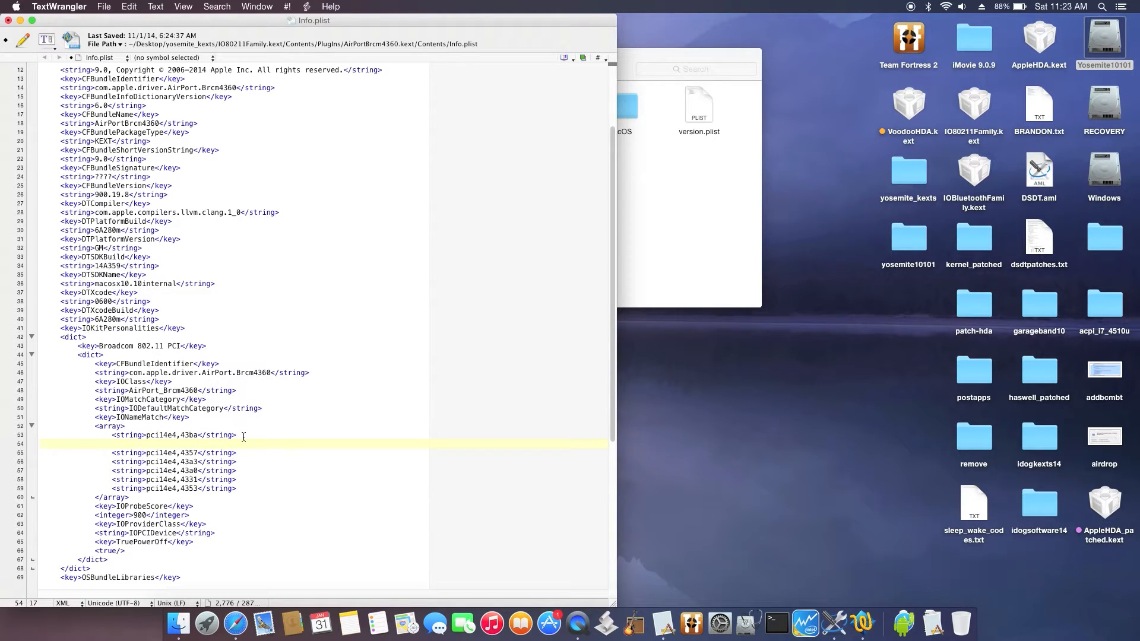
{"action": "type", "text": "<string>pci14e4,43ba</string>"}
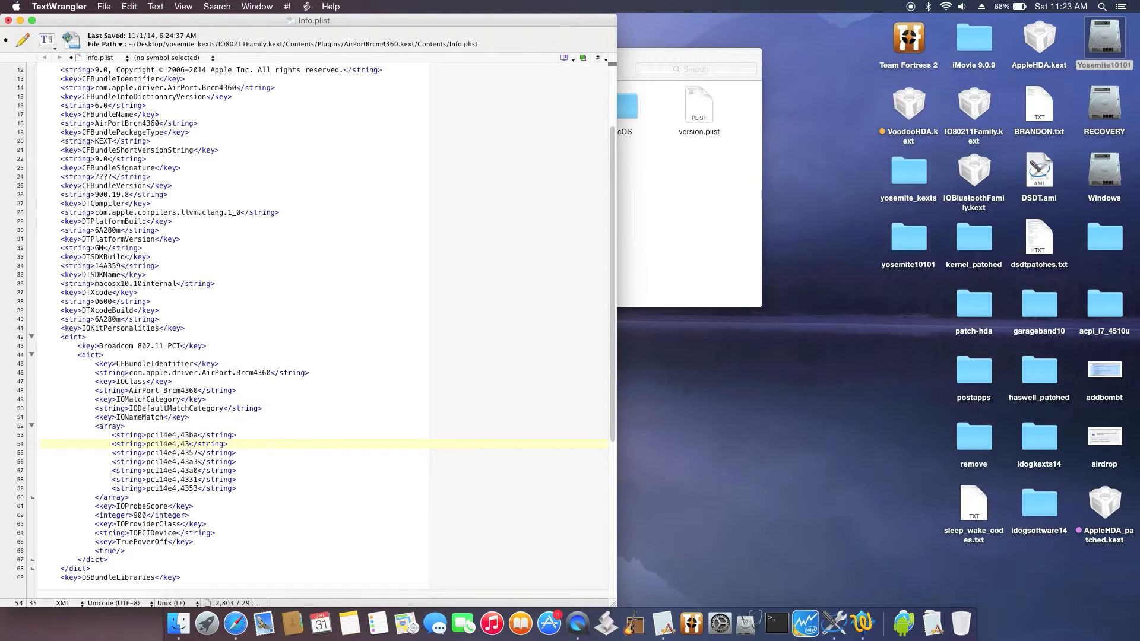
{"action": "type", "text": "57"}
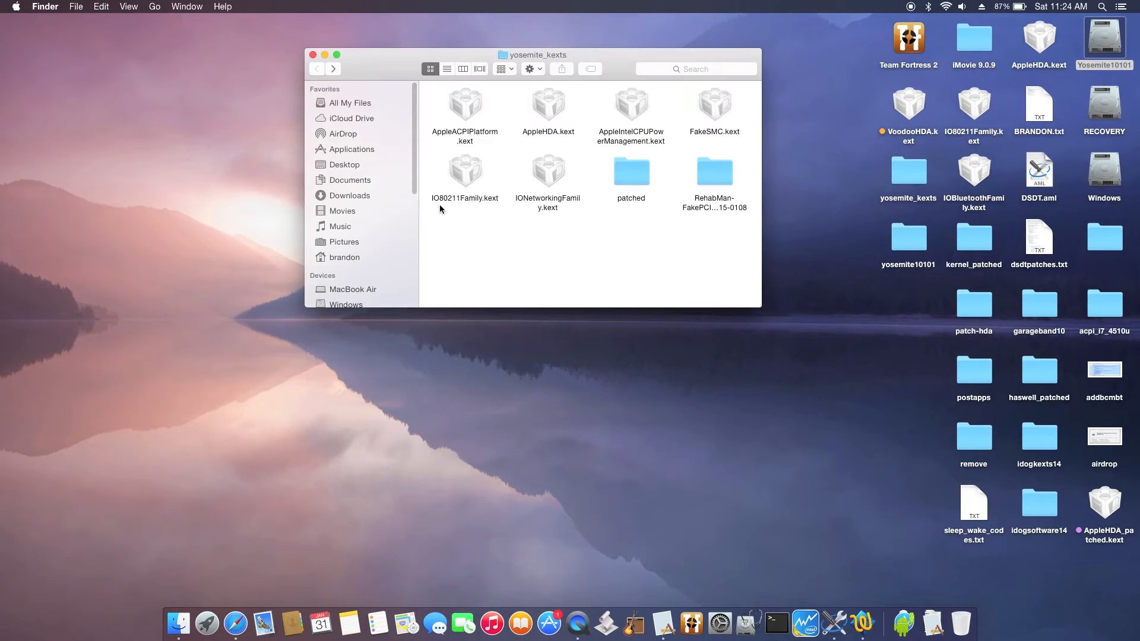
{"action": "mouse_move", "coordinate": [446, 209]}
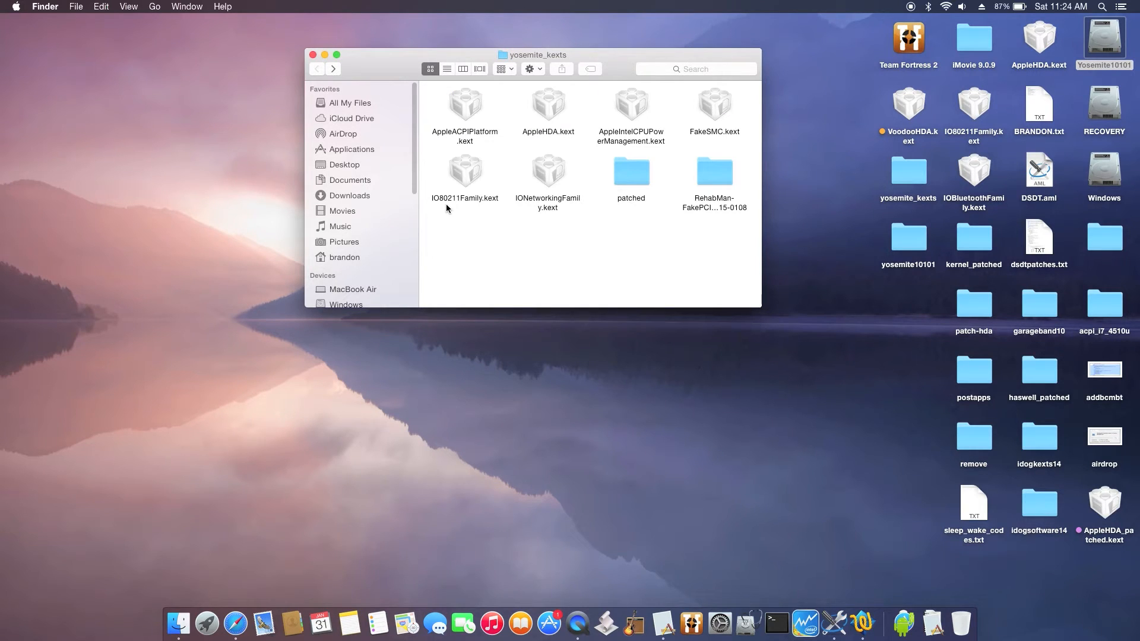
{"action": "mouse_move", "coordinate": [490, 222]}
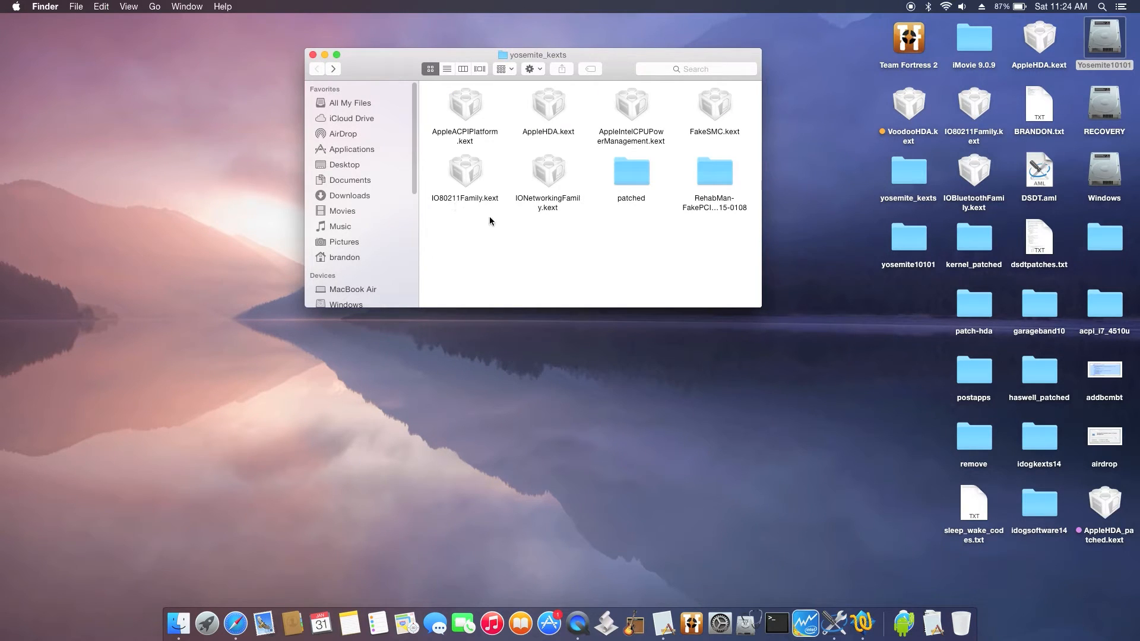
{"action": "mouse_move", "coordinate": [564, 242]}
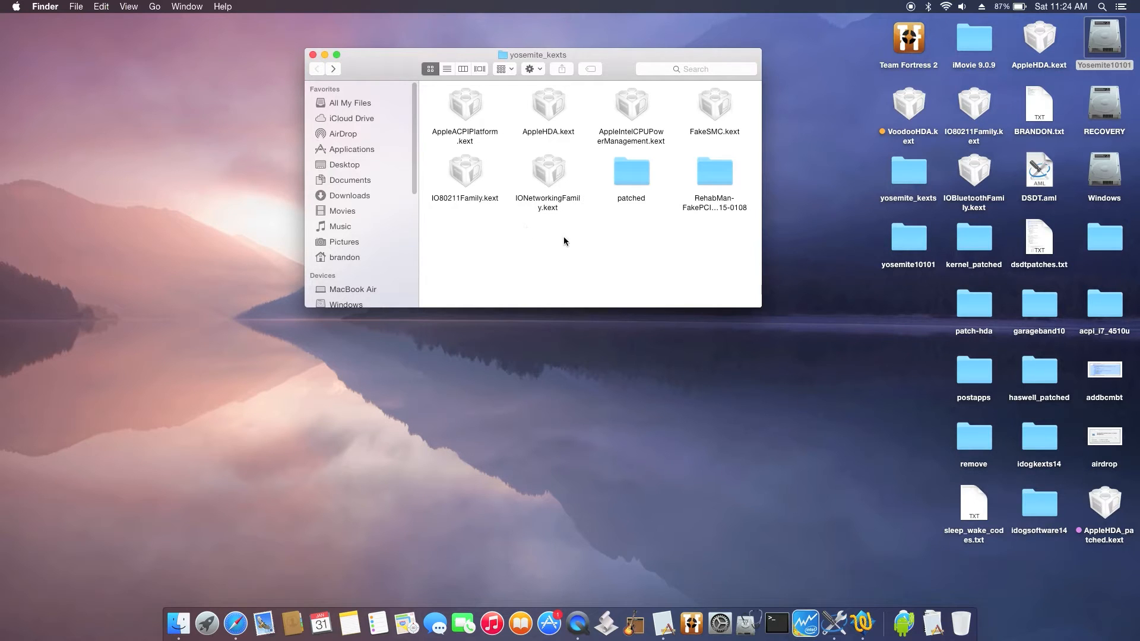
- Open the patched folder and browse IOBluetoothFamily.kext's package into Contents and PlugIns
{"action": "left_click", "coordinate": [631, 171]}
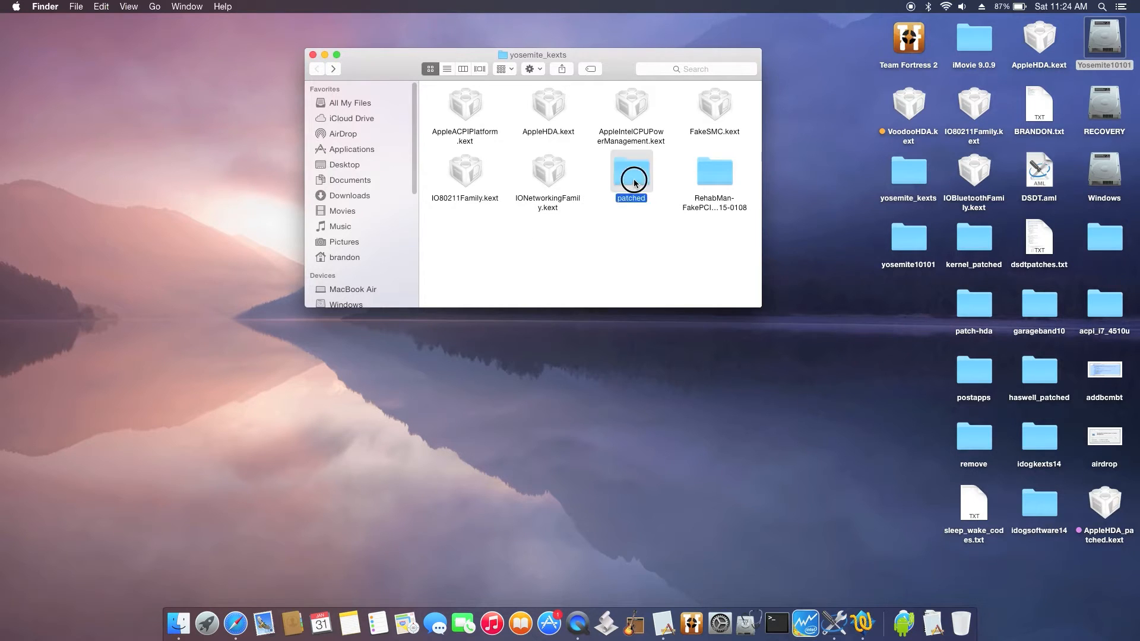
{"action": "double_click", "coordinate": [630, 172]}
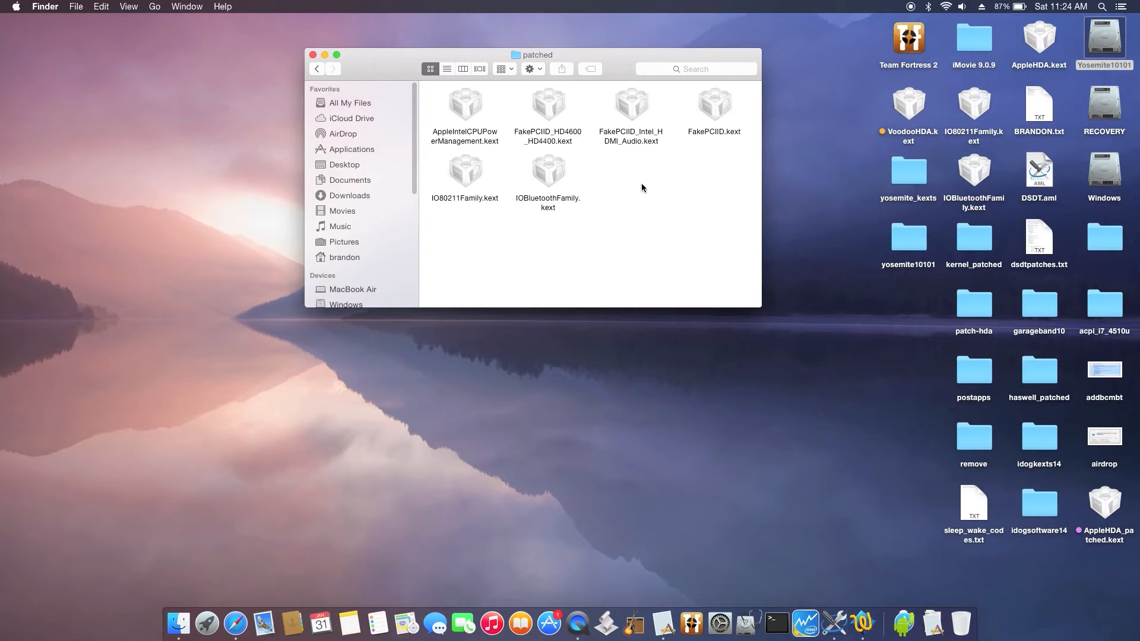
{"action": "left_click", "coordinate": [548, 171]}
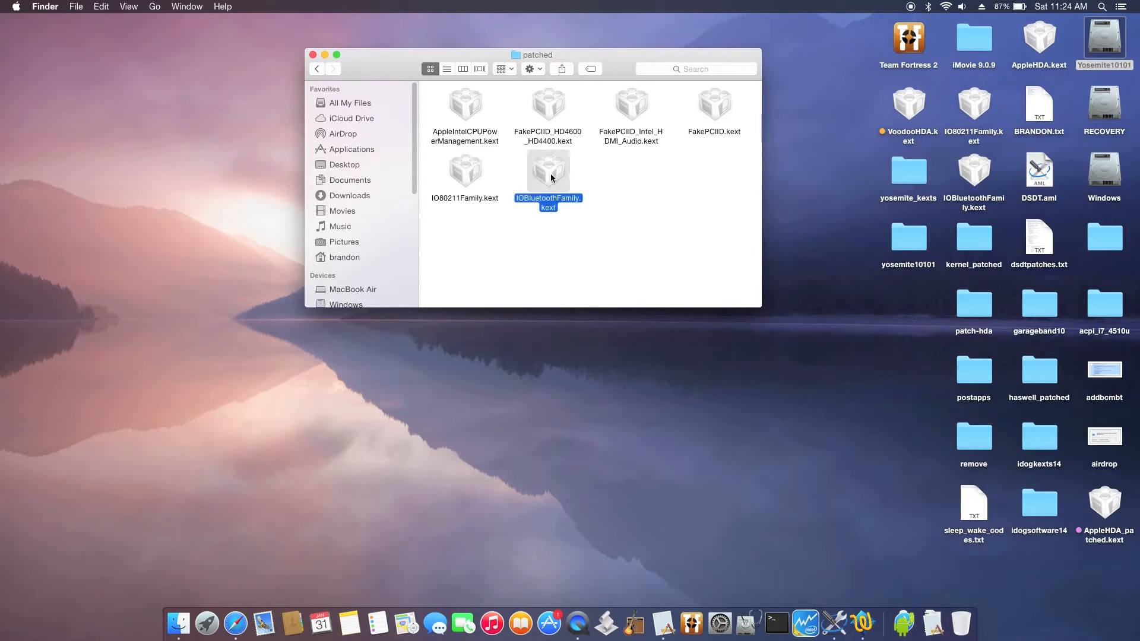
{"action": "right_click", "coordinate": [547, 171]}
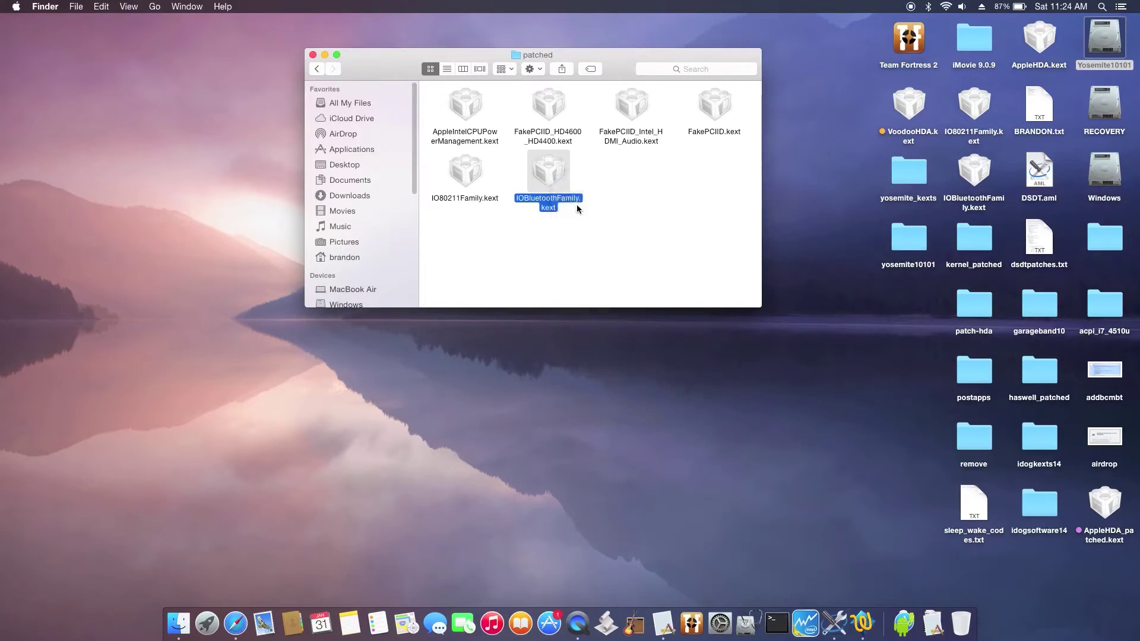
{"action": "double_click", "coordinate": [548, 172]}
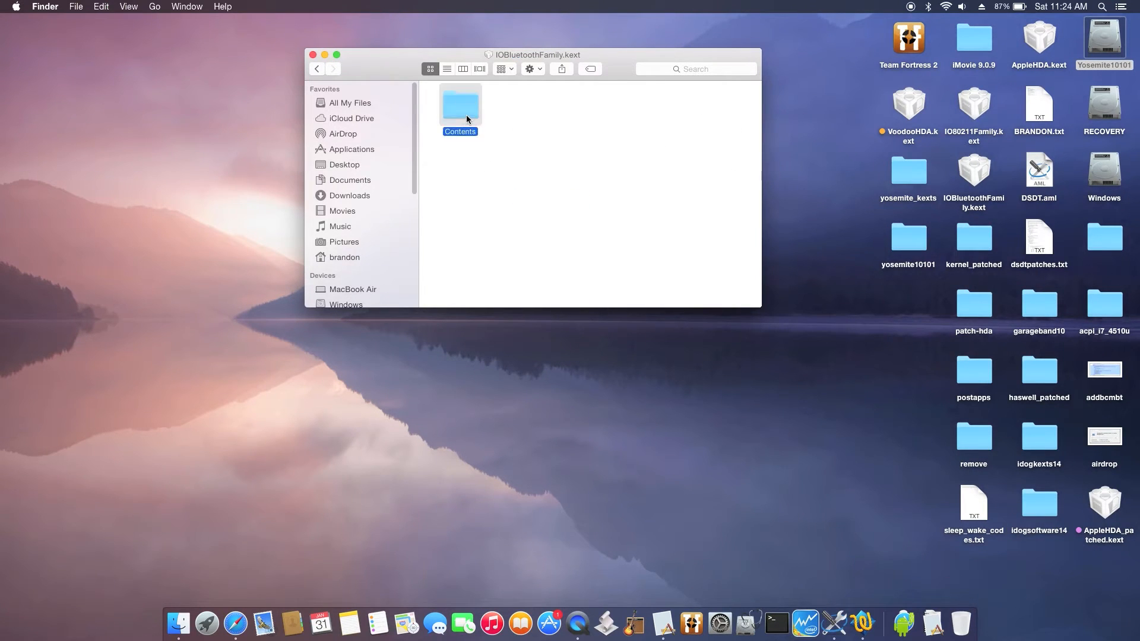
{"action": "double_click", "coordinate": [459, 105]}
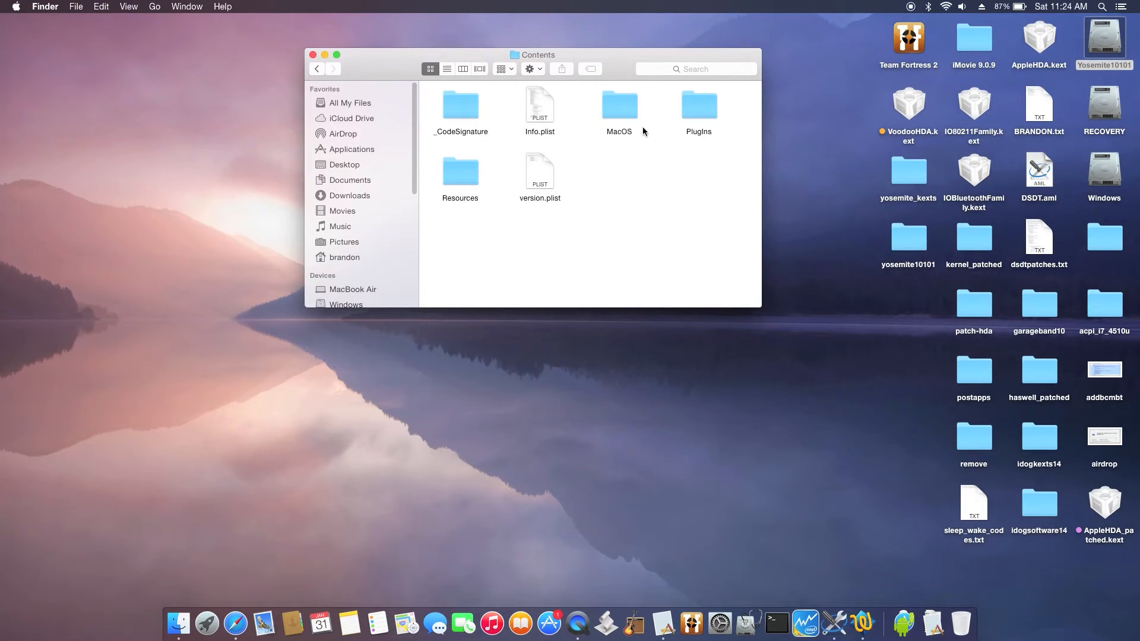
{"action": "double_click", "coordinate": [698, 104]}
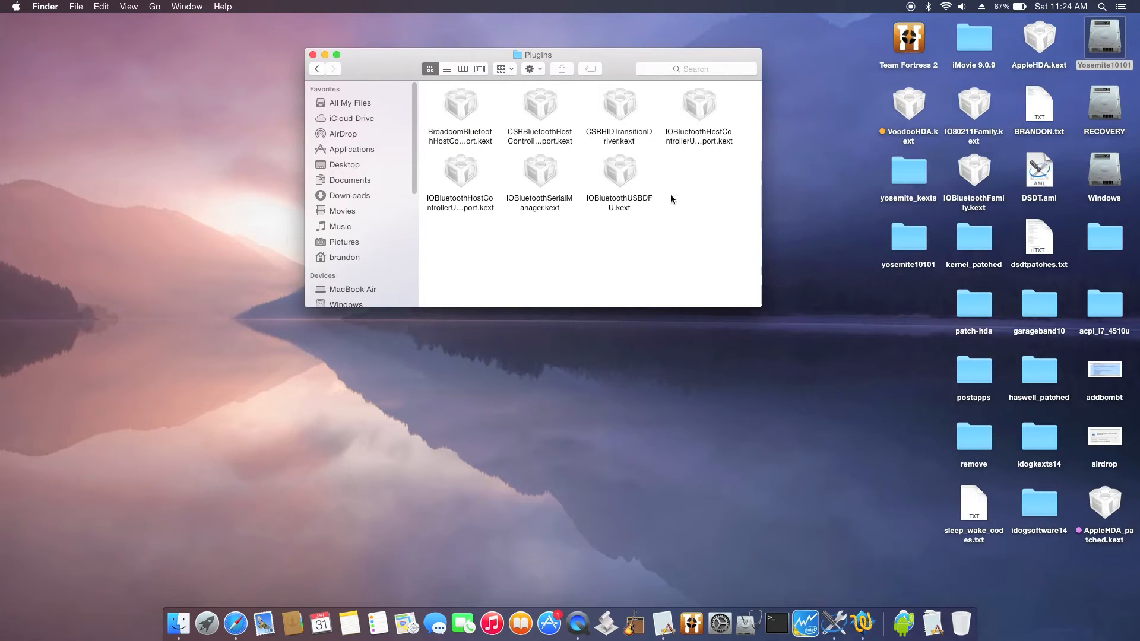
{"action": "mouse_move", "coordinate": [479, 146]}
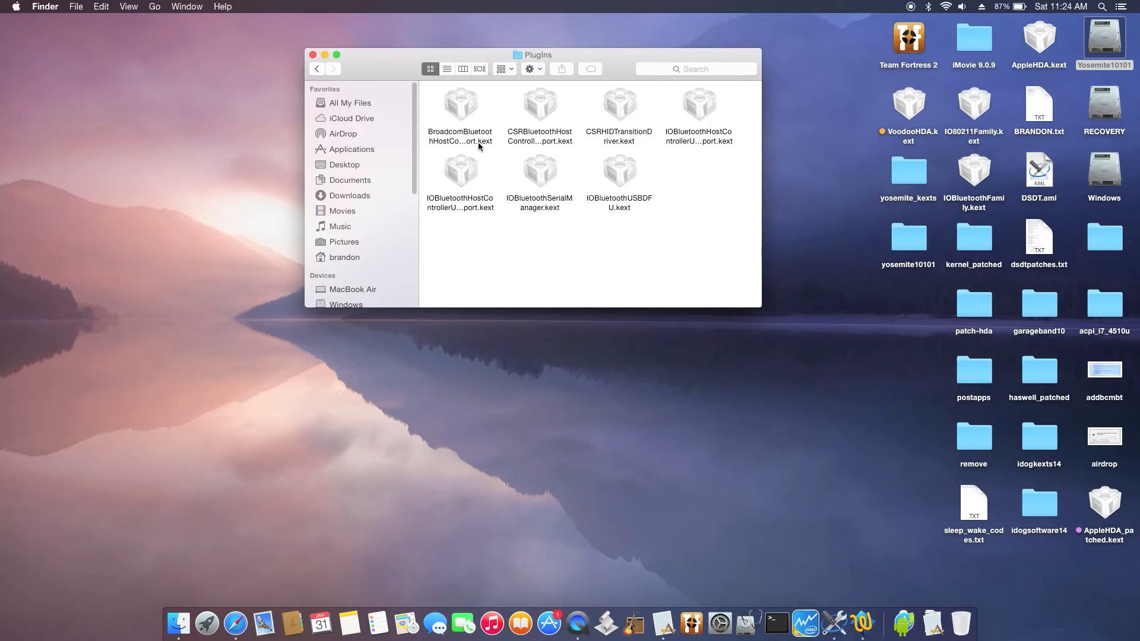
- Open the Broadcom Bluetooth transport kext's package Contents and select Info.plist
{"action": "left_click", "coordinate": [460, 112]}
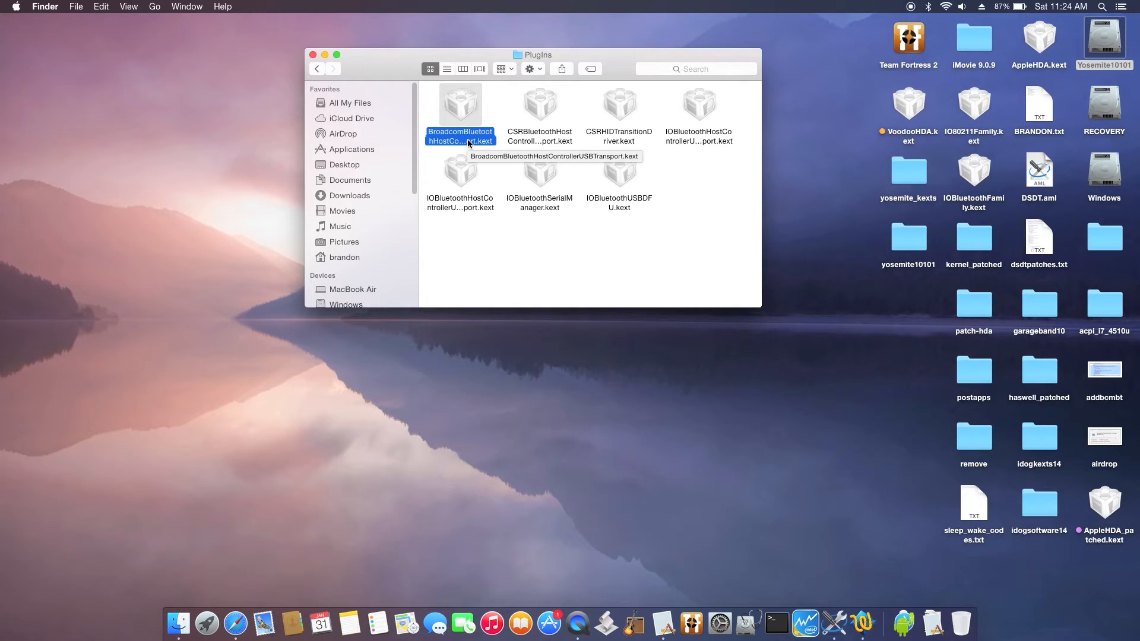
{"action": "right_click", "coordinate": [460, 120]}
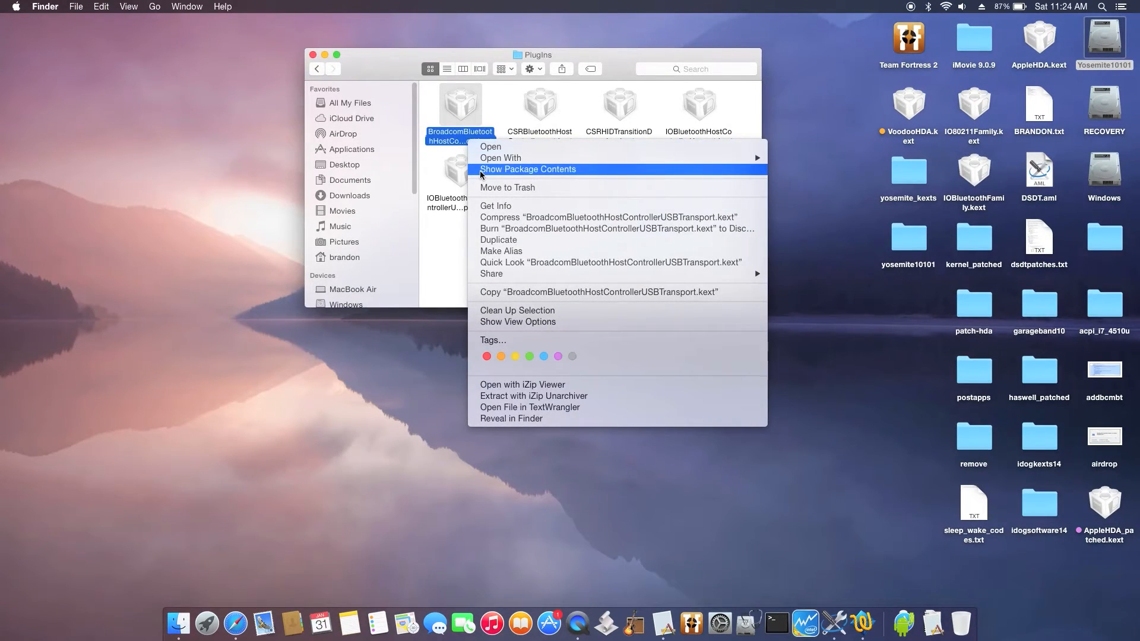
{"action": "left_click", "coordinate": [528, 169]}
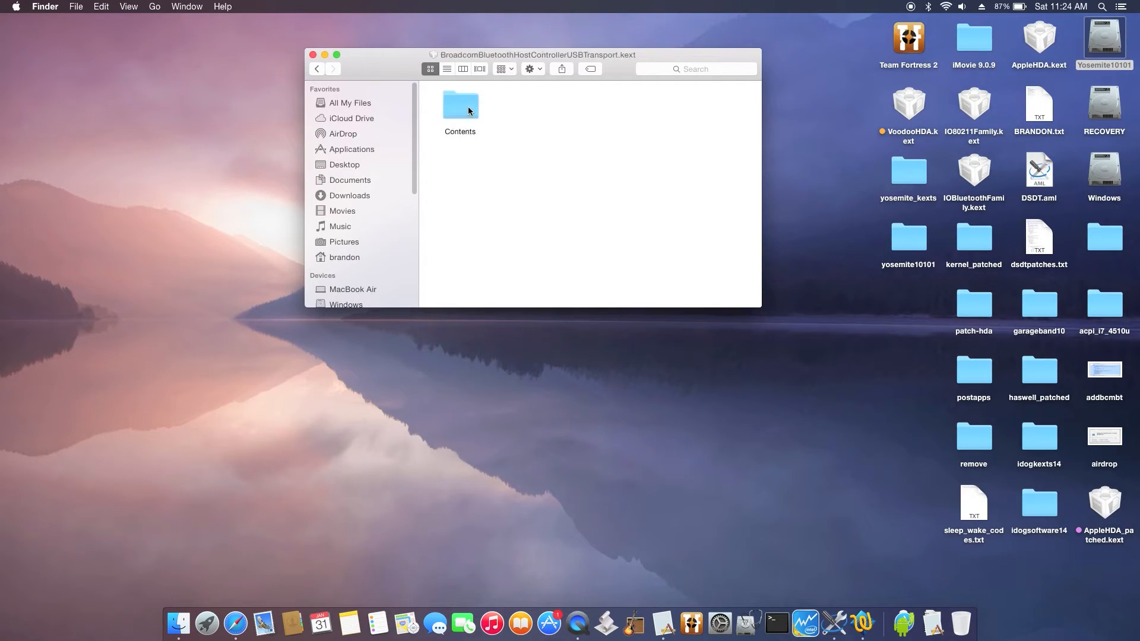
{"action": "double_click", "coordinate": [460, 105]}
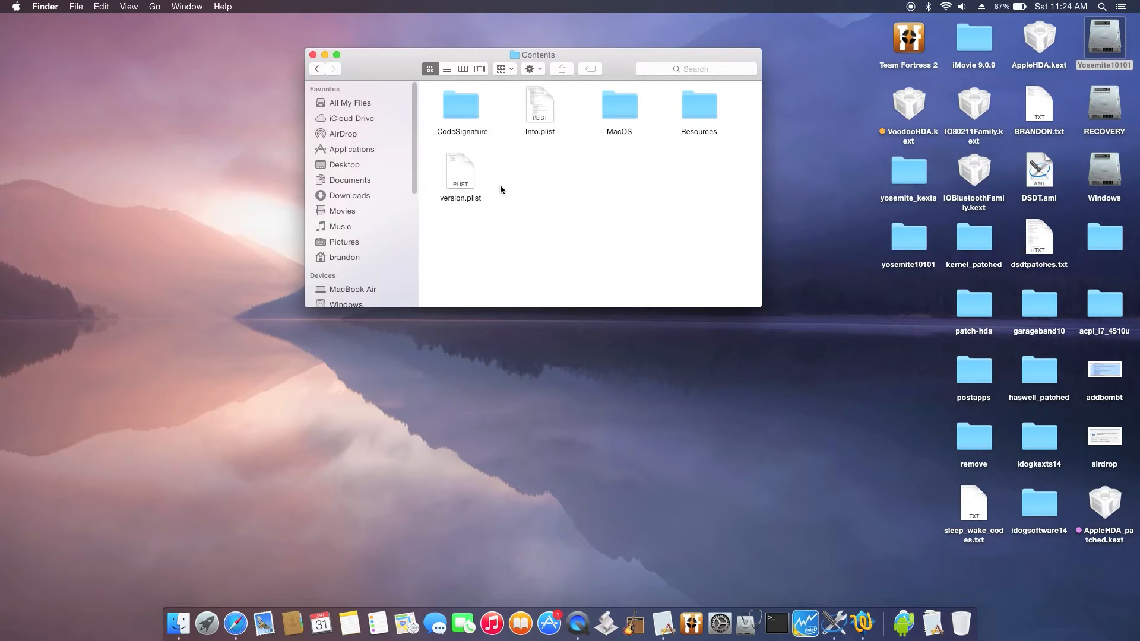
{"action": "left_click", "coordinate": [540, 106]}
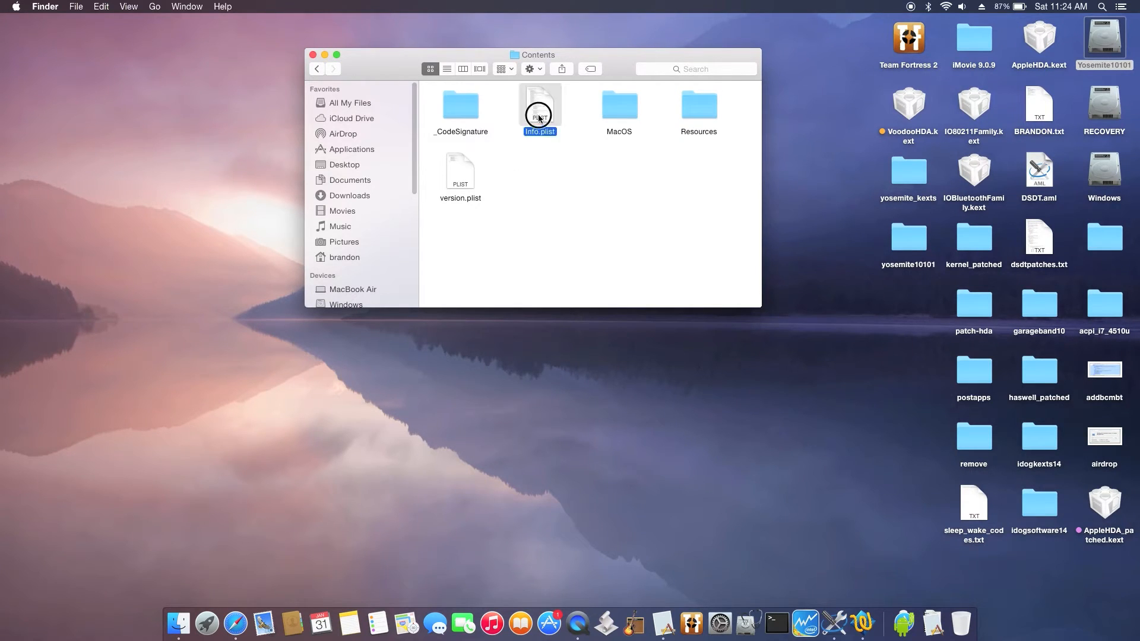
- Open the Broadcom Bluetooth kext's Info.plist and select its PID 8573 and 8531 blocks
{"action": "double_click", "coordinate": [540, 103]}
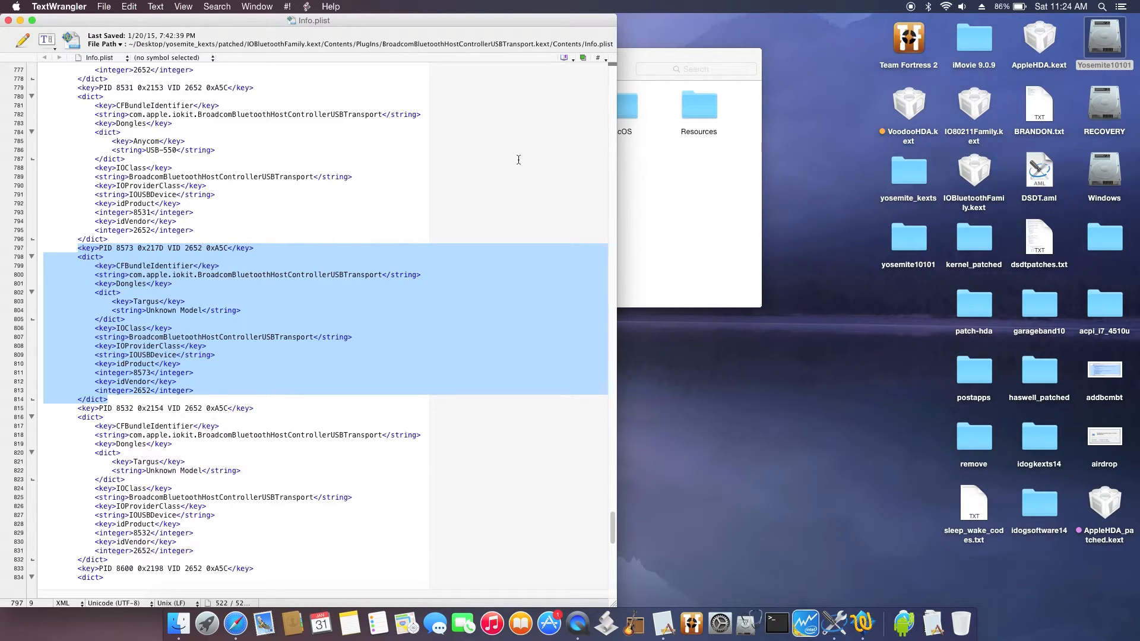
{"action": "mouse_move", "coordinate": [265, 260]}
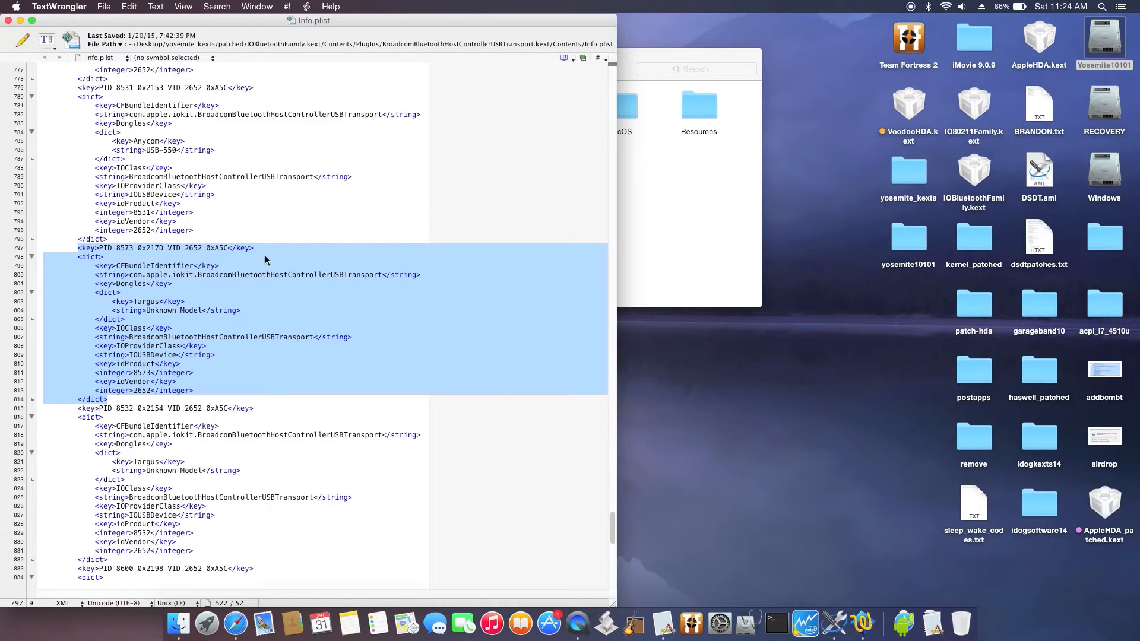
{"action": "mouse_move", "coordinate": [109, 267]}
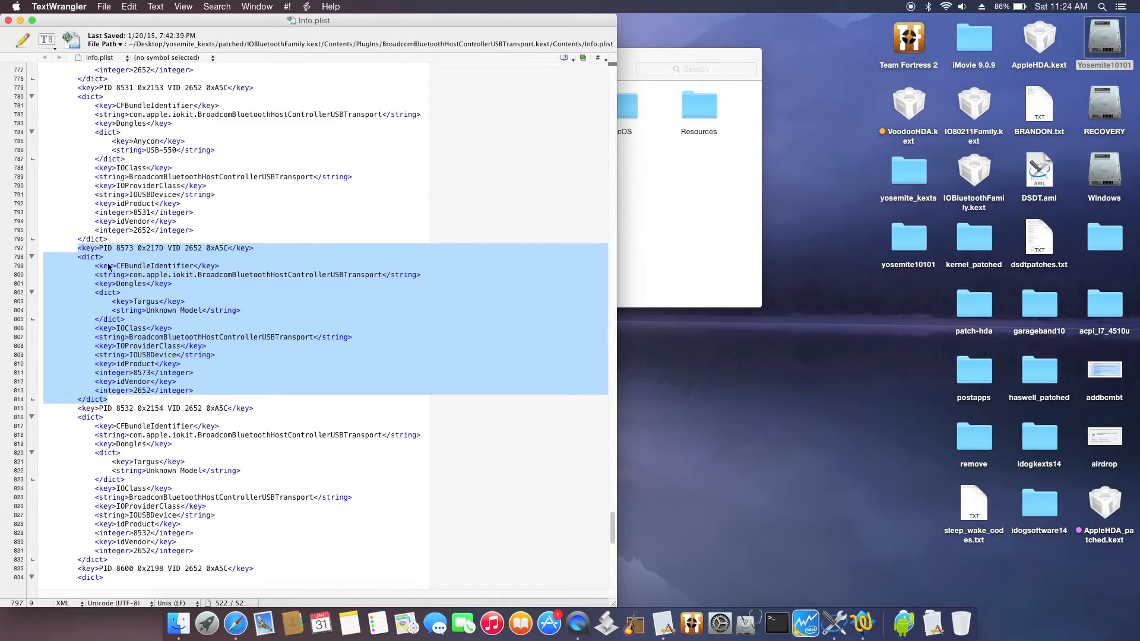
{"action": "left_click", "coordinate": [81, 249]}
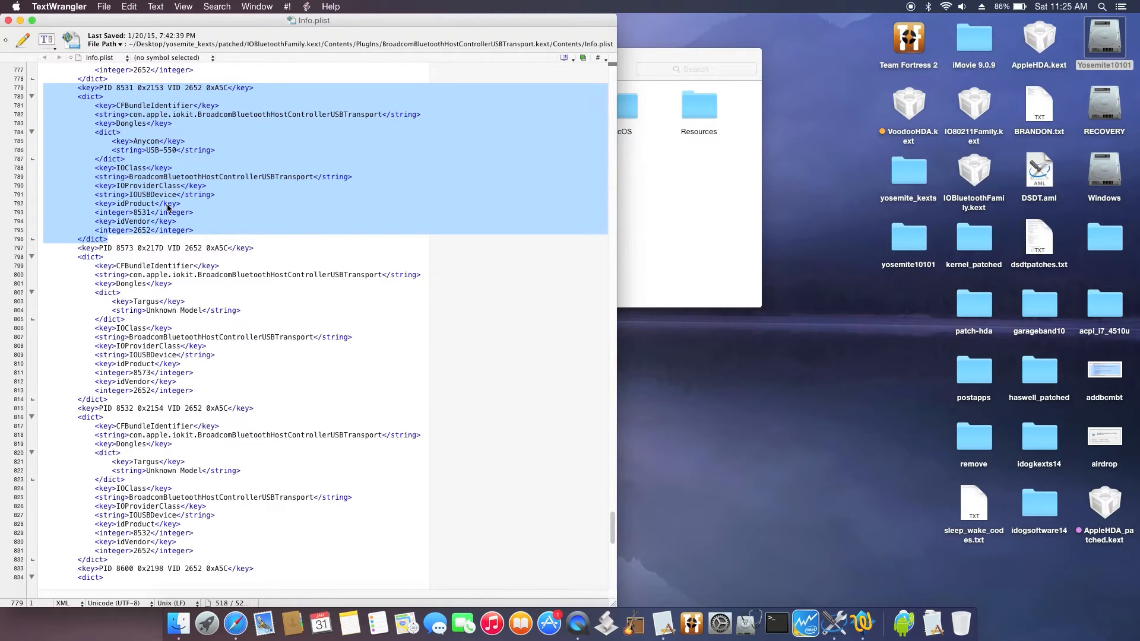
{"action": "mouse_move", "coordinate": [139, 237]}
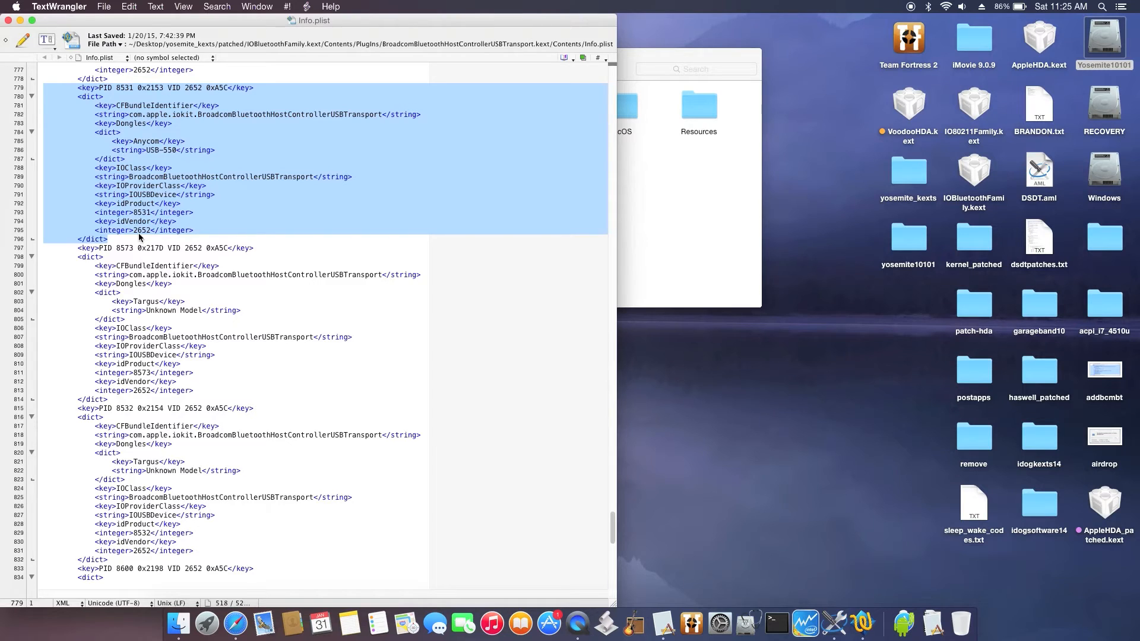
{"action": "left_click", "coordinate": [130, 239]}
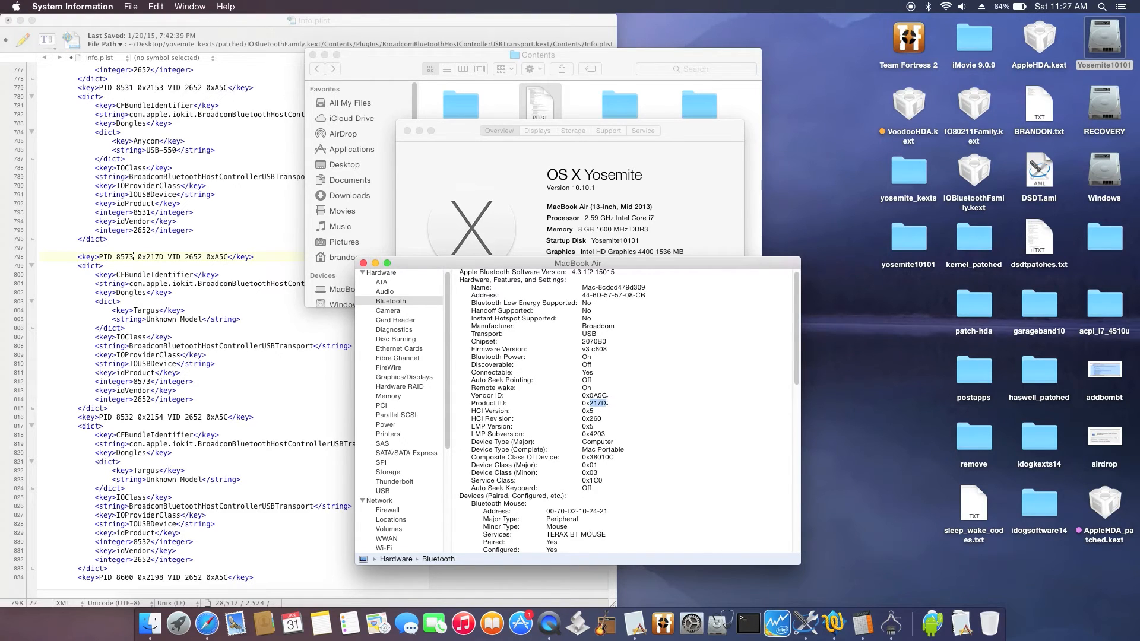
{"action": "mouse_move", "coordinate": [607, 398]}
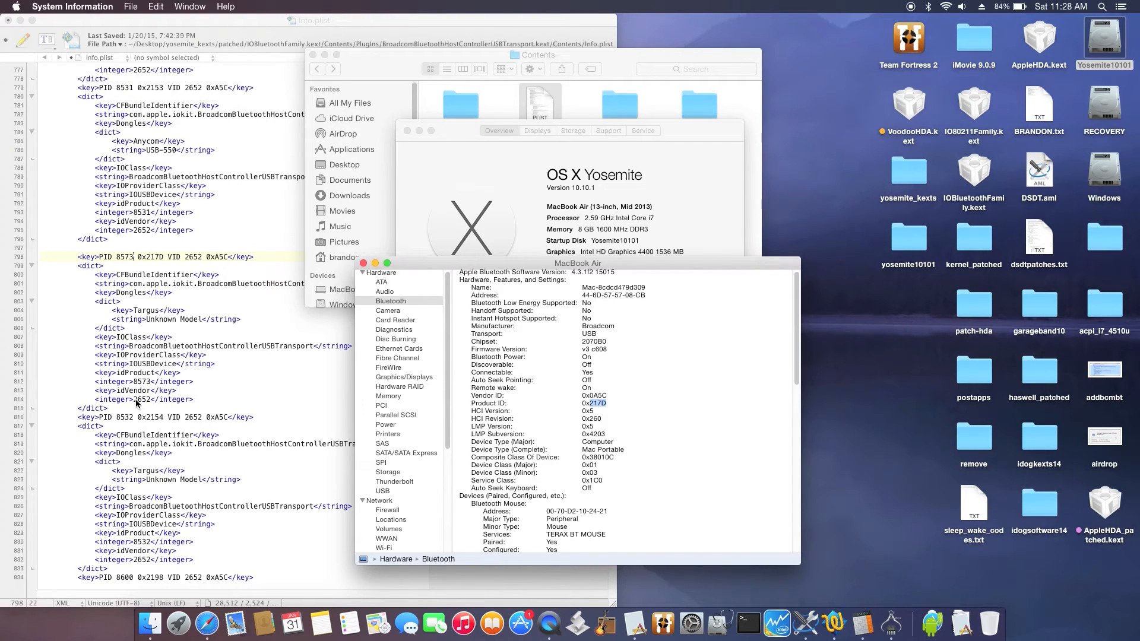
{"action": "mouse_move", "coordinate": [289, 524]}
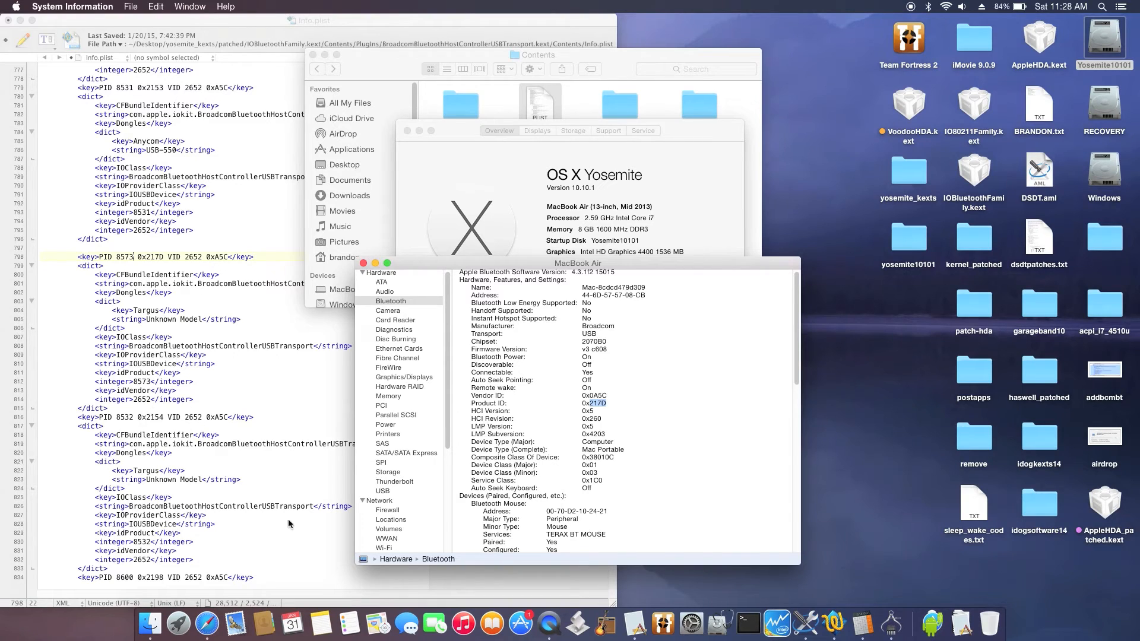
{"action": "mouse_move", "coordinate": [810, 597]}
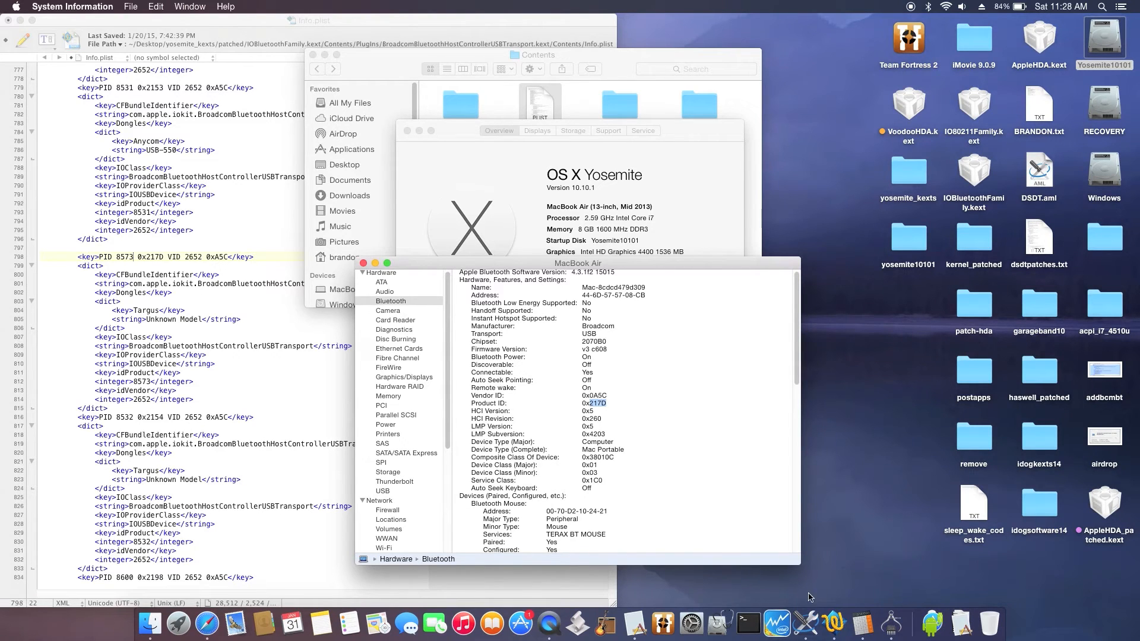
- Launch Calculator to work with the Bluetooth product ID 0x217D
{"action": "left_click", "coordinate": [870, 603]}
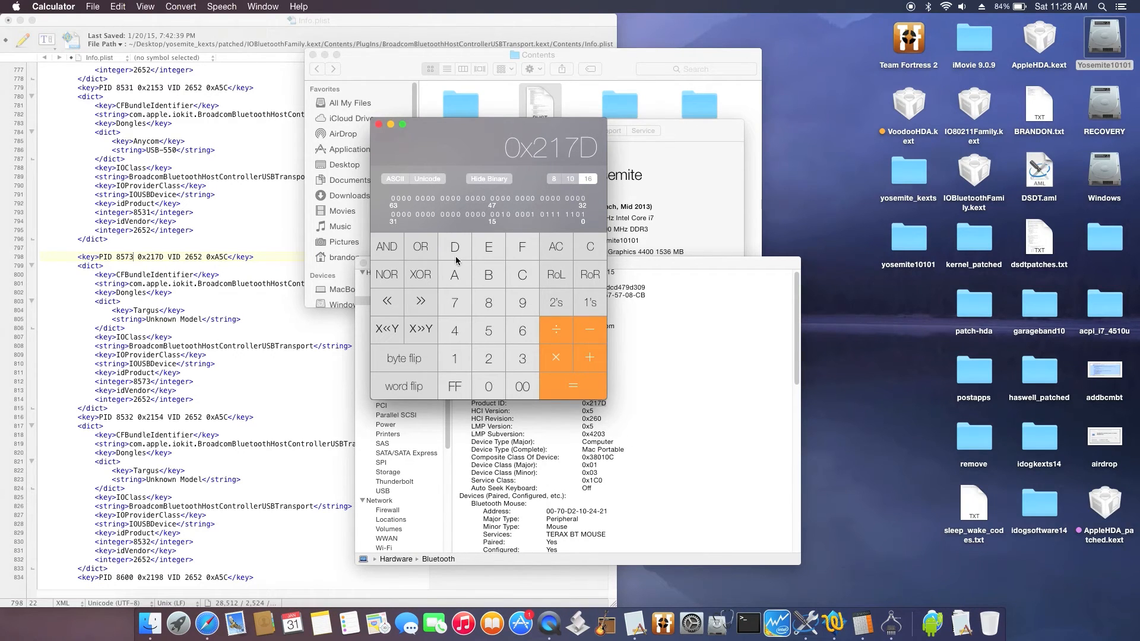
- Convert vendor ID 0xA5C to decimal, reading 2652
{"action": "left_click", "coordinate": [522, 275]}
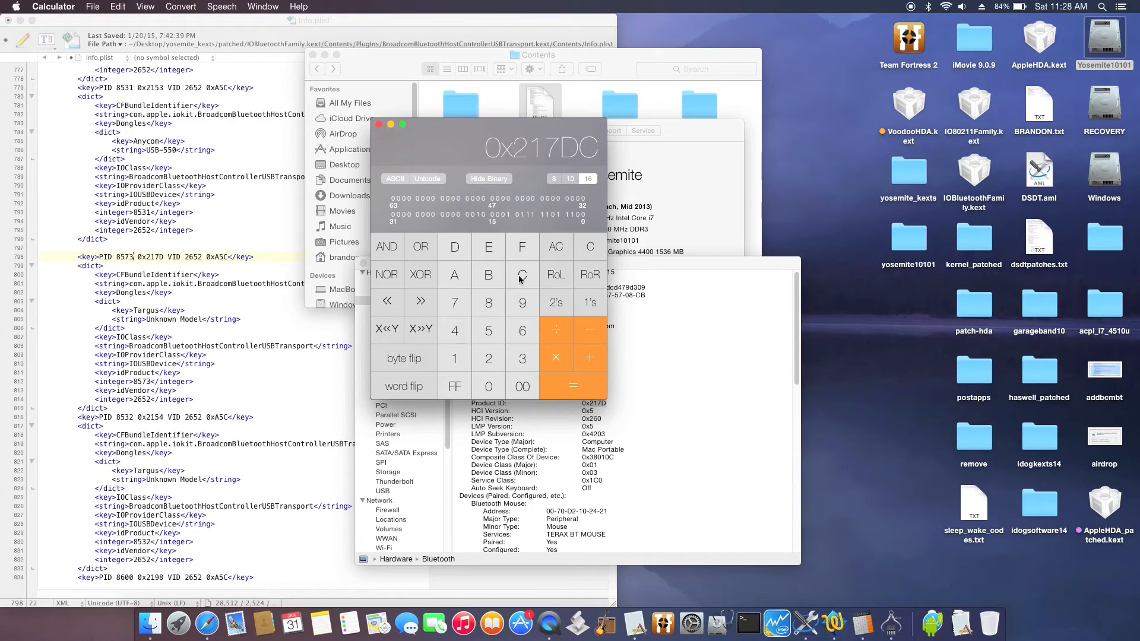
{"action": "left_click", "coordinate": [521, 275]}
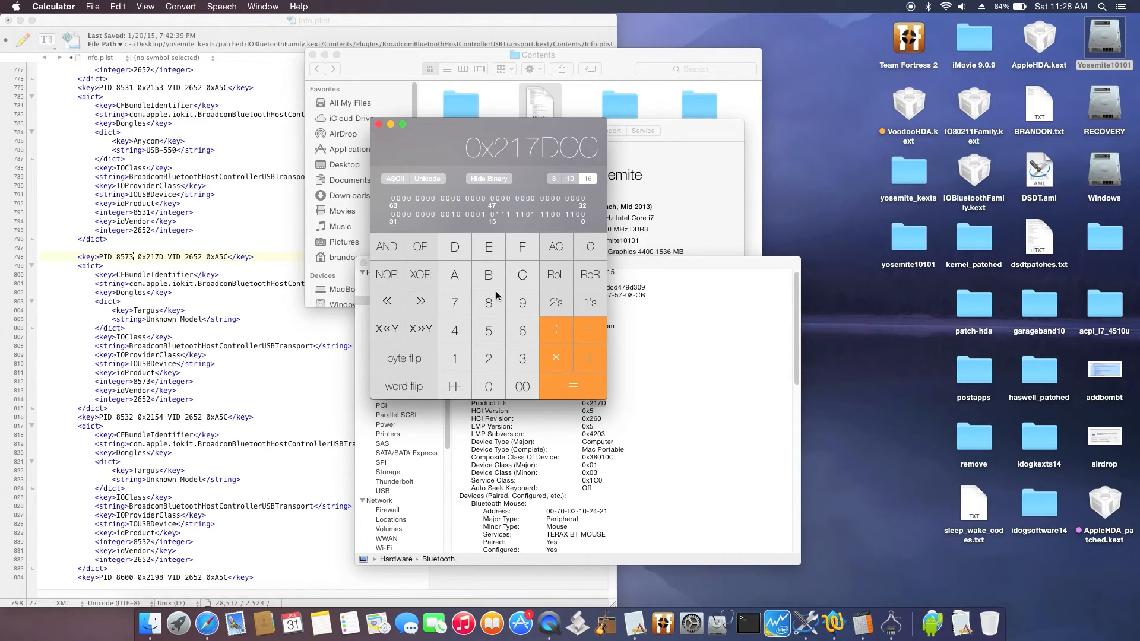
{"action": "left_click", "coordinate": [556, 246]}
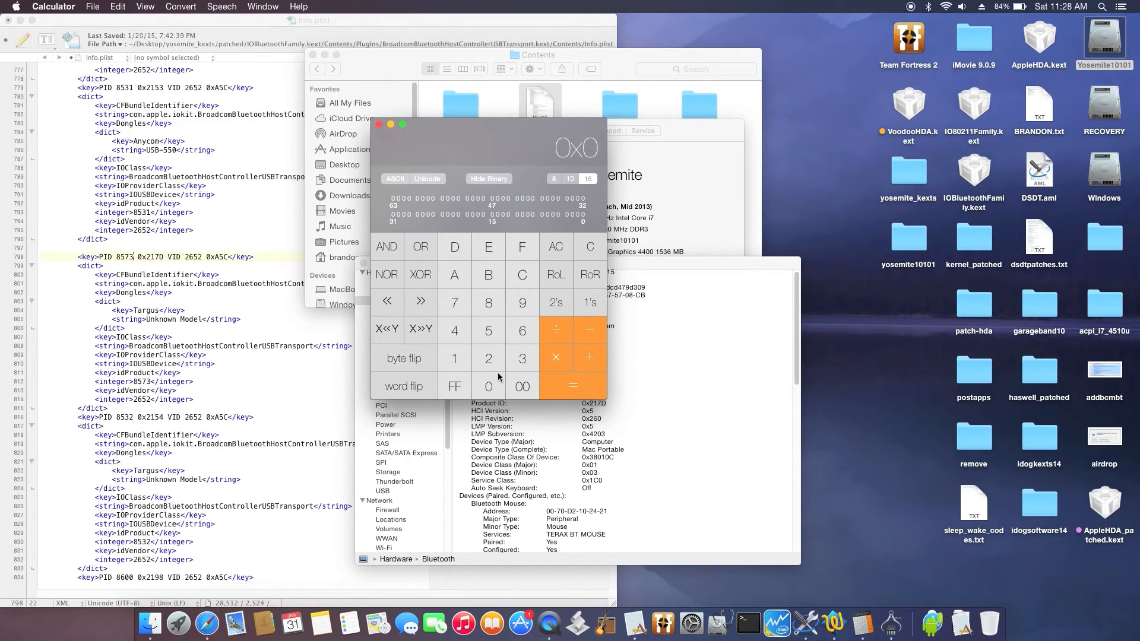
{"action": "mouse_move", "coordinate": [670, 266]}
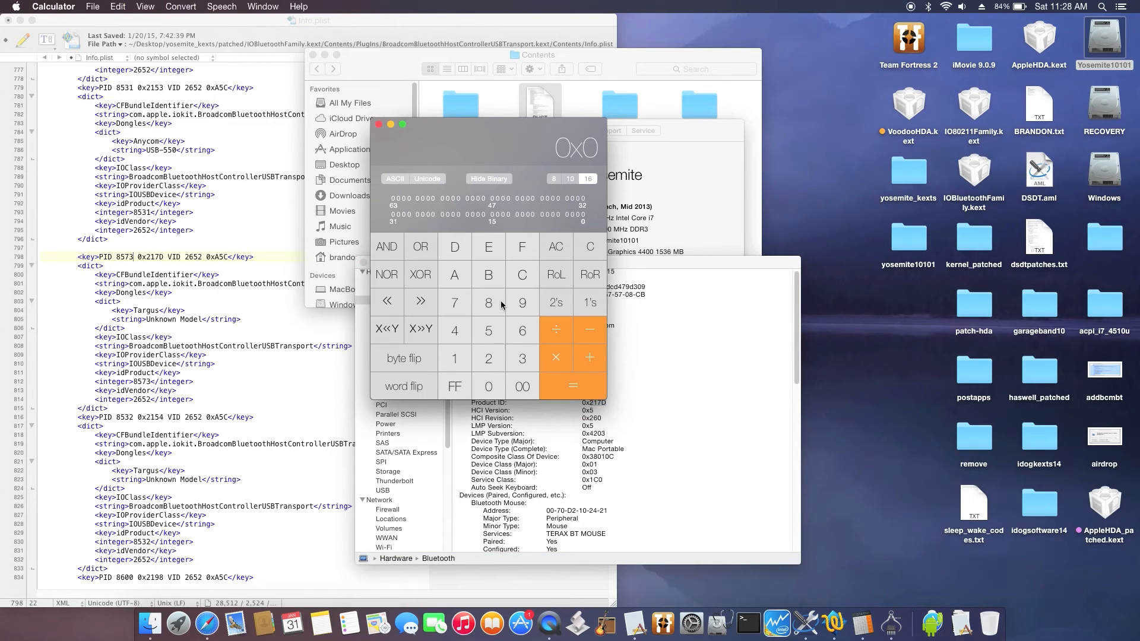
{"action": "mouse_move", "coordinate": [457, 285]}
{"action": "type", "text": "A5C"}
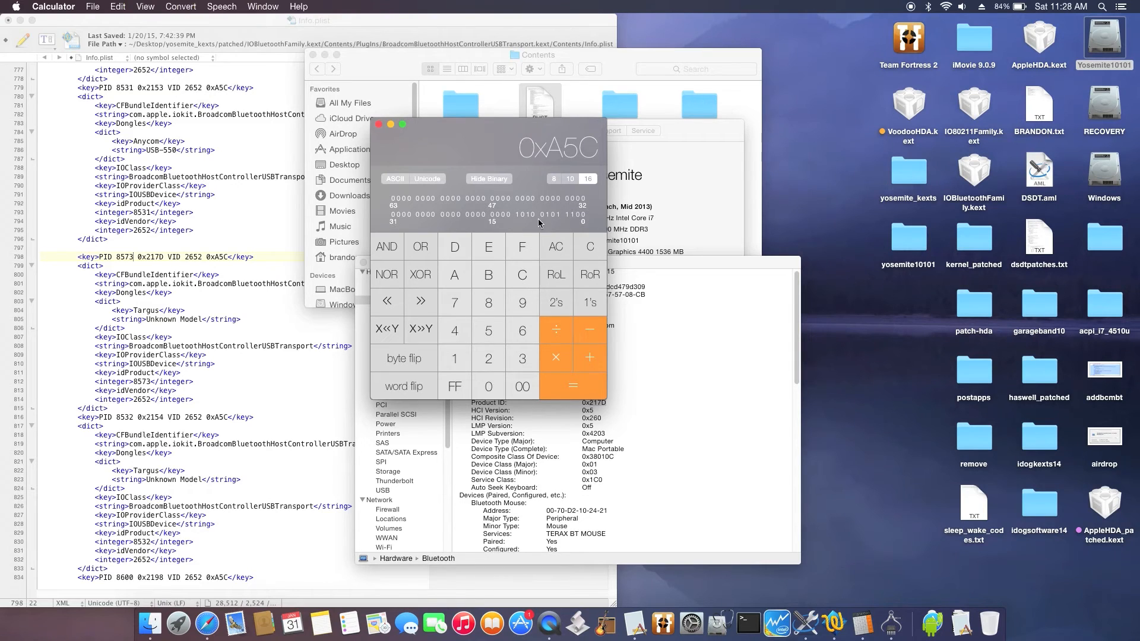
{"action": "left_click", "coordinate": [570, 179]}
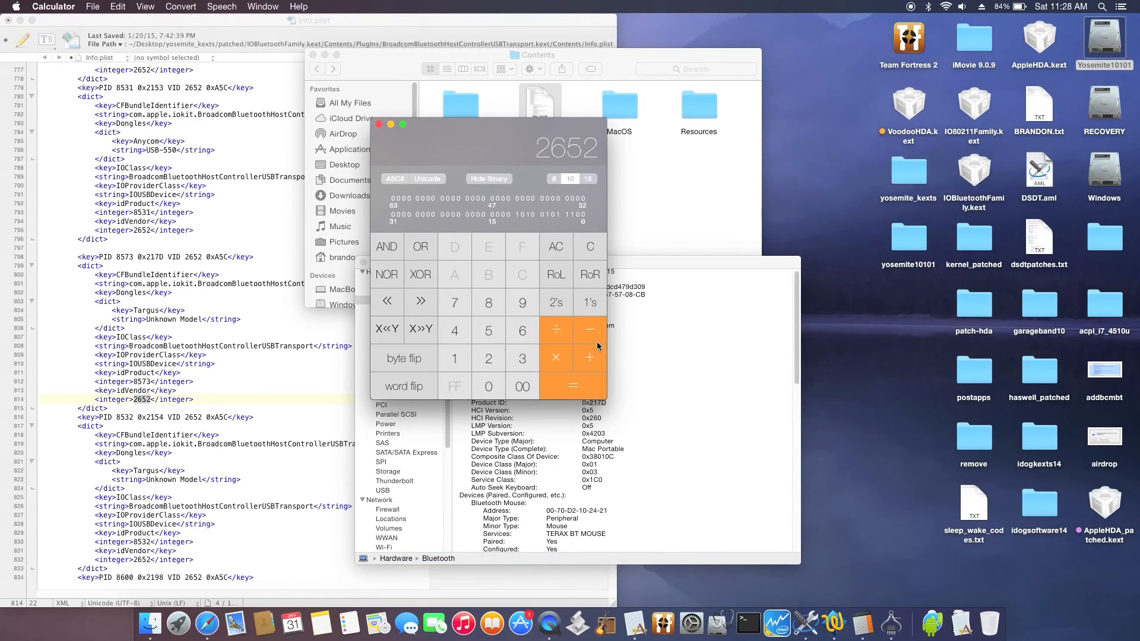
- Back in hexadecimal, enter product ID 0x217D and convert it to decimal 8573
{"action": "left_click", "coordinate": [589, 179]}
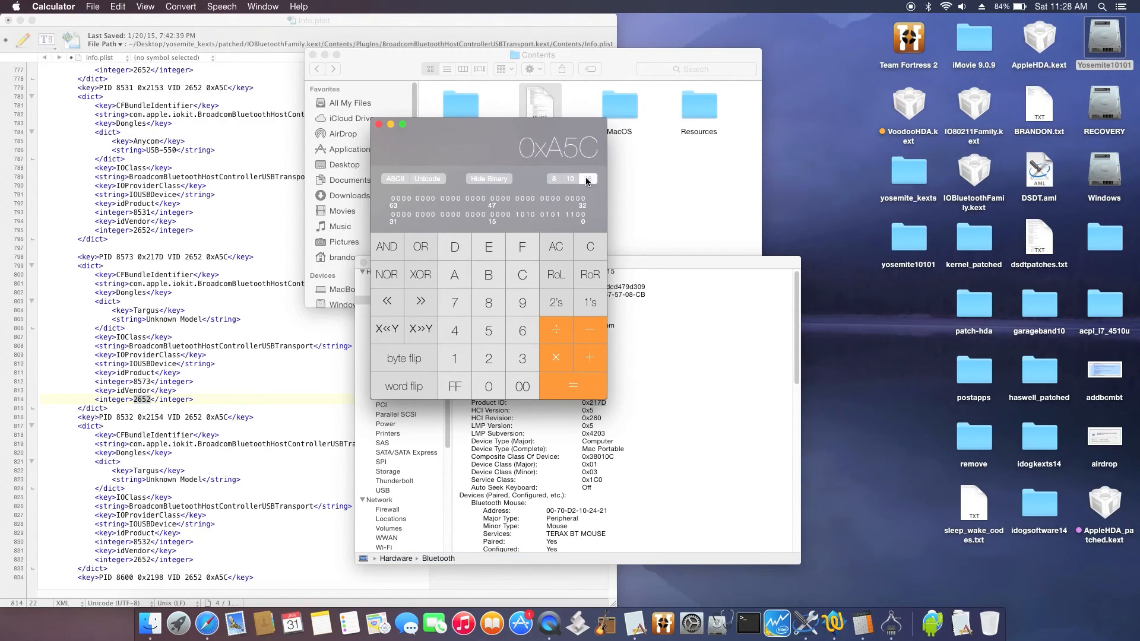
{"action": "left_click", "coordinate": [588, 178]}
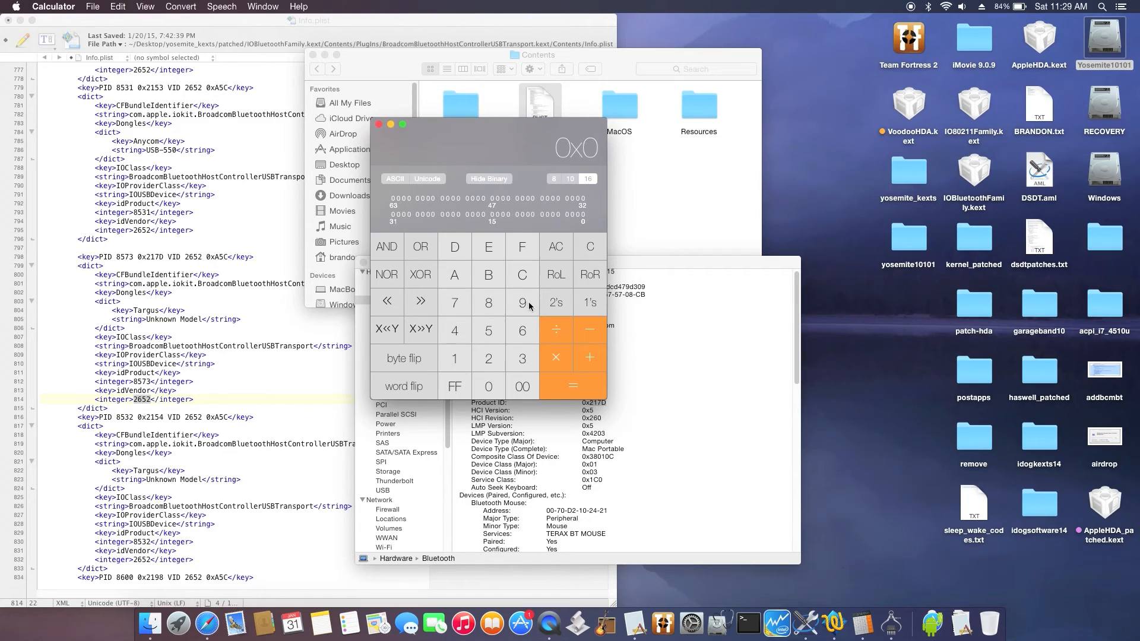
{"action": "left_click", "coordinate": [454, 357]}
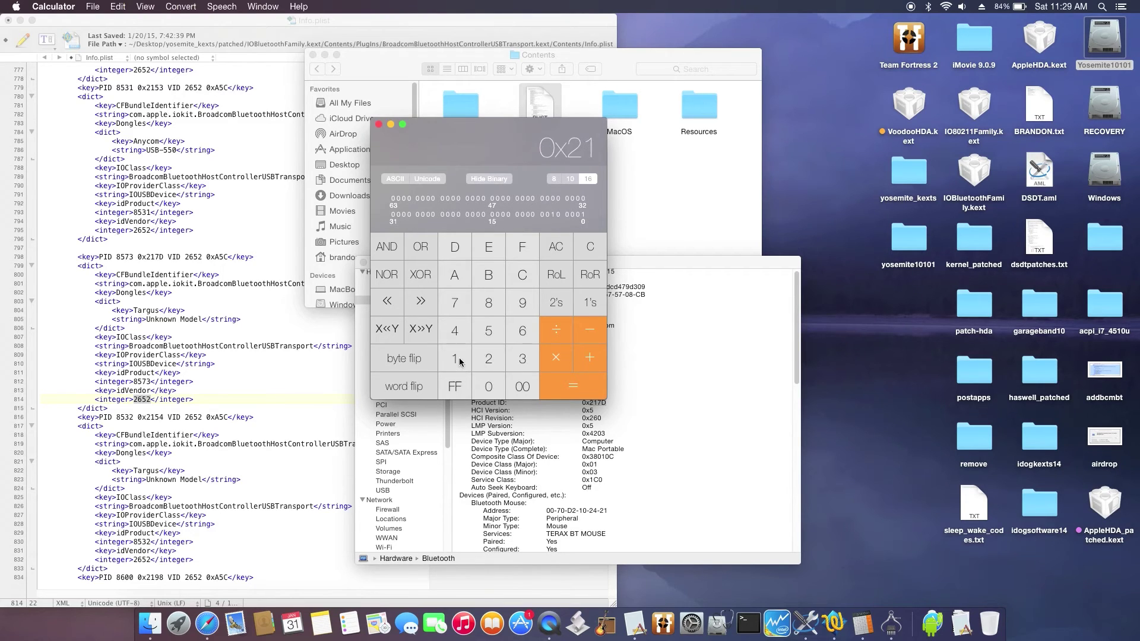
{"action": "left_click", "coordinate": [456, 302]}
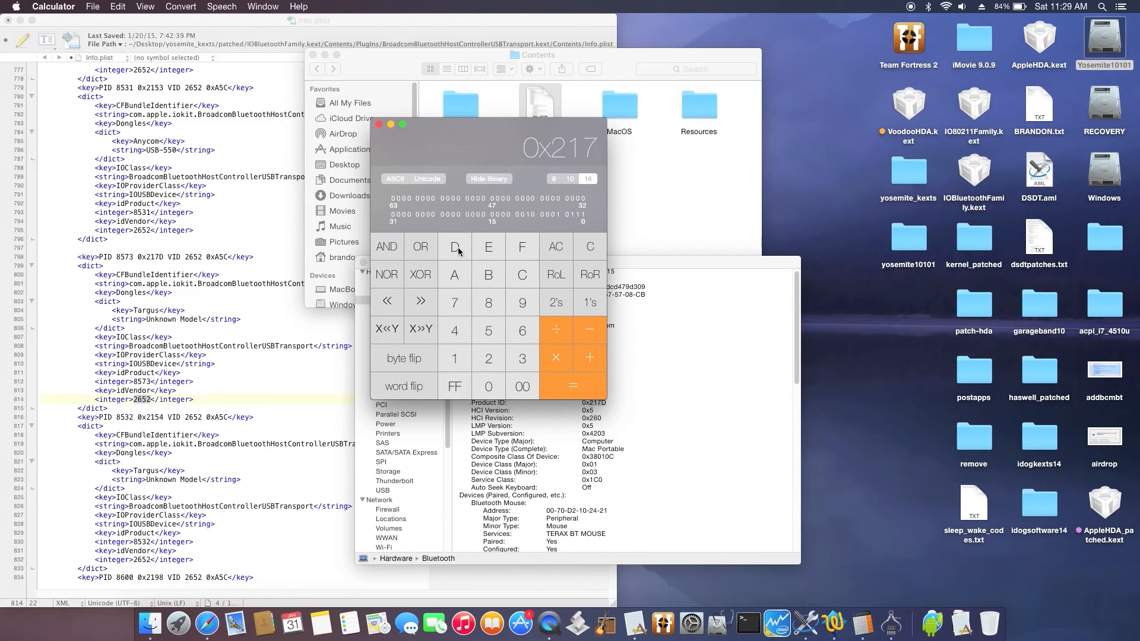
{"action": "left_click", "coordinate": [454, 246]}
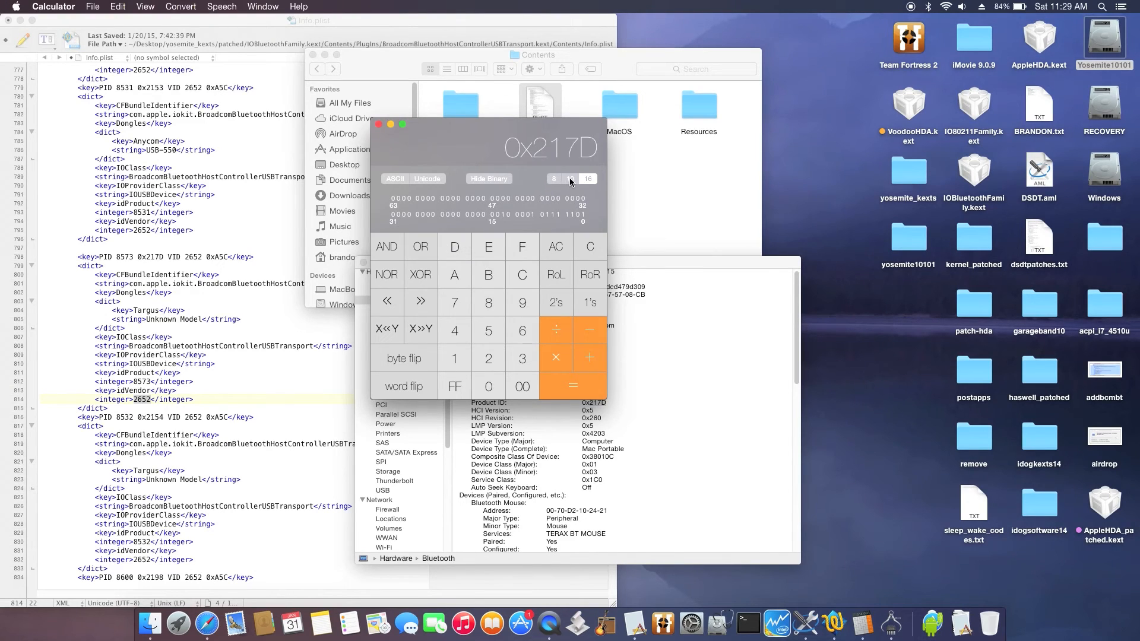
{"action": "left_click", "coordinate": [573, 178]}
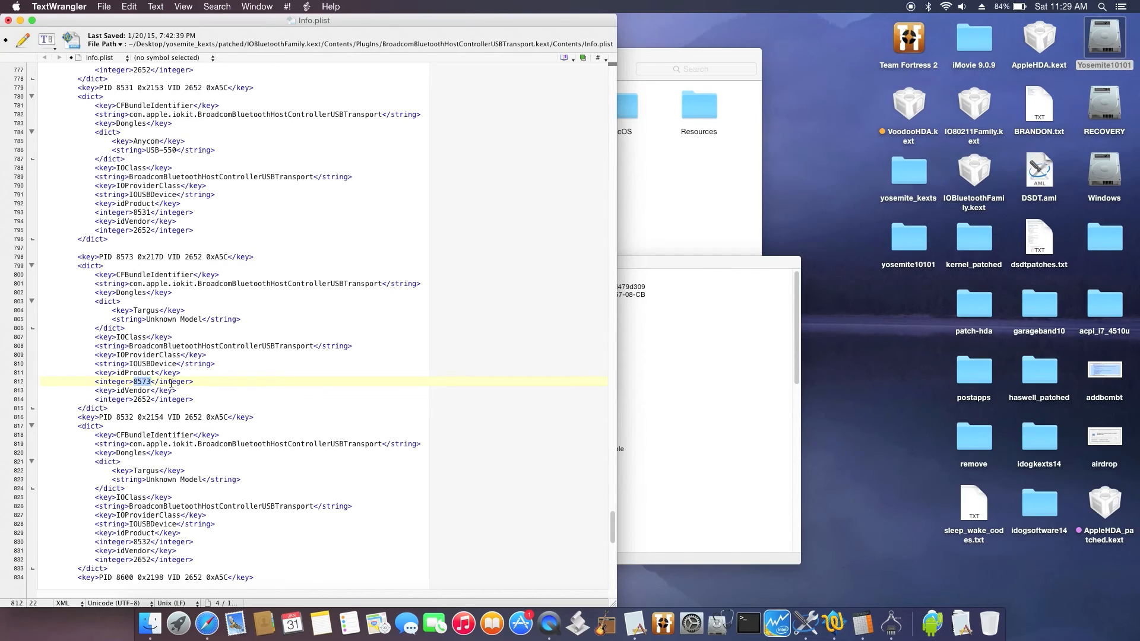
{"action": "mouse_move", "coordinate": [126, 343]}
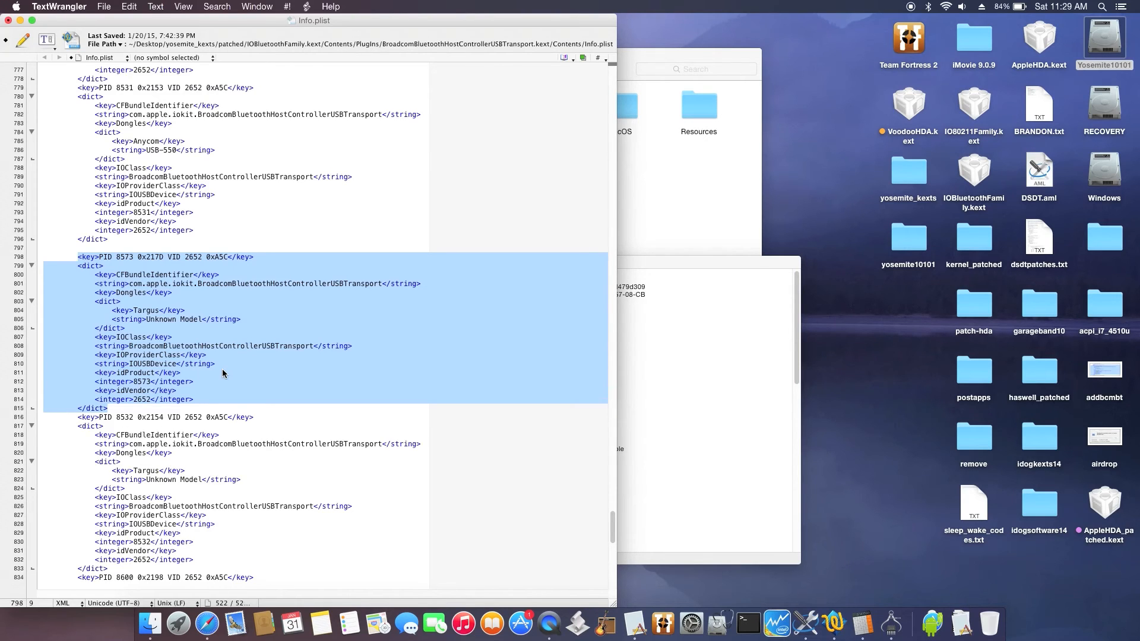
{"action": "mouse_move", "coordinate": [222, 227]}
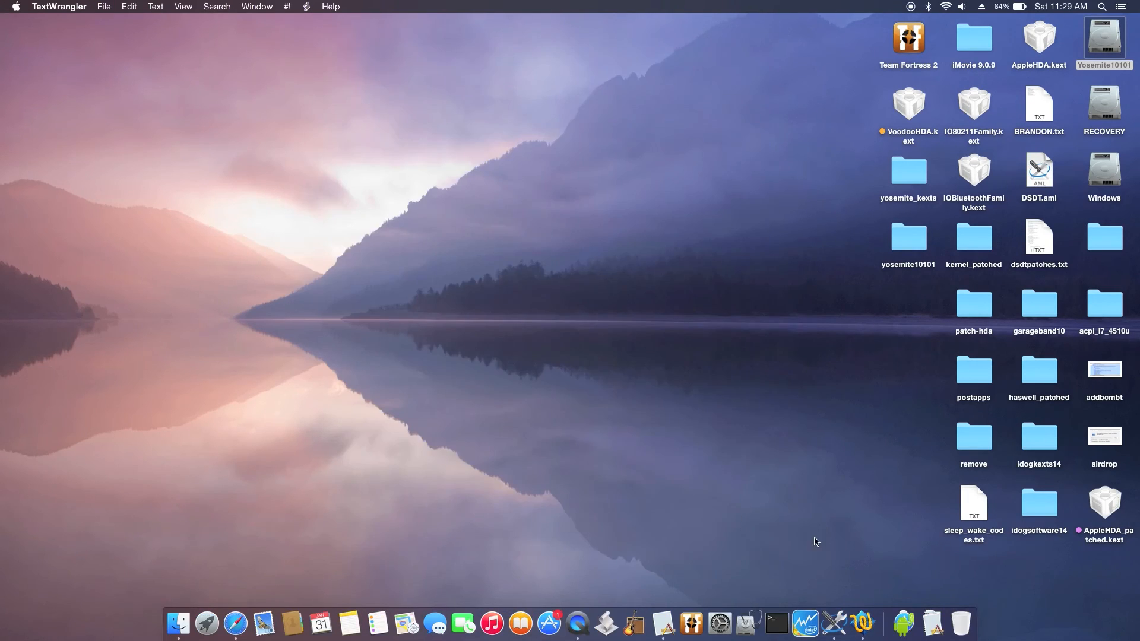
- Open Kext Helper b7 from the Dock's Applications stack
{"action": "left_click", "coordinate": [154, 623]}
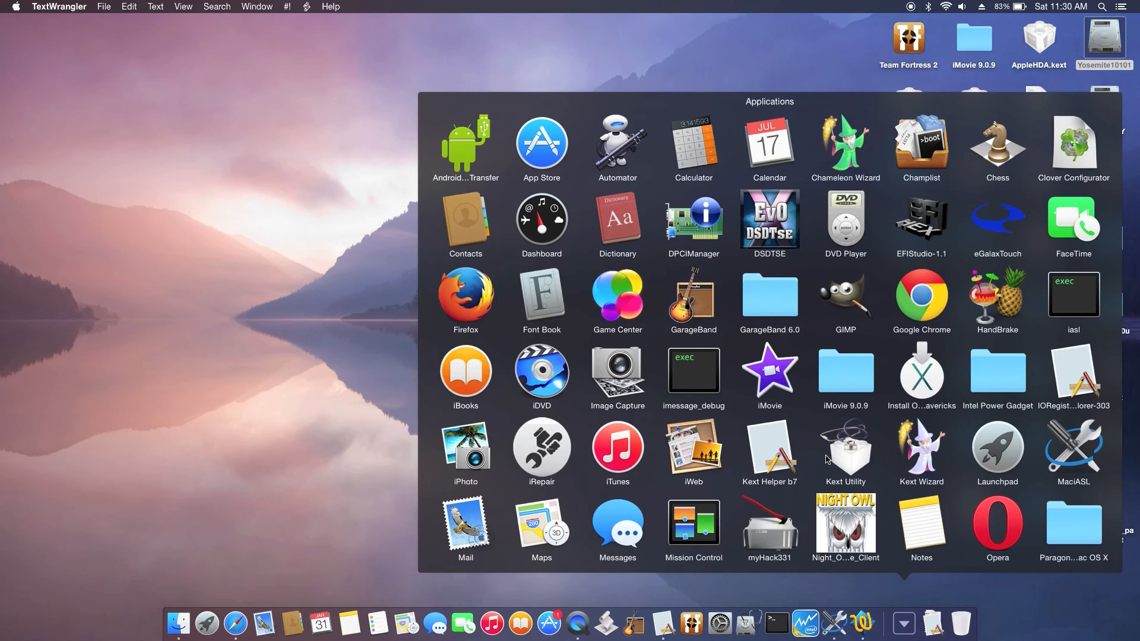
{"action": "double_click", "coordinate": [770, 447]}
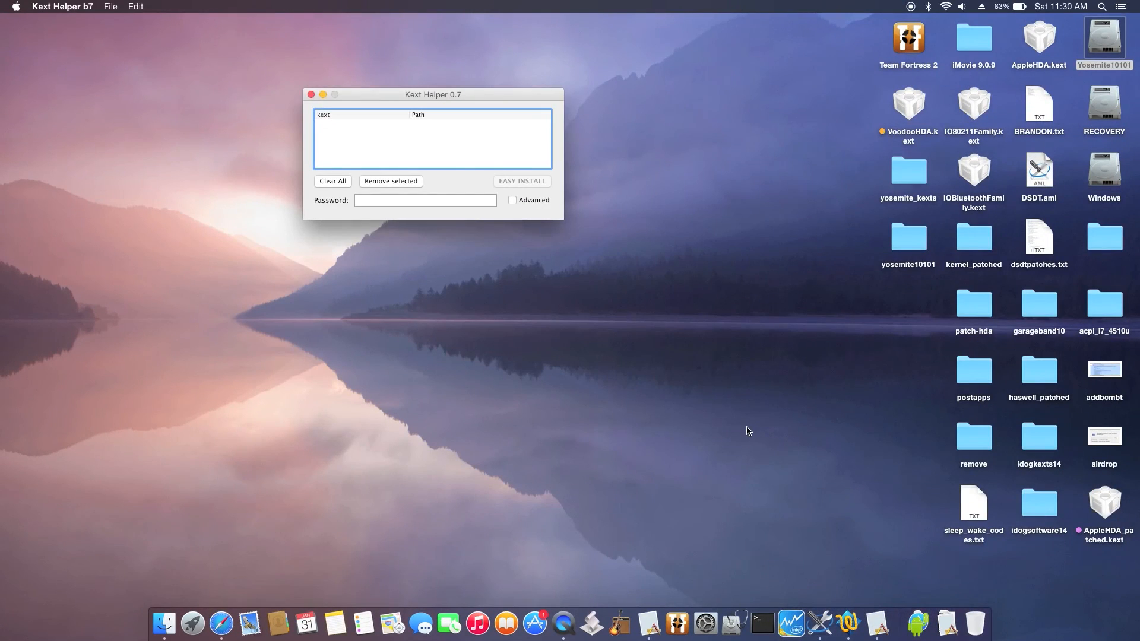
{"action": "mouse_move", "coordinate": [876, 383]}
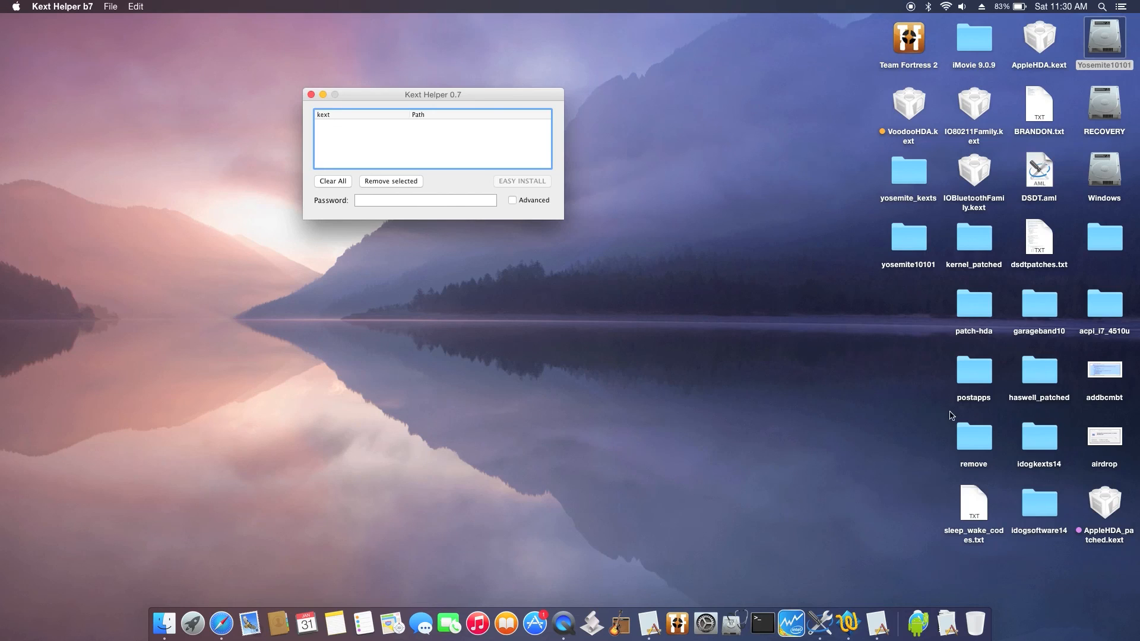
{"action": "mouse_move", "coordinate": [1036, 387]}
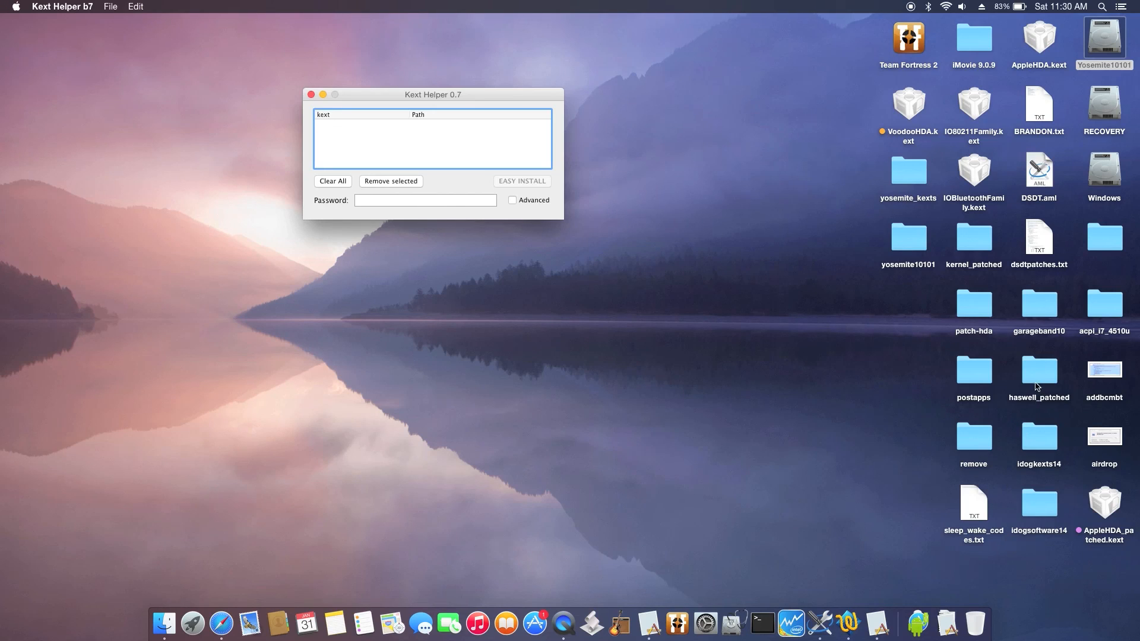
{"action": "mouse_move", "coordinate": [1000, 133]}
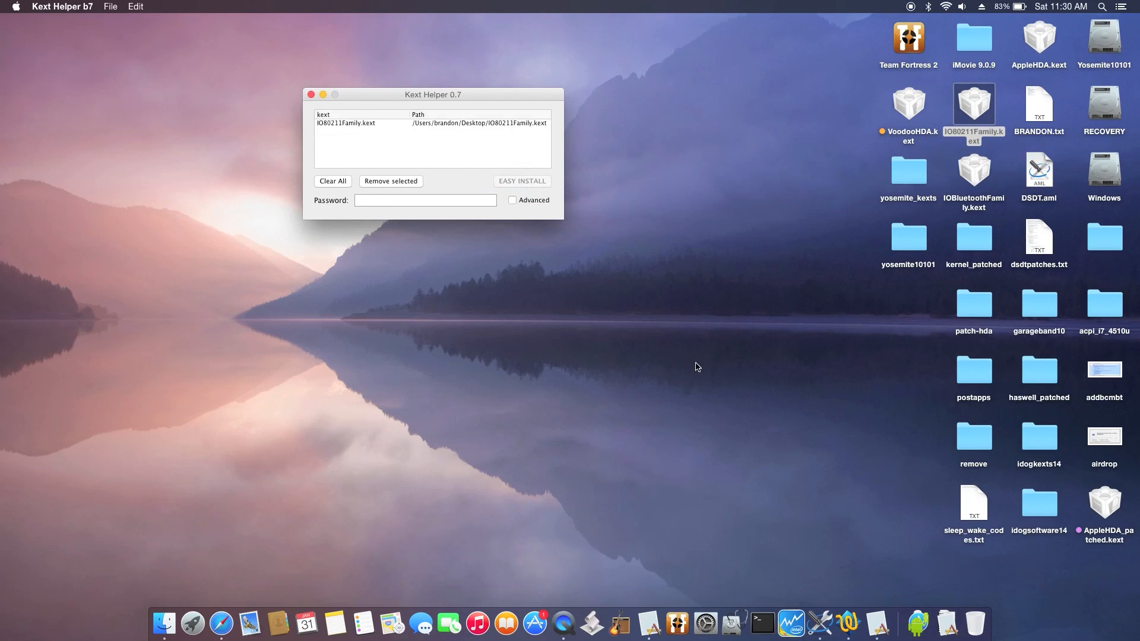
{"action": "mouse_move", "coordinate": [1053, 491]}
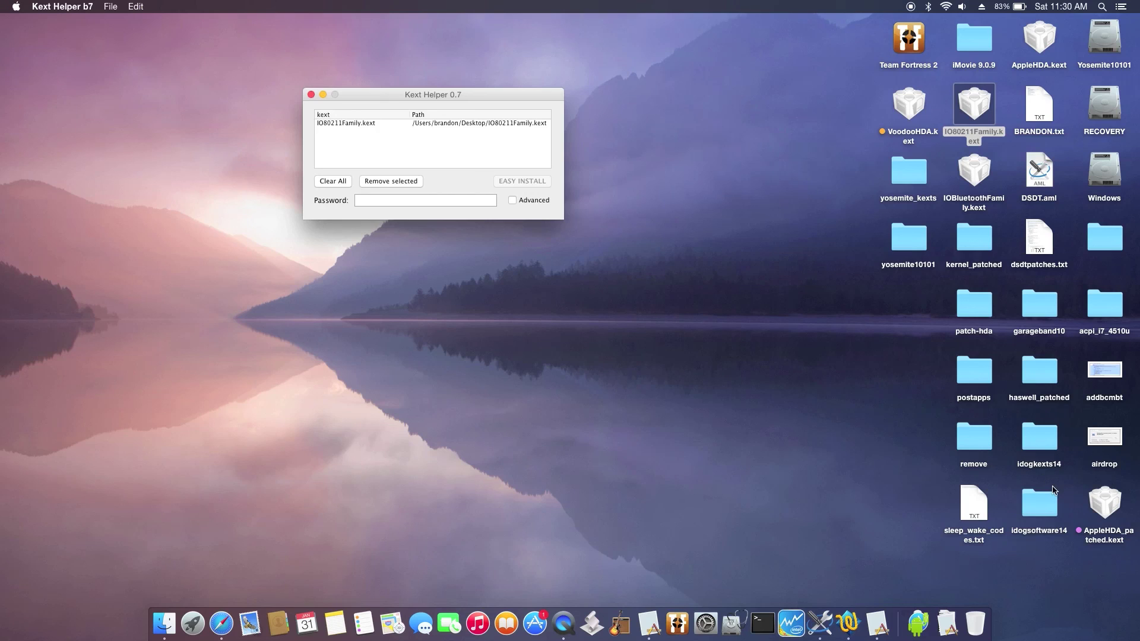
{"action": "mouse_move", "coordinate": [975, 309]}
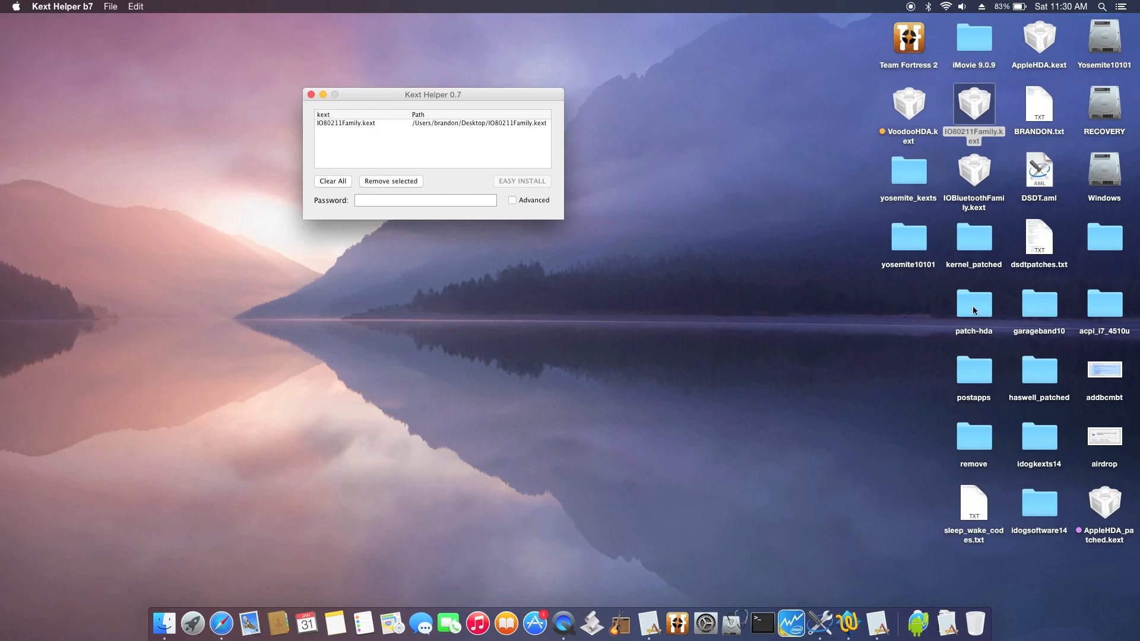
{"action": "mouse_move", "coordinate": [958, 417]}
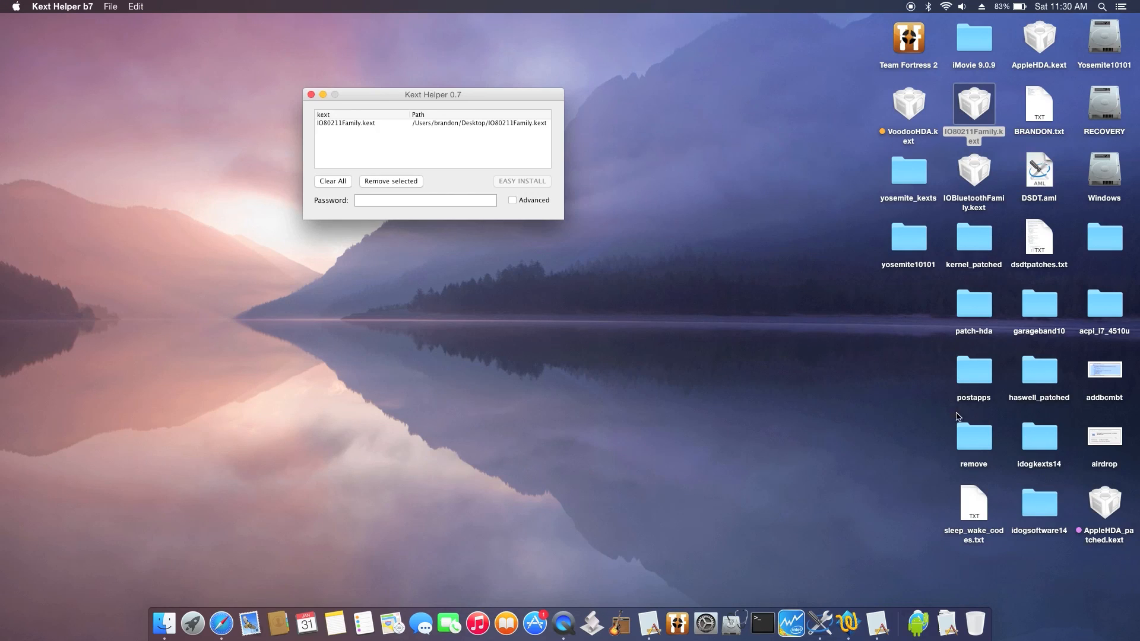
{"action": "mouse_move", "coordinate": [1023, 544]}
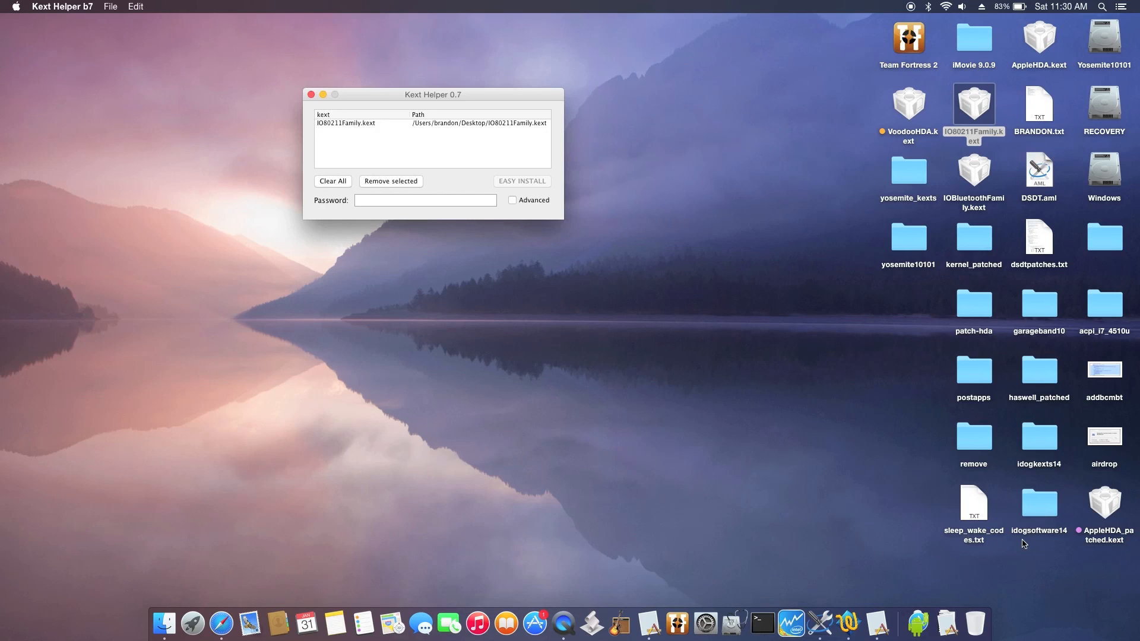
{"action": "mouse_move", "coordinate": [1036, 290]}
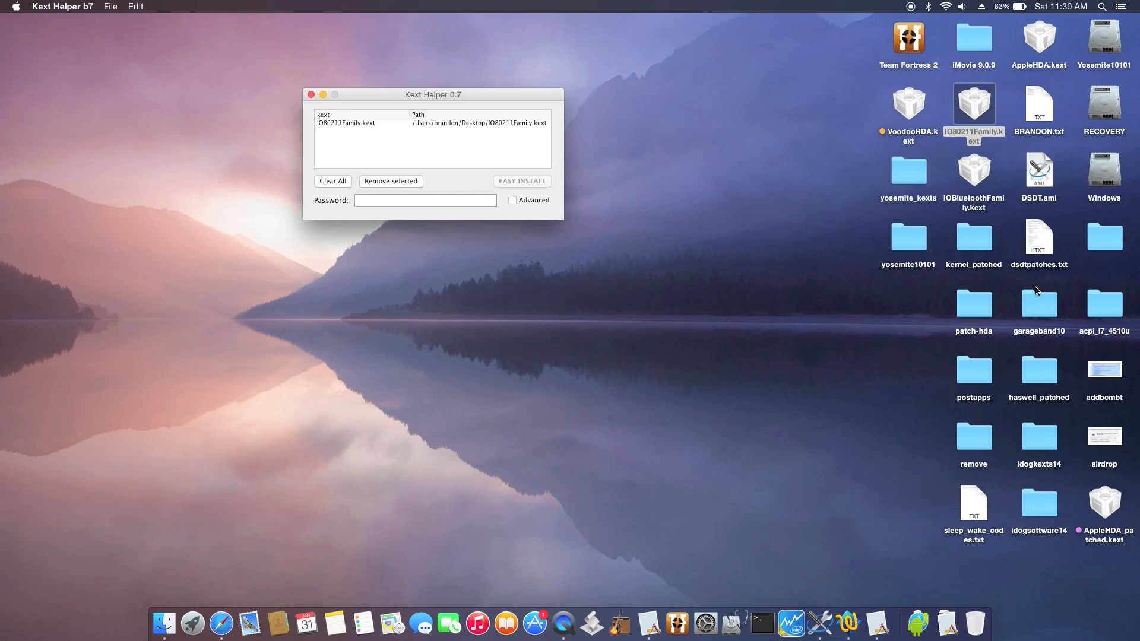
{"action": "mouse_move", "coordinate": [978, 171]}
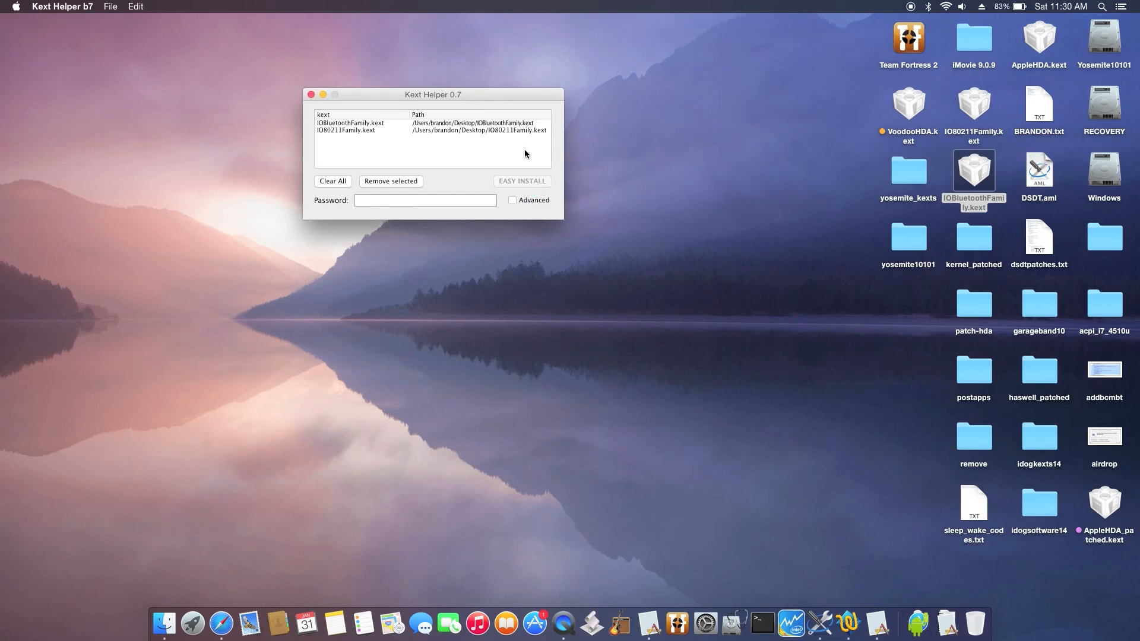
{"action": "mouse_move", "coordinate": [534, 233]}
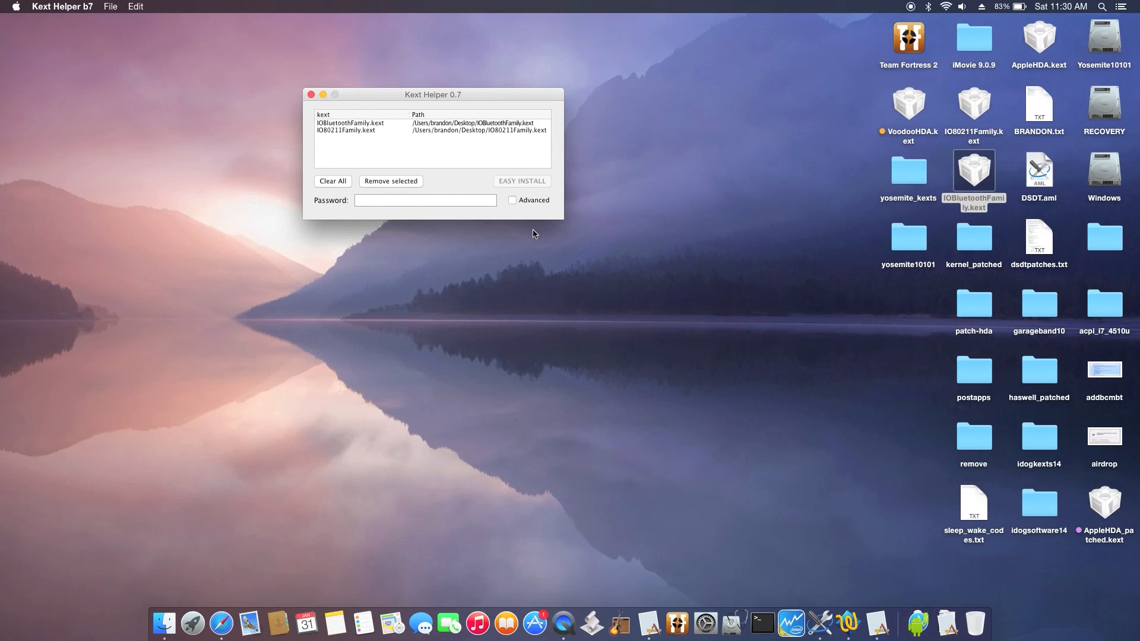
- Enter the admin password for IO80211Family and IOBluetoothFamily kexts, then close Kext Helper
{"action": "left_click", "coordinate": [425, 200]}
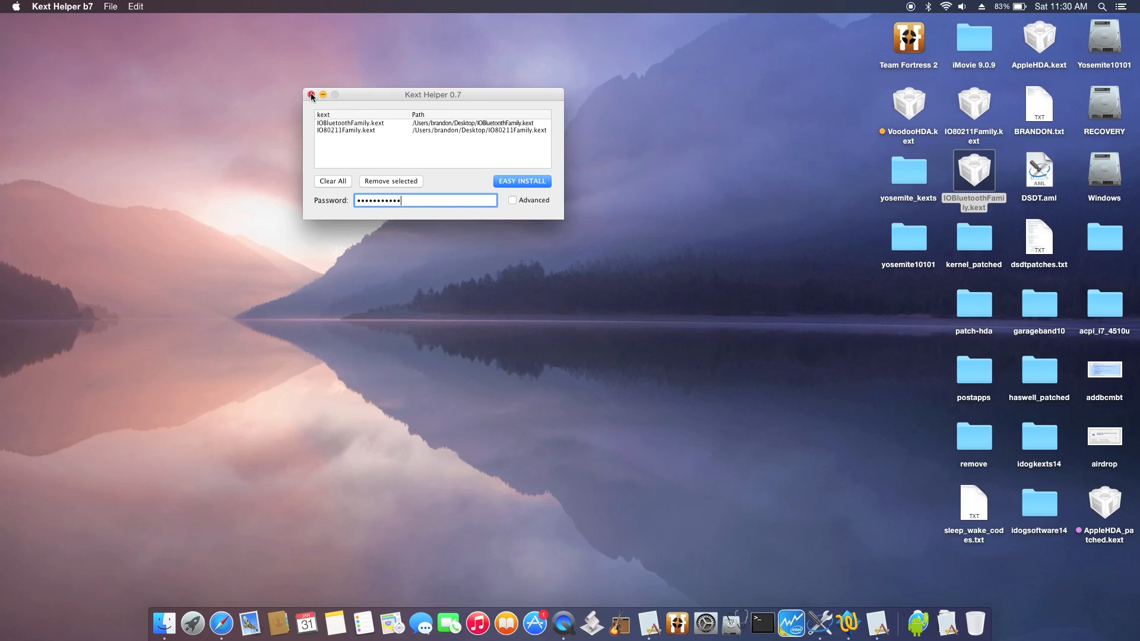
{"action": "left_click", "coordinate": [311, 97]}
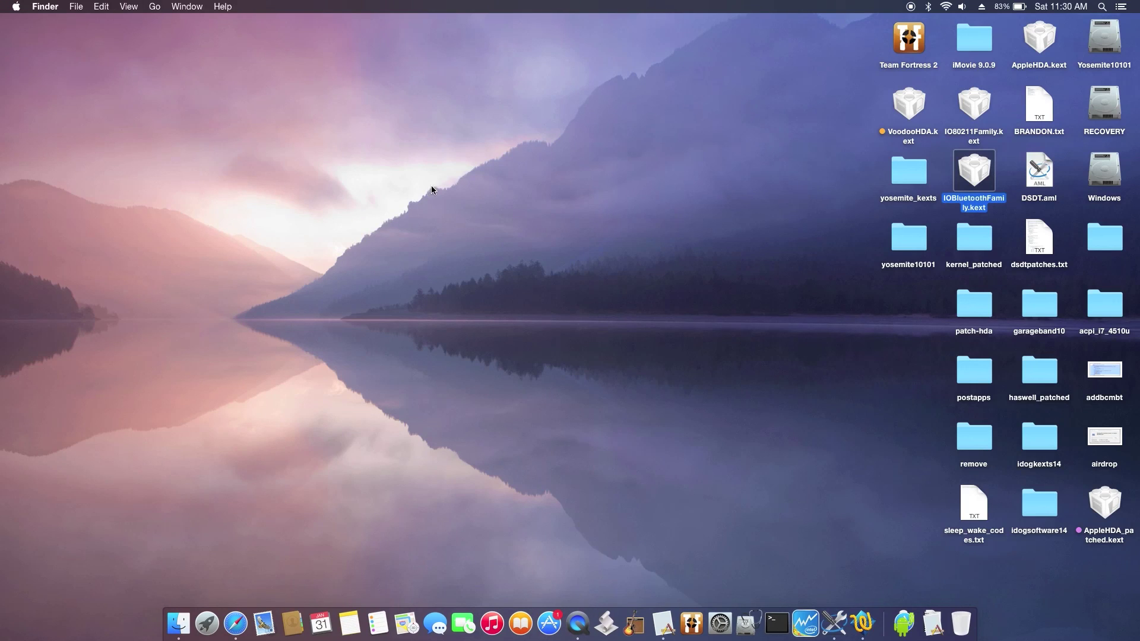